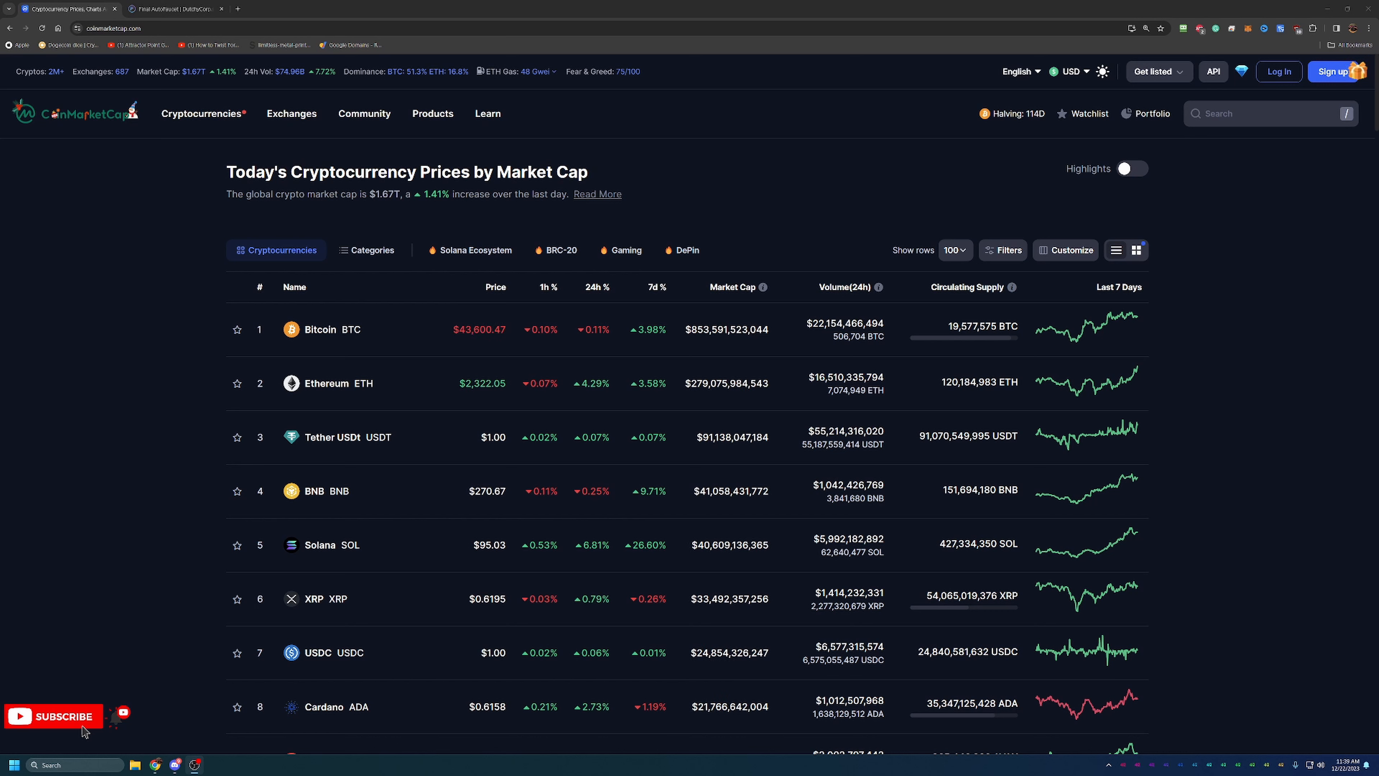
mouse_move(991, 583)
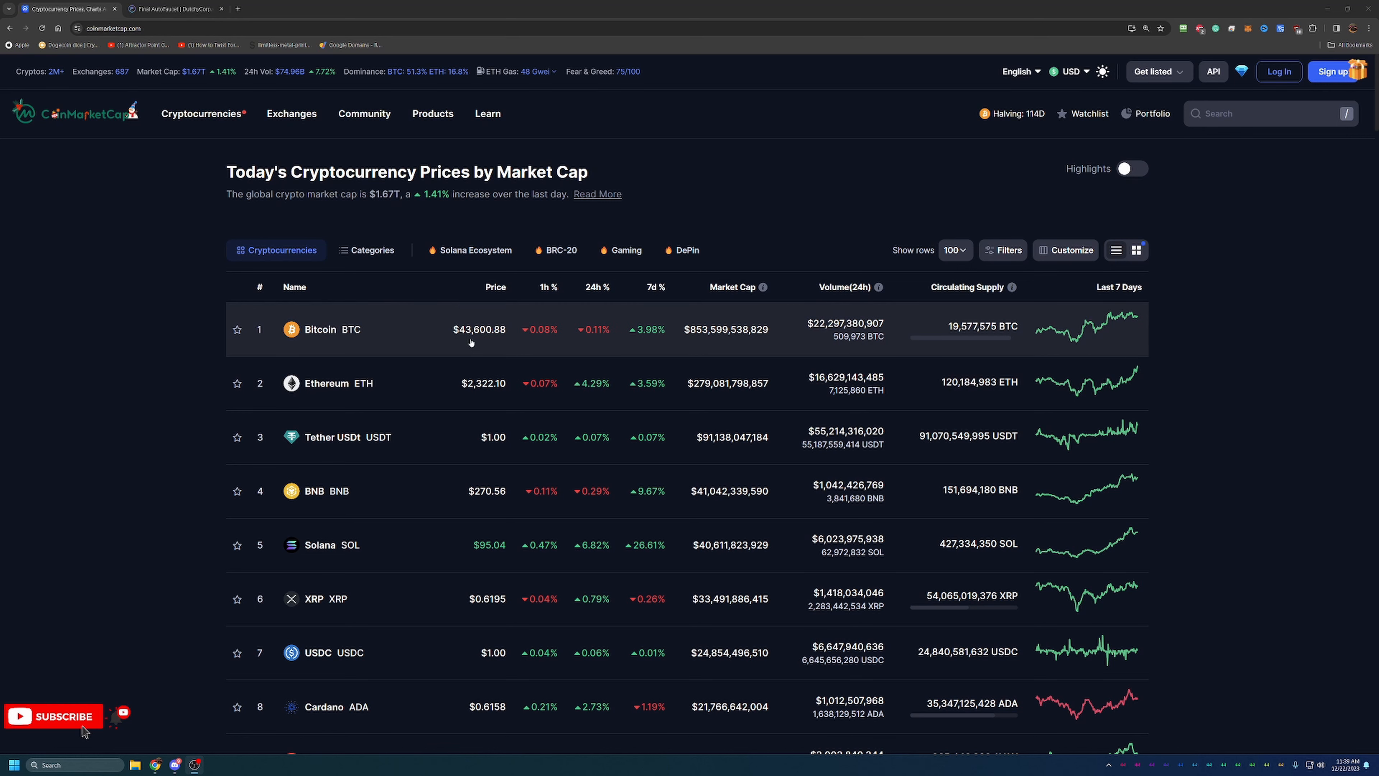
mouse_move(407, 491)
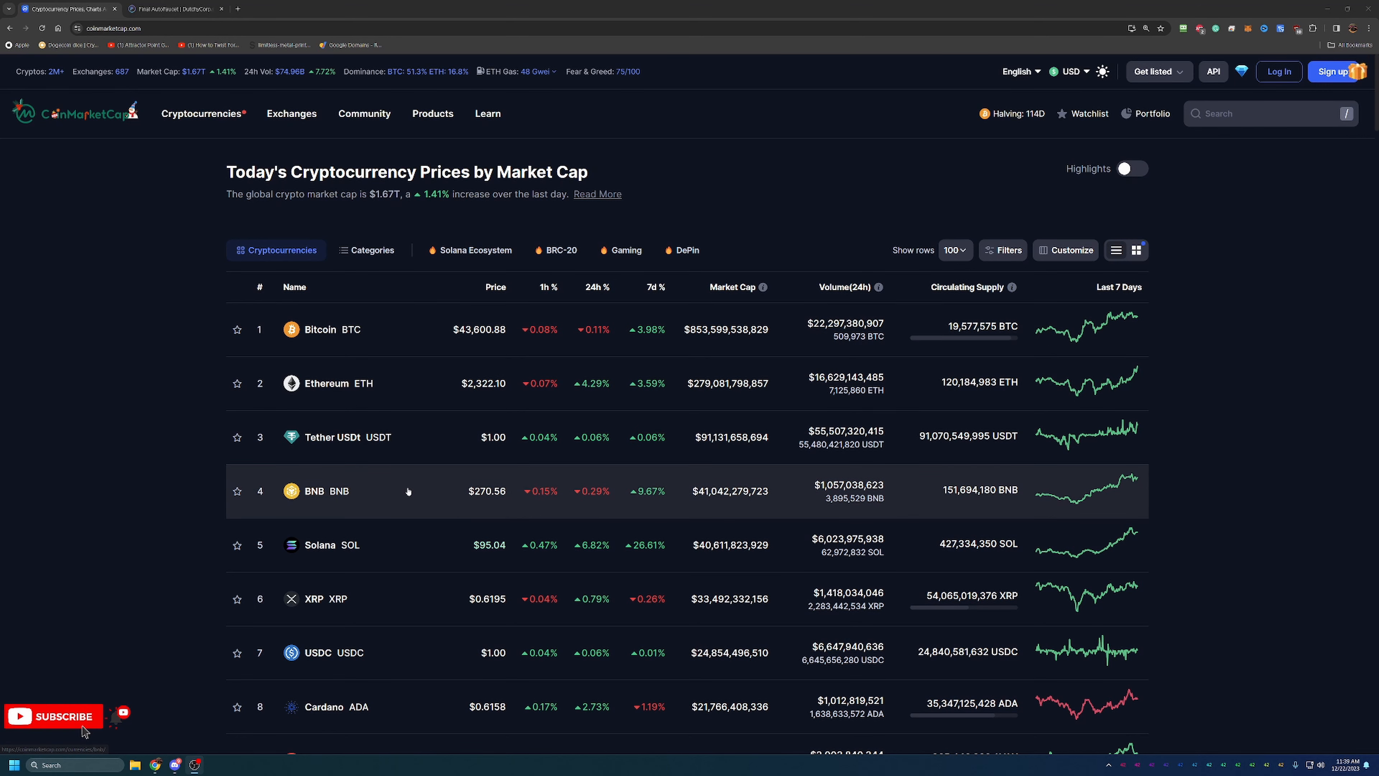
Step: Switch to the Final Autoclaim dashboard showing level 258, DUTCHY balance and current bonus
scroll(down, 3)
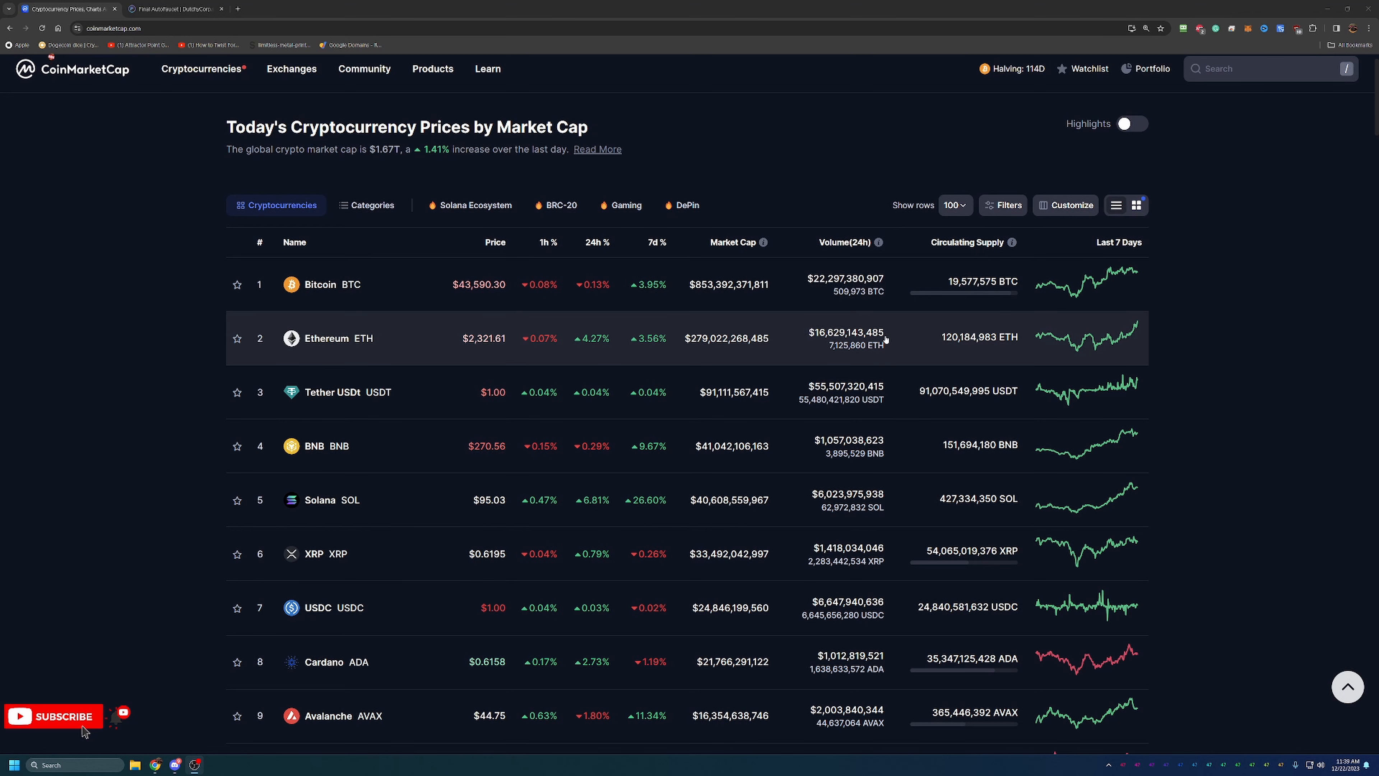
mouse_move(726, 437)
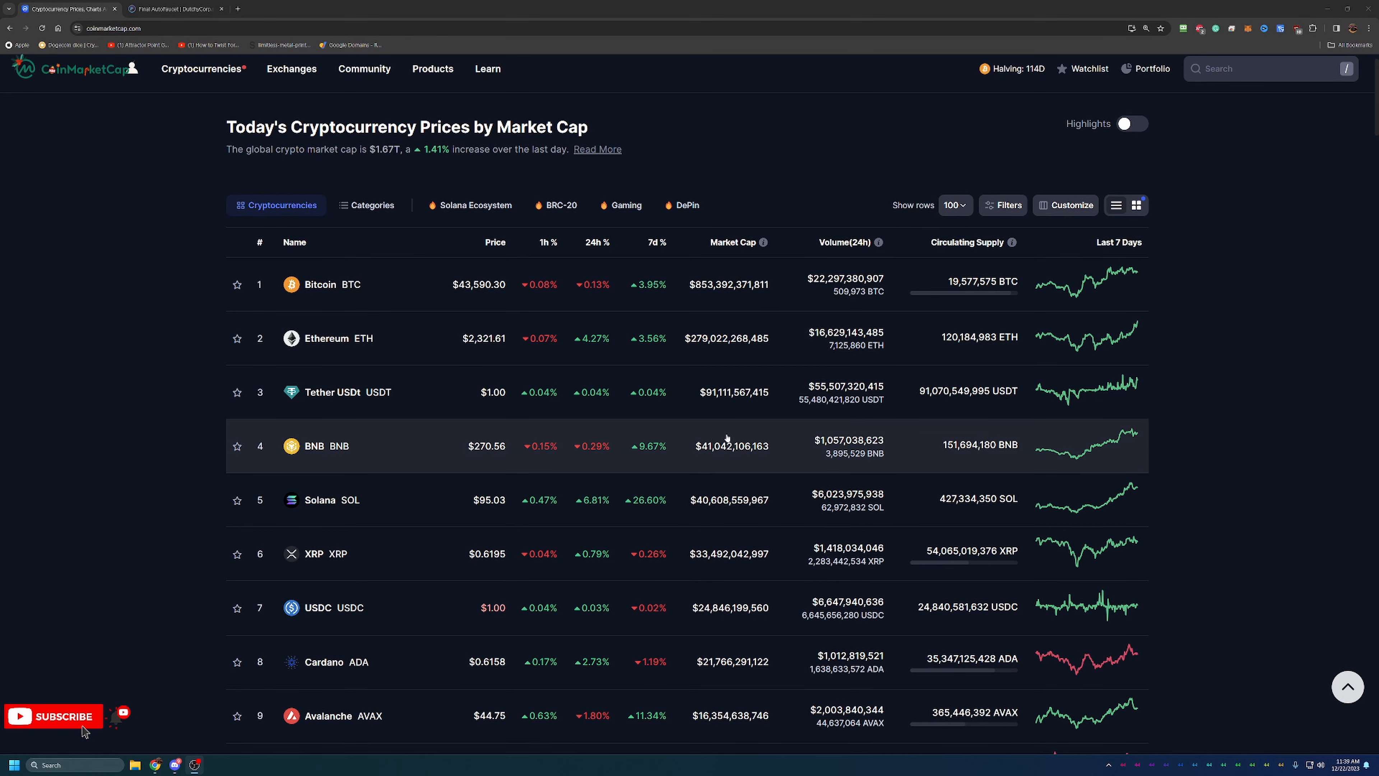
scroll(down, 3)
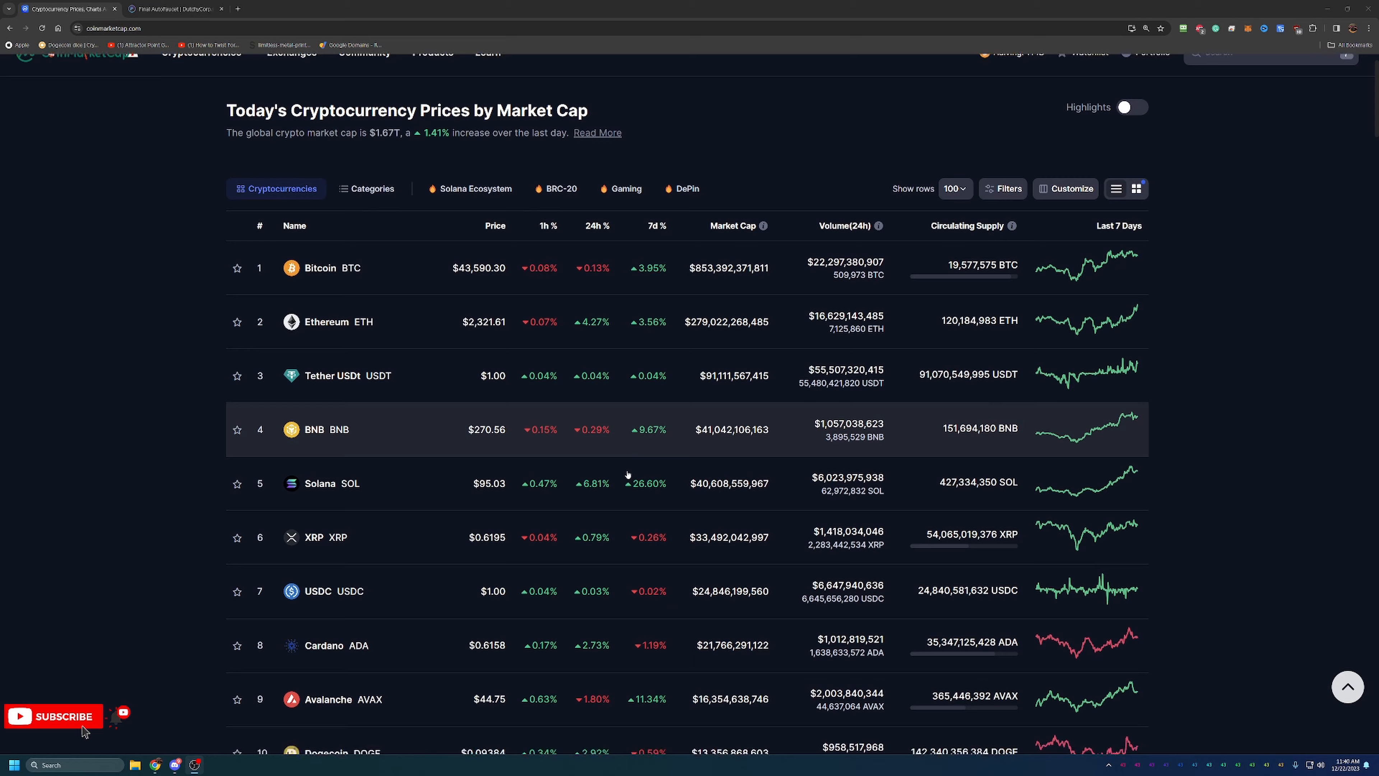
scroll(down, 3)
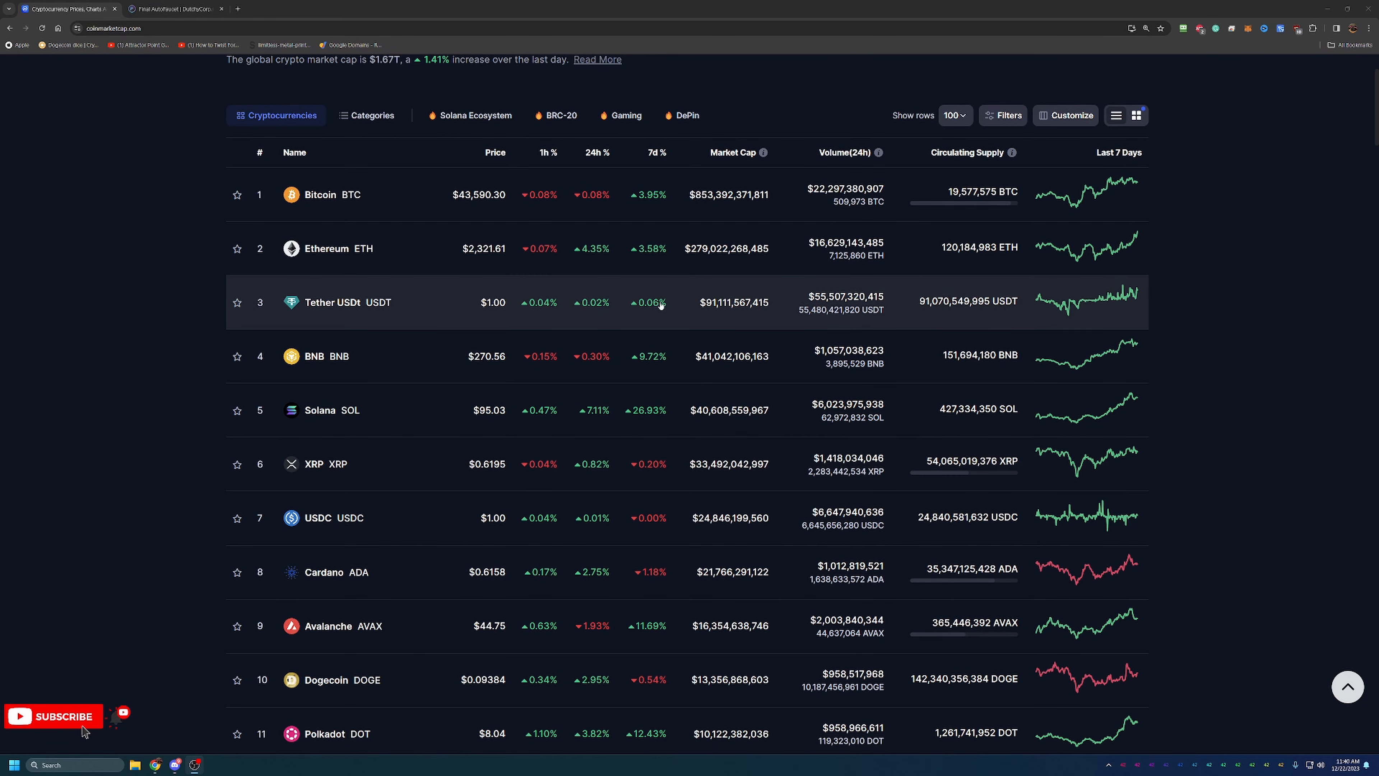
scroll(down, 3)
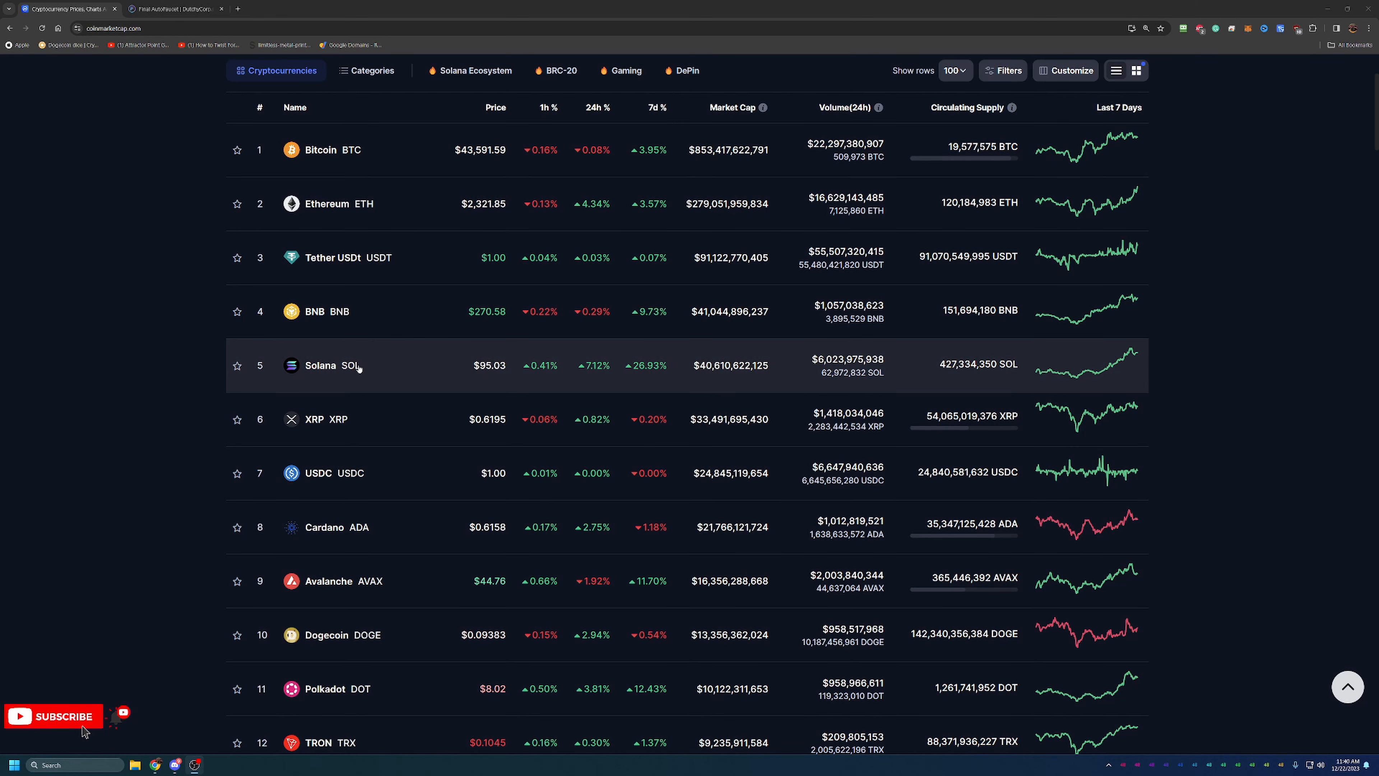
scroll(down, 3)
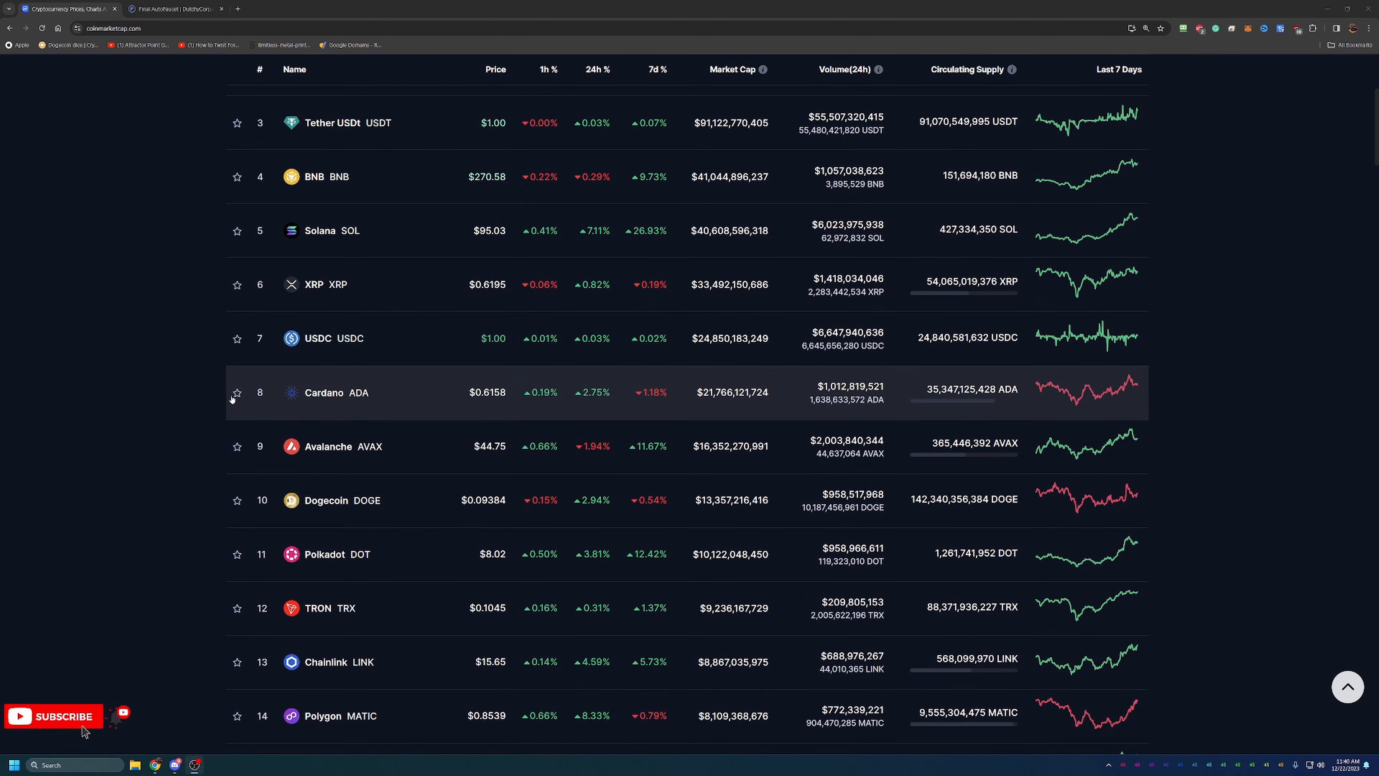
scroll(down, 3)
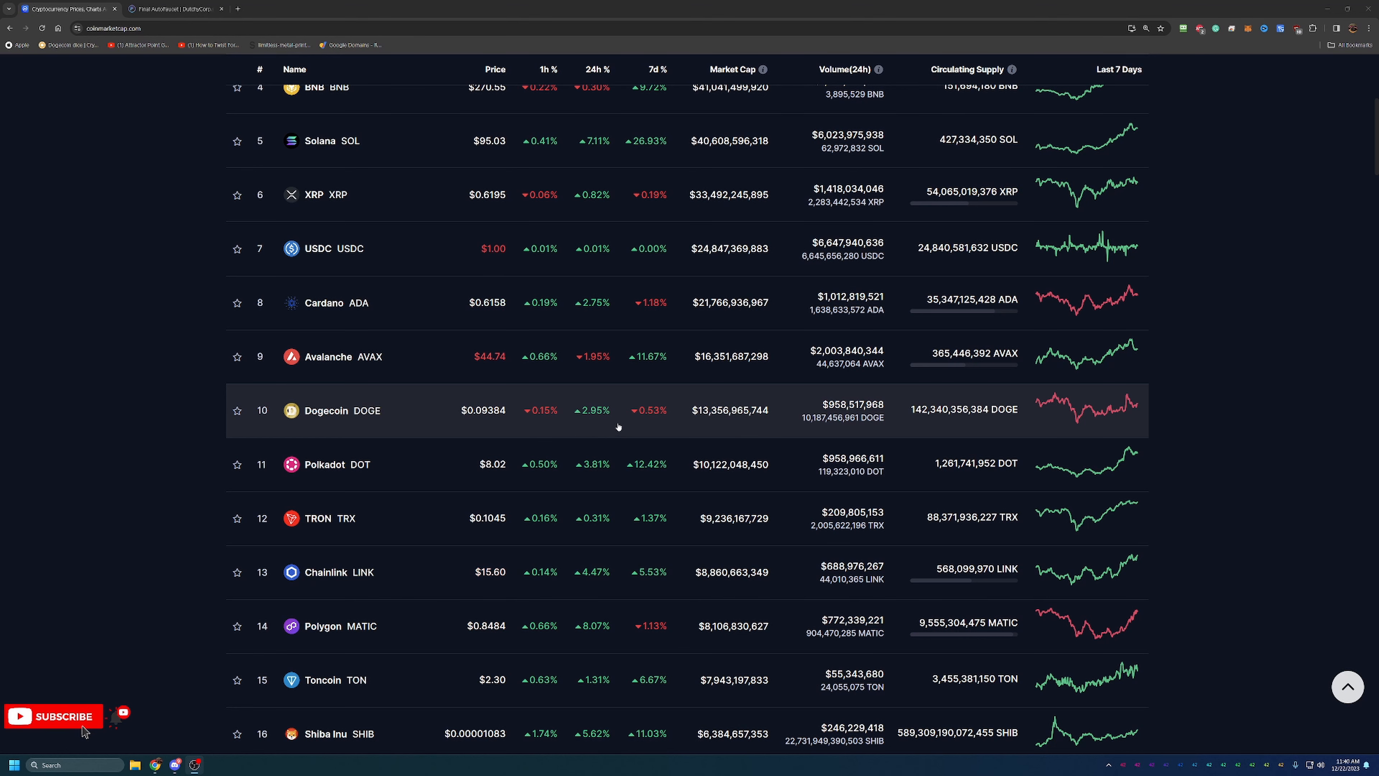
scroll(down, 3)
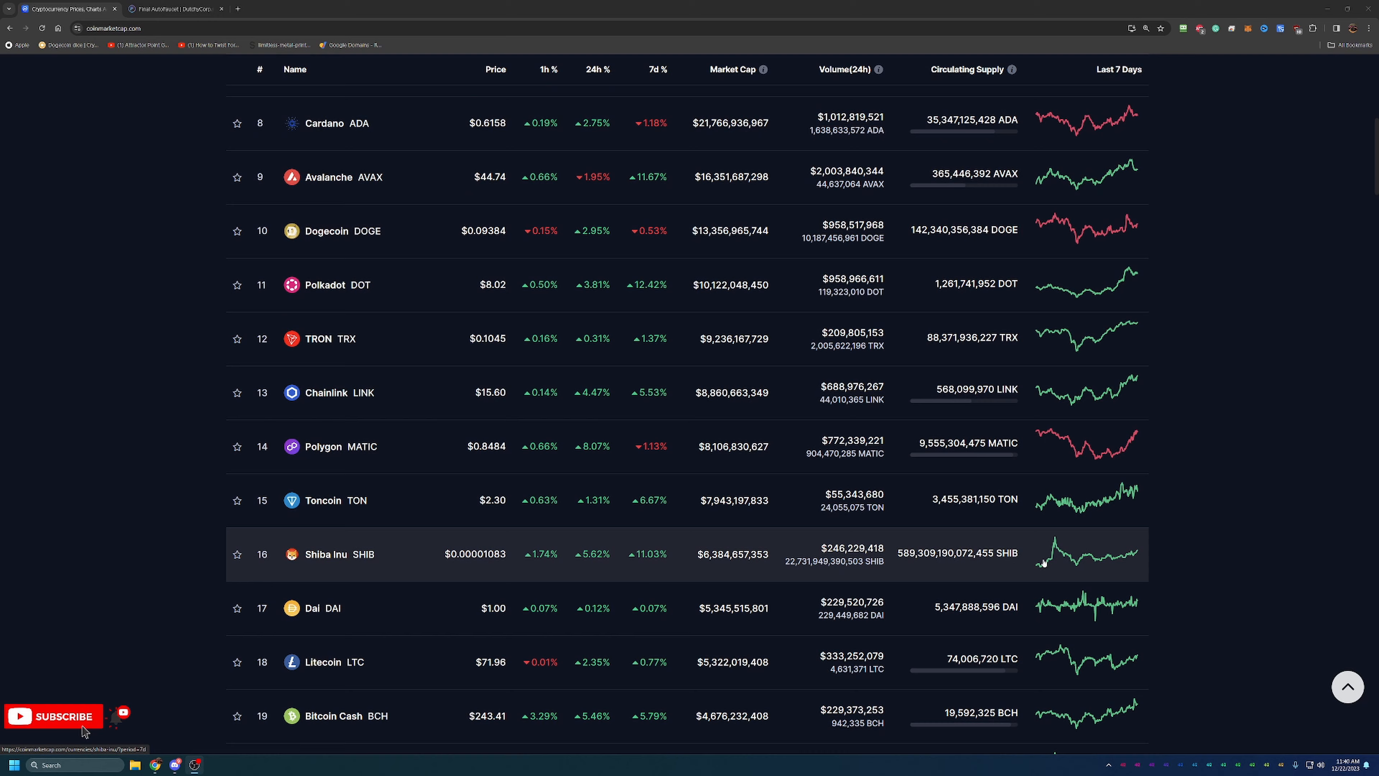
scroll(down, 3)
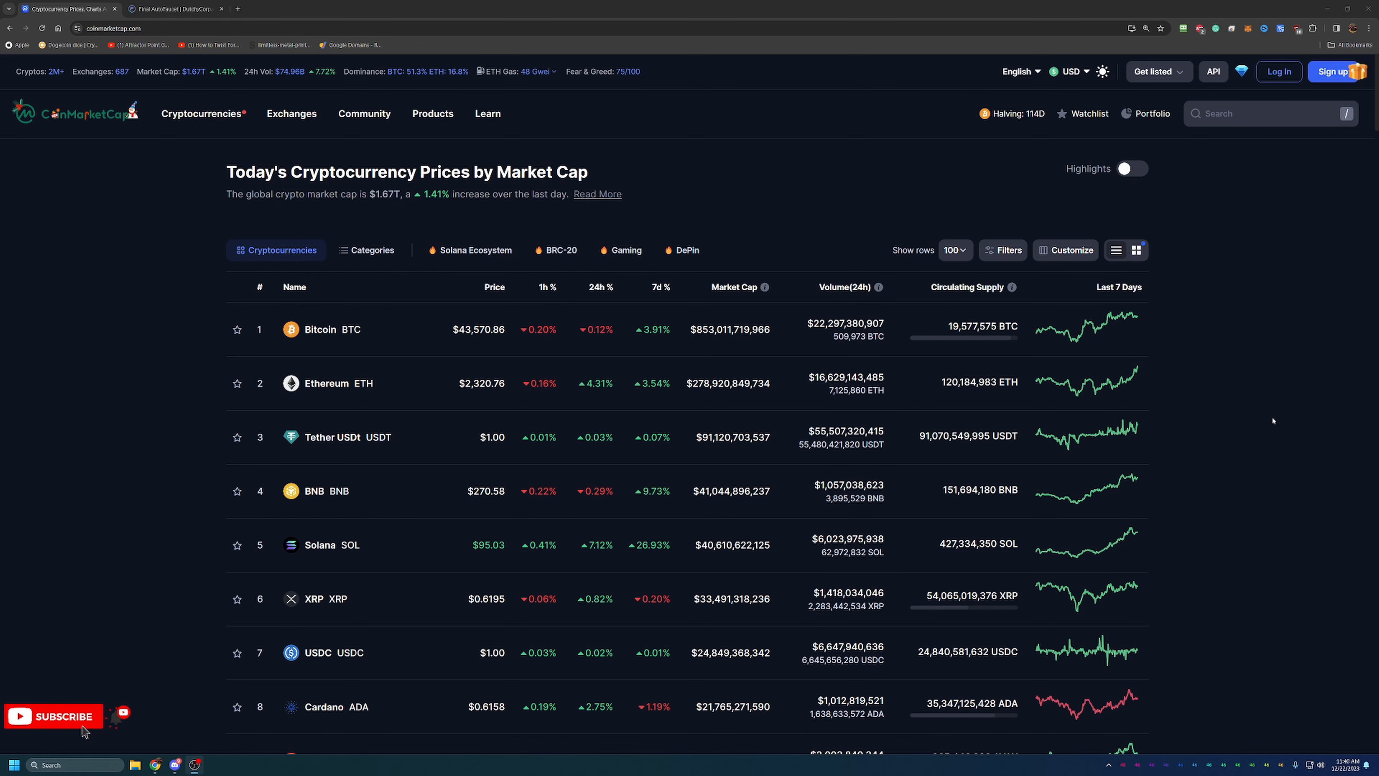
click(176, 8)
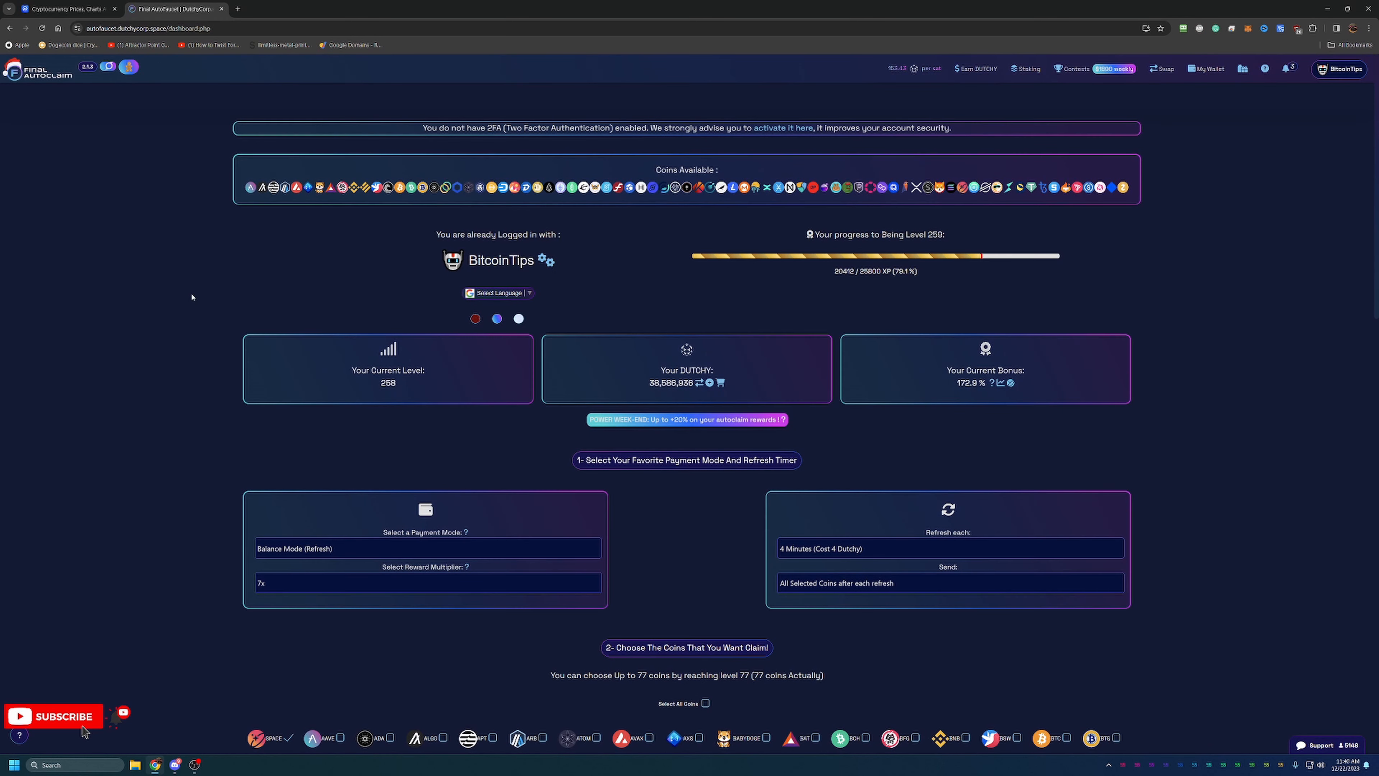
mouse_move(150, 315)
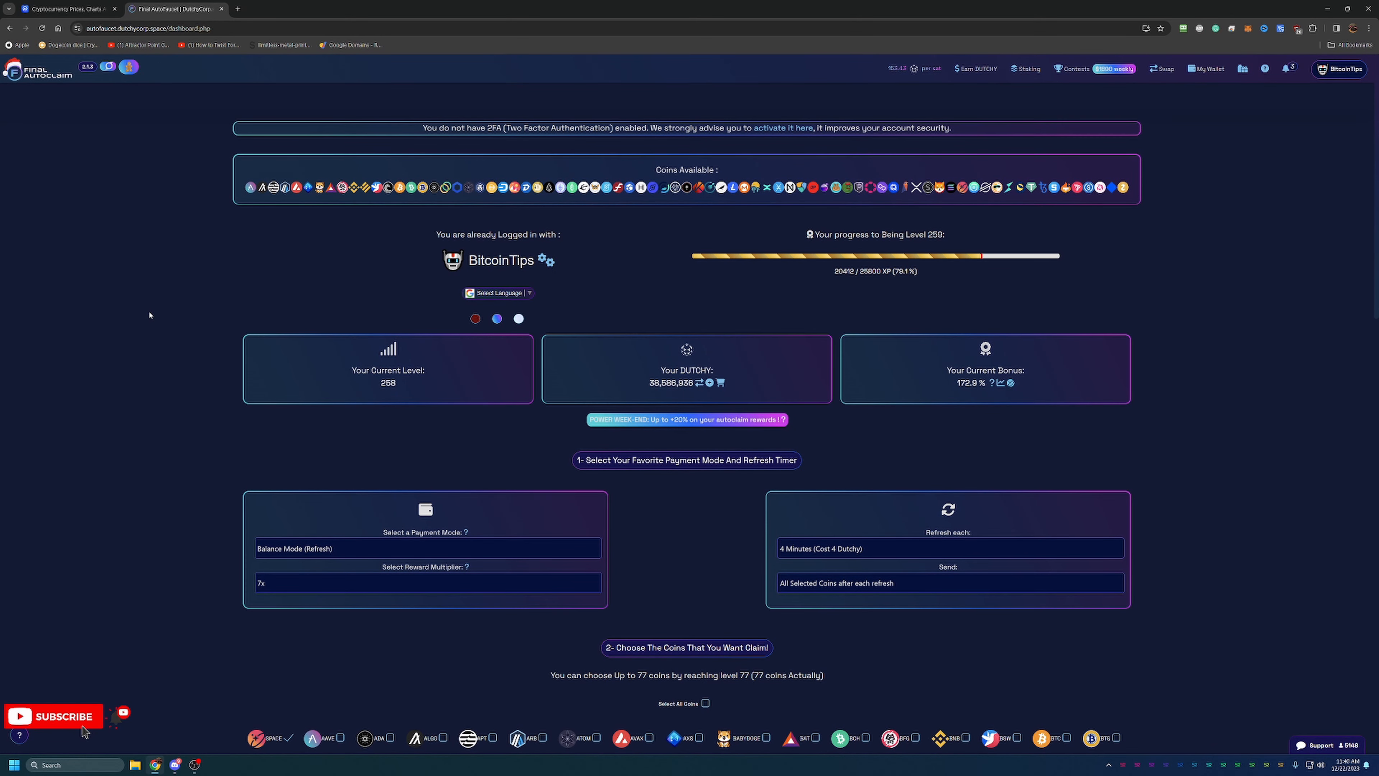
mouse_move(135, 313)
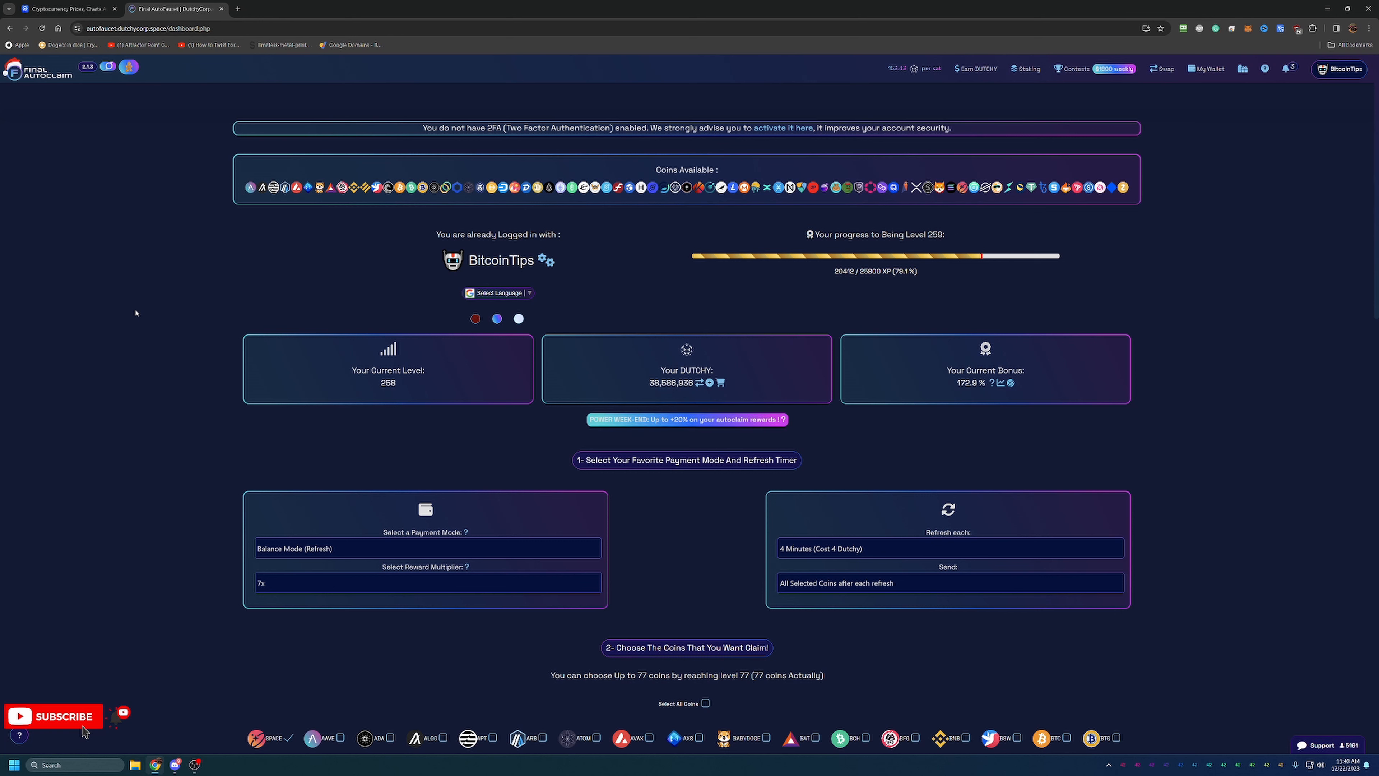
mouse_move(714, 444)
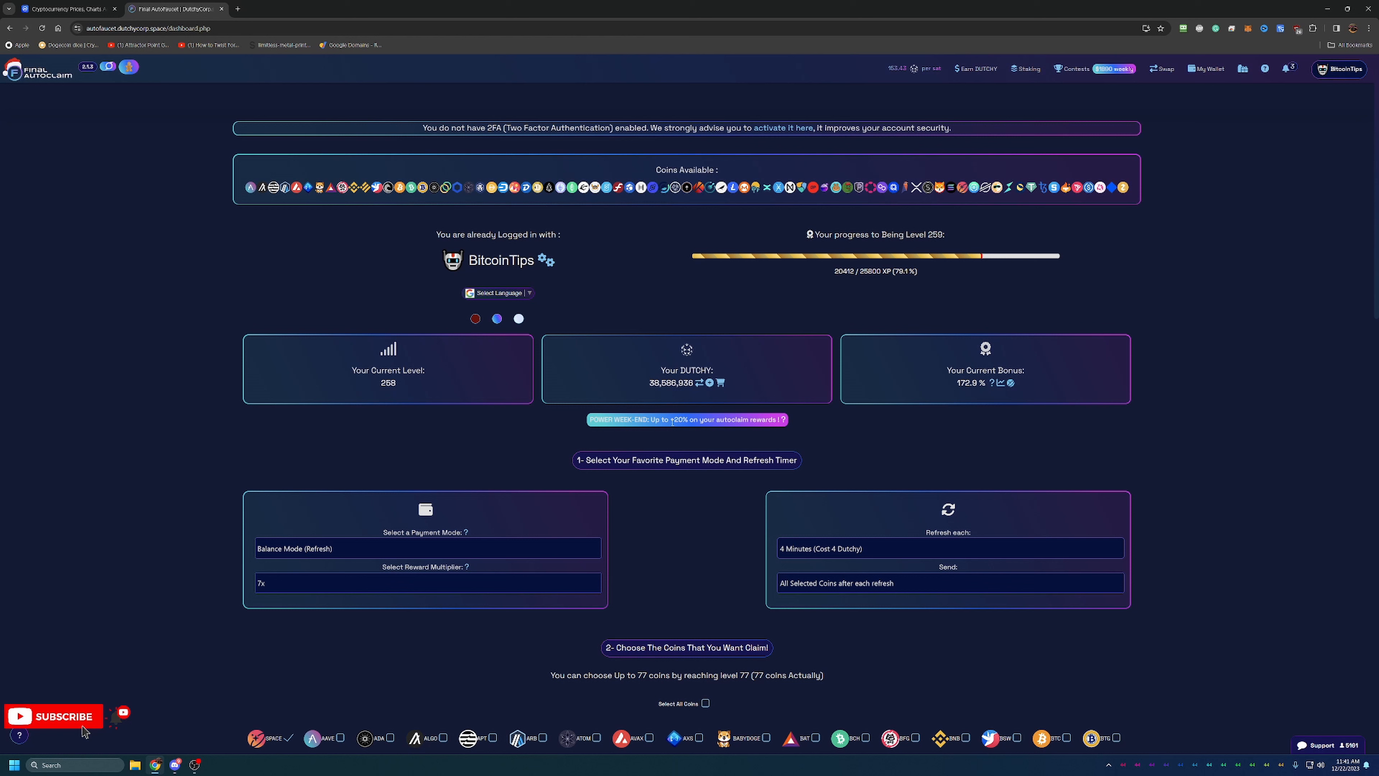
mouse_move(807, 426)
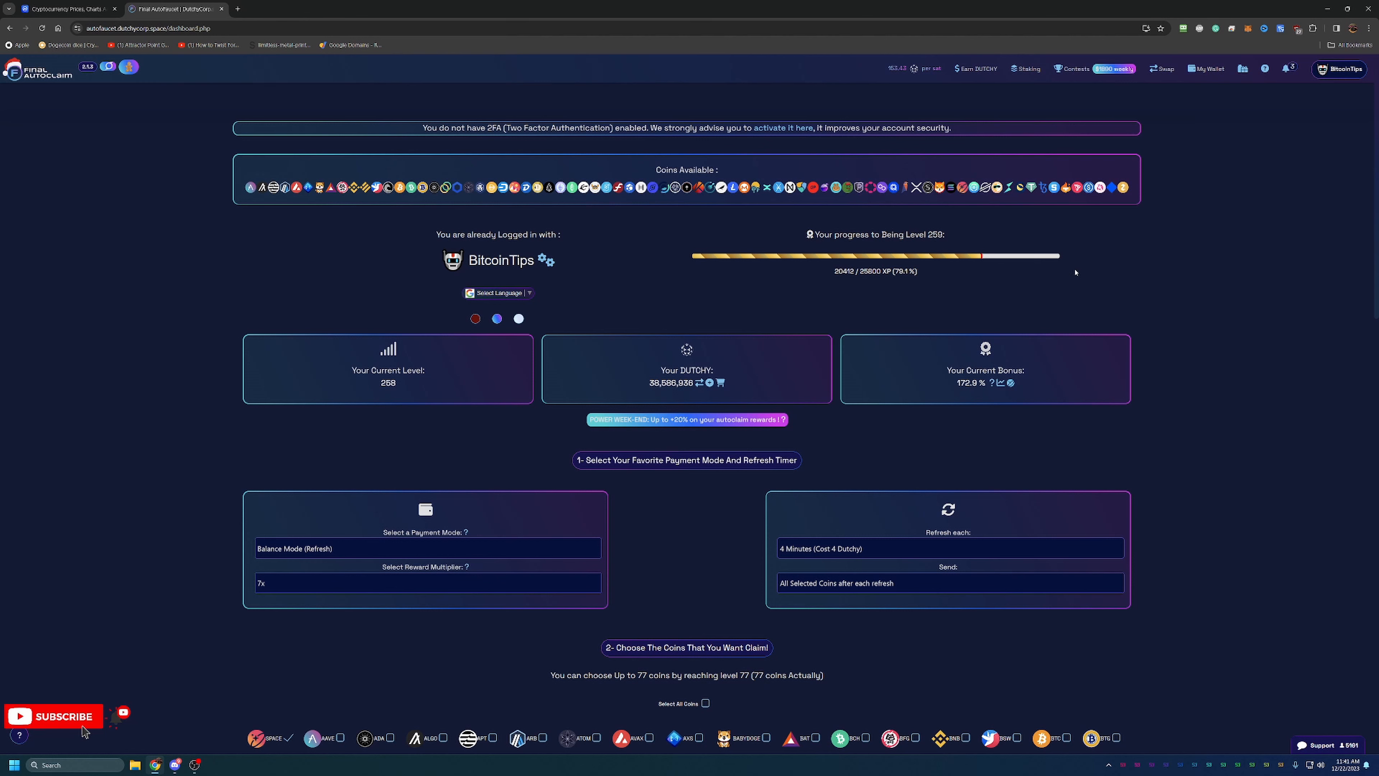
mouse_move(1086, 234)
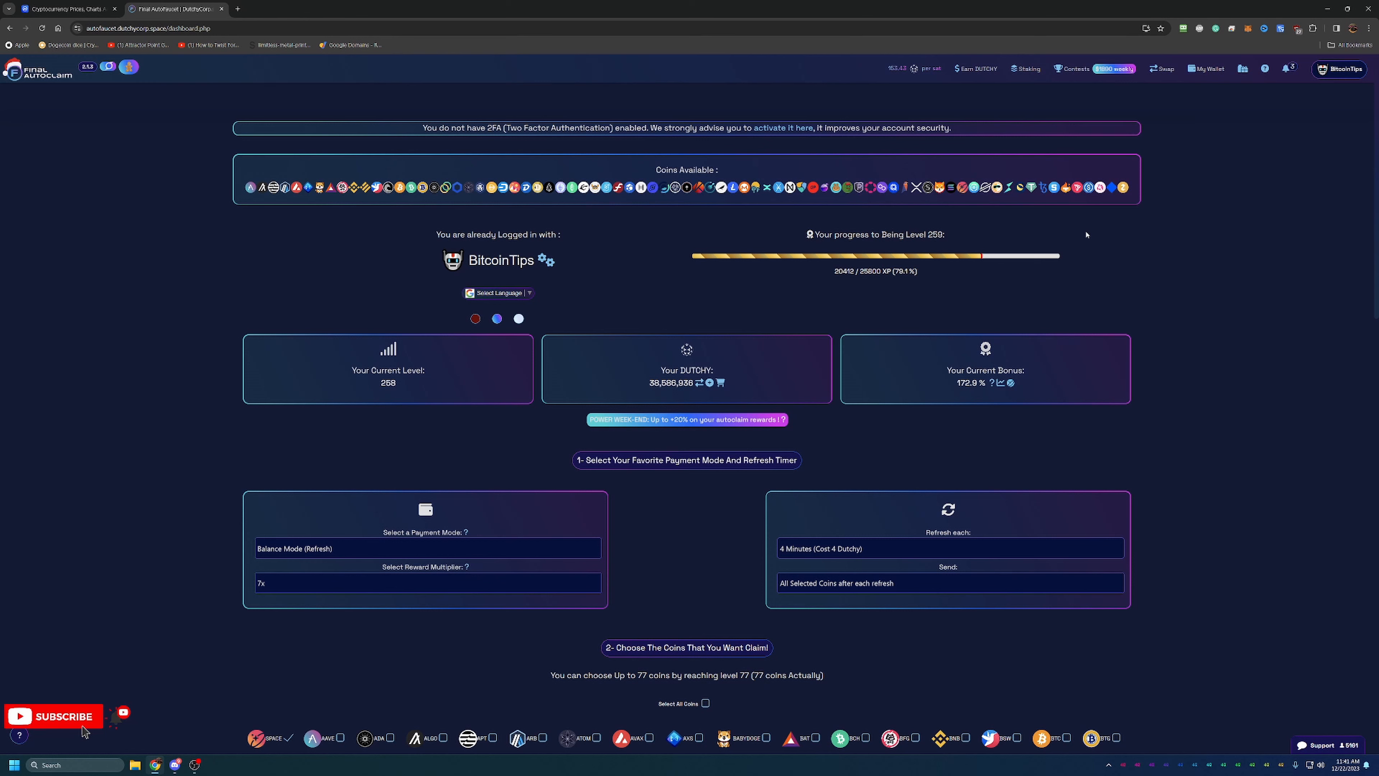
mouse_move(1070, 244)
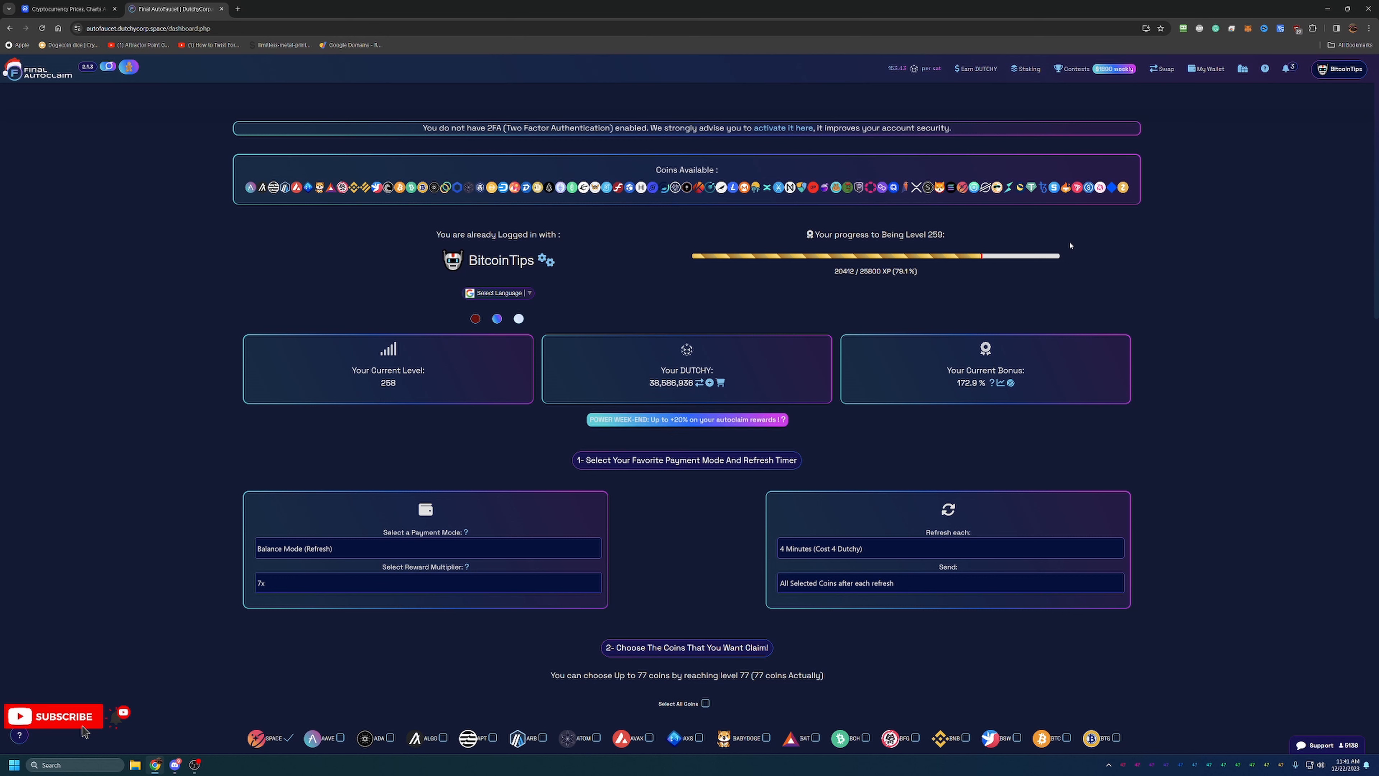
mouse_move(1014, 242)
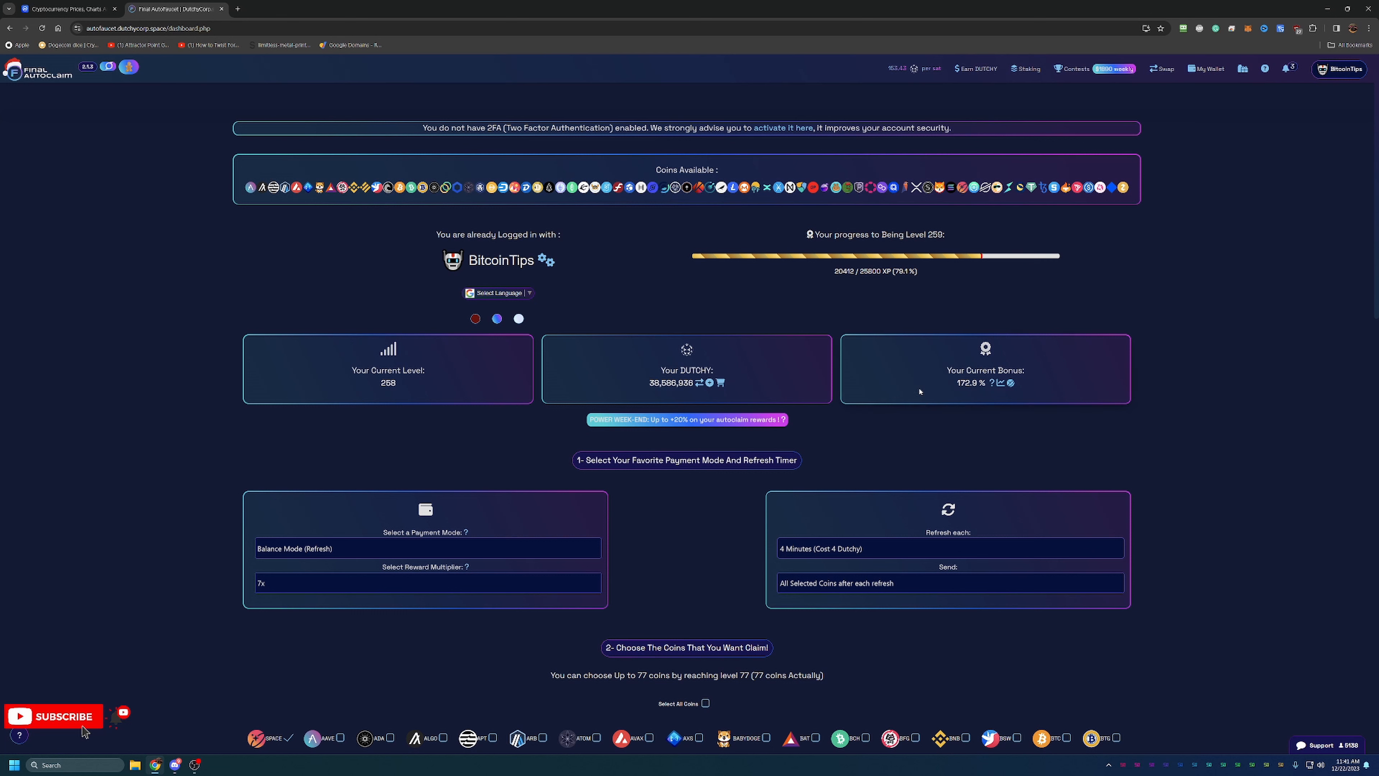
mouse_move(979, 401)
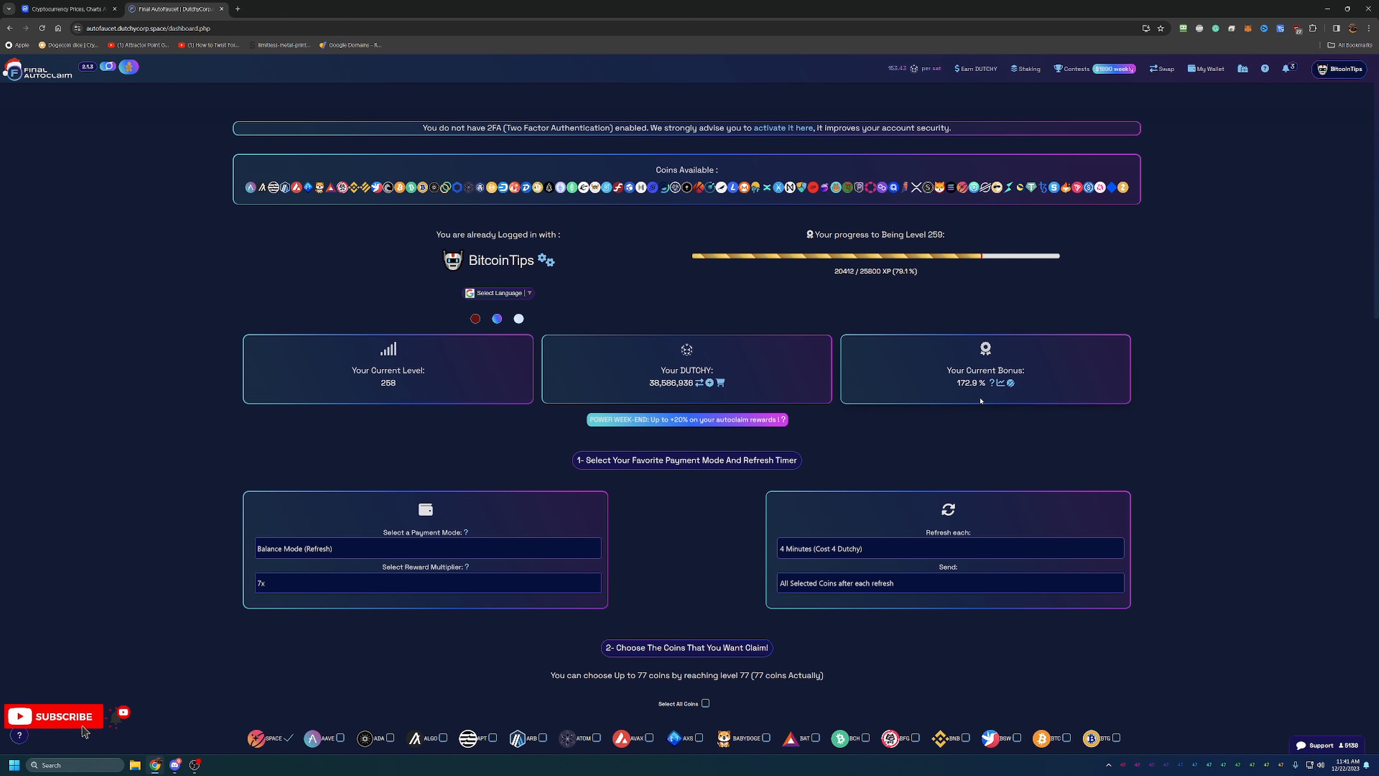
mouse_move(1085, 360)
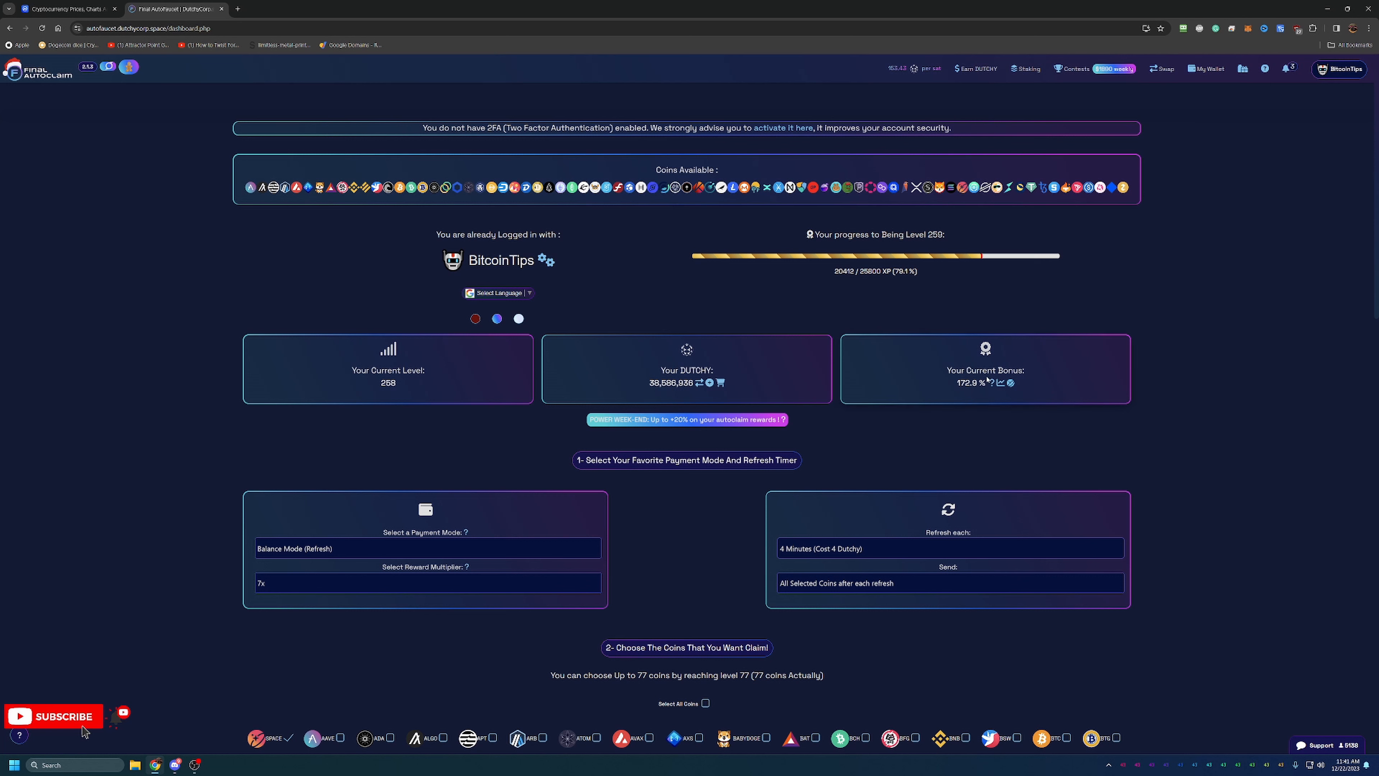
mouse_move(949, 187)
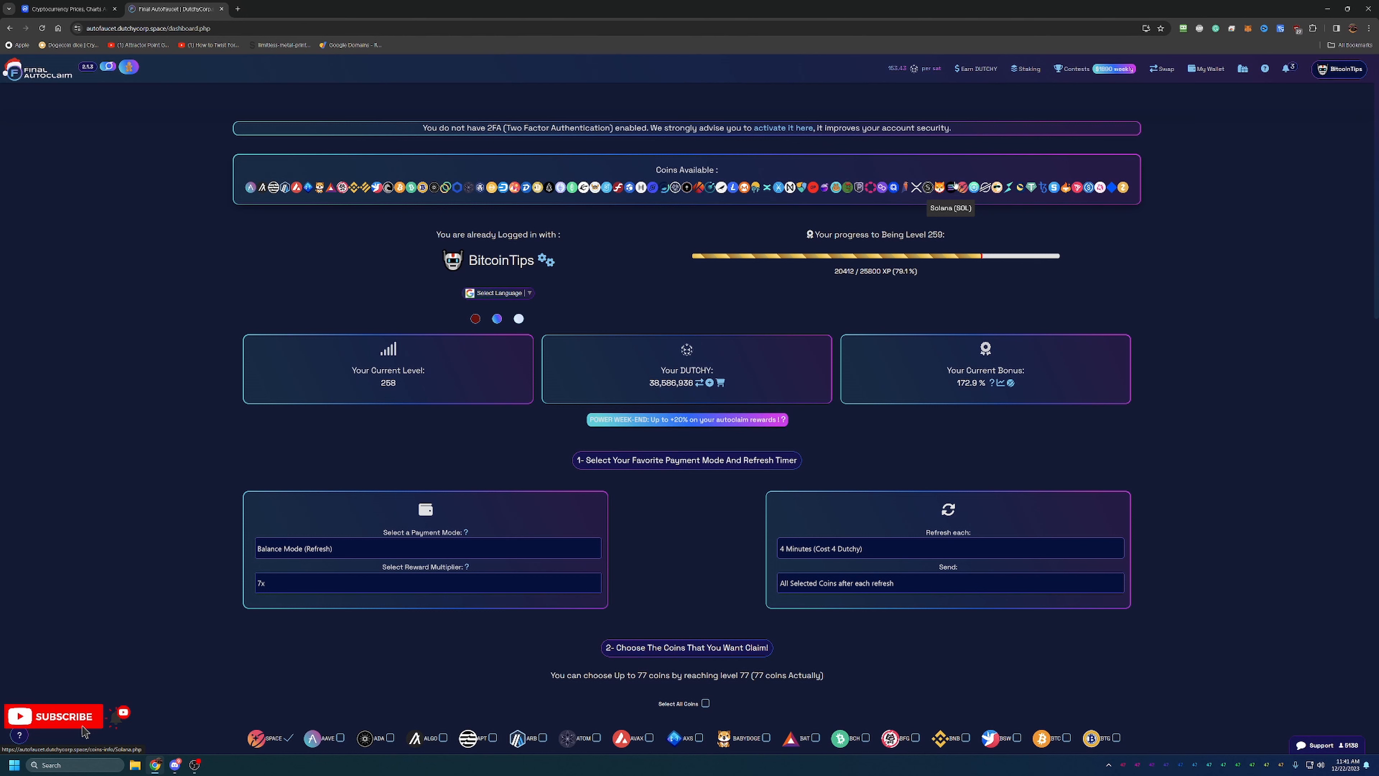
mouse_move(1231, 179)
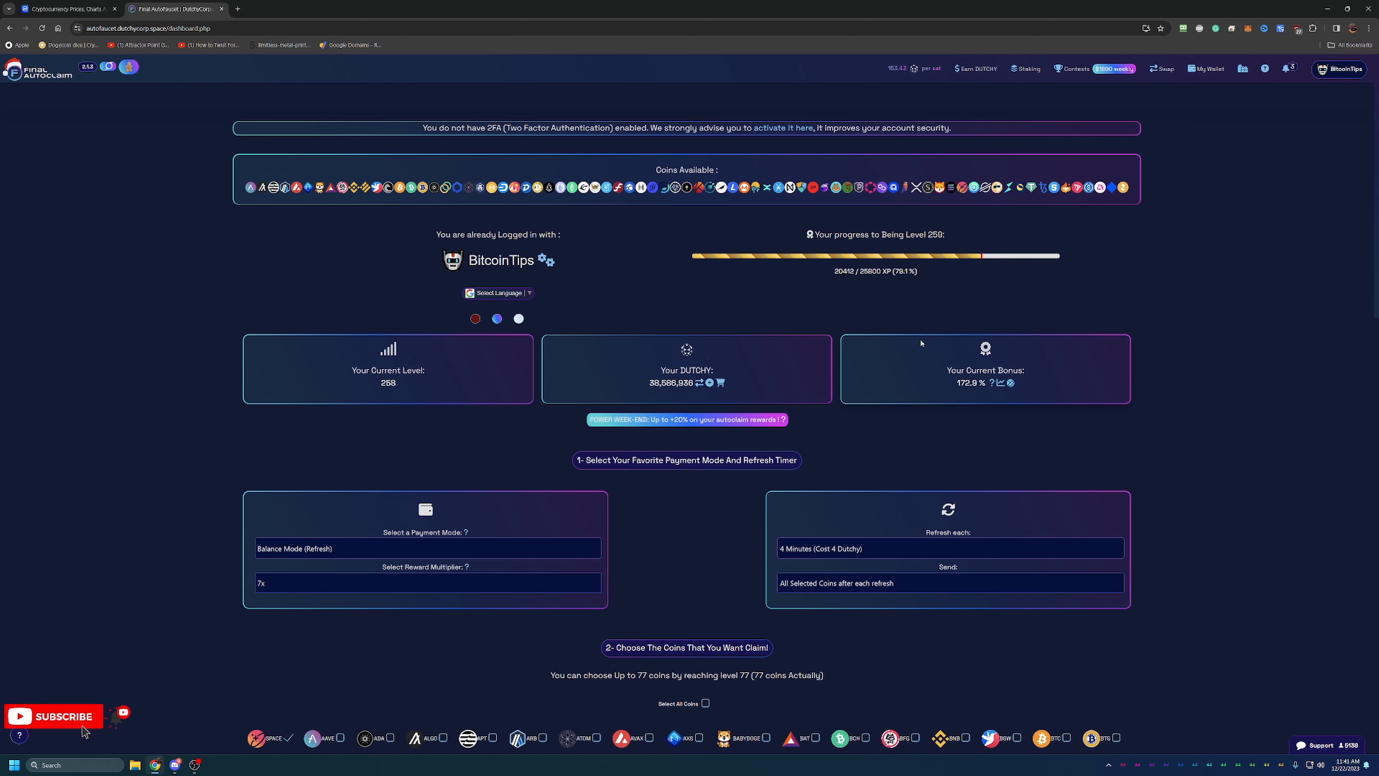
mouse_move(898, 333)
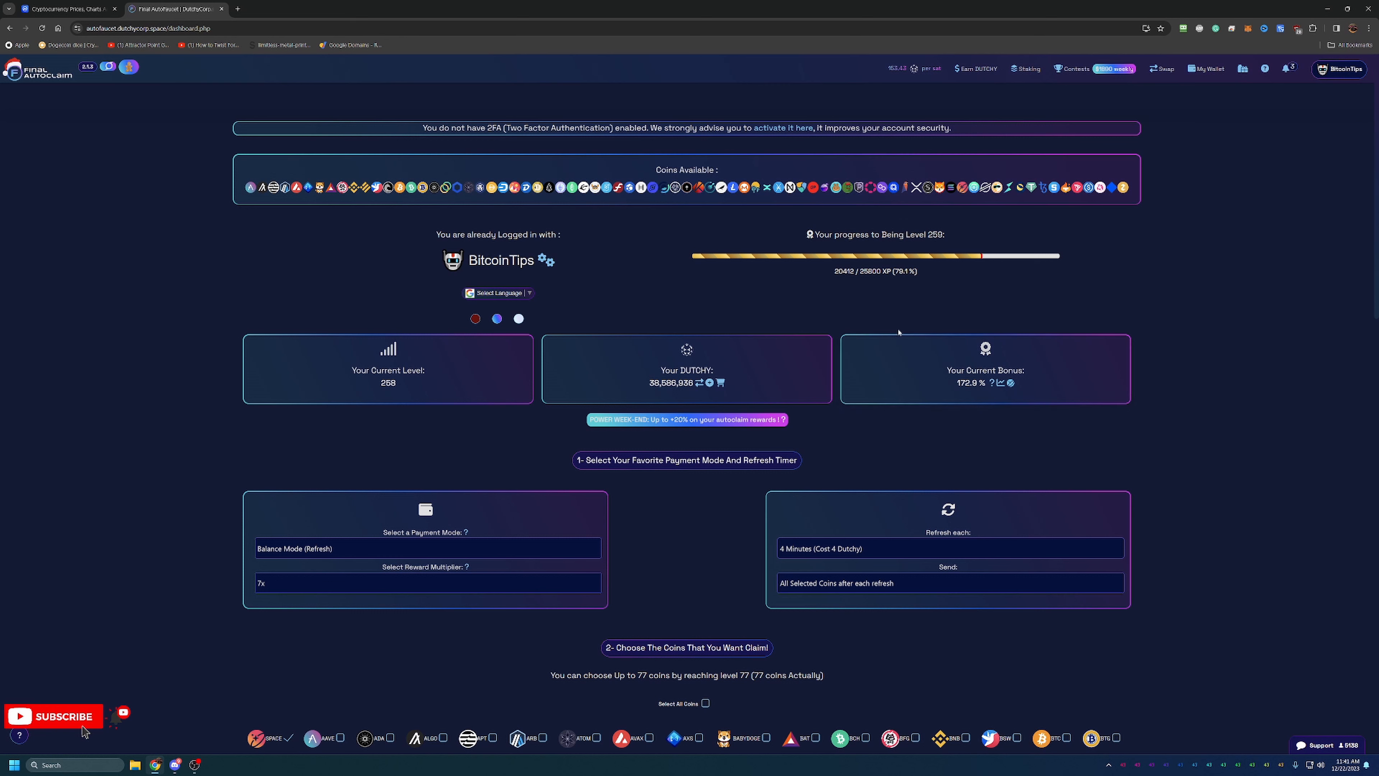
mouse_move(529, 156)
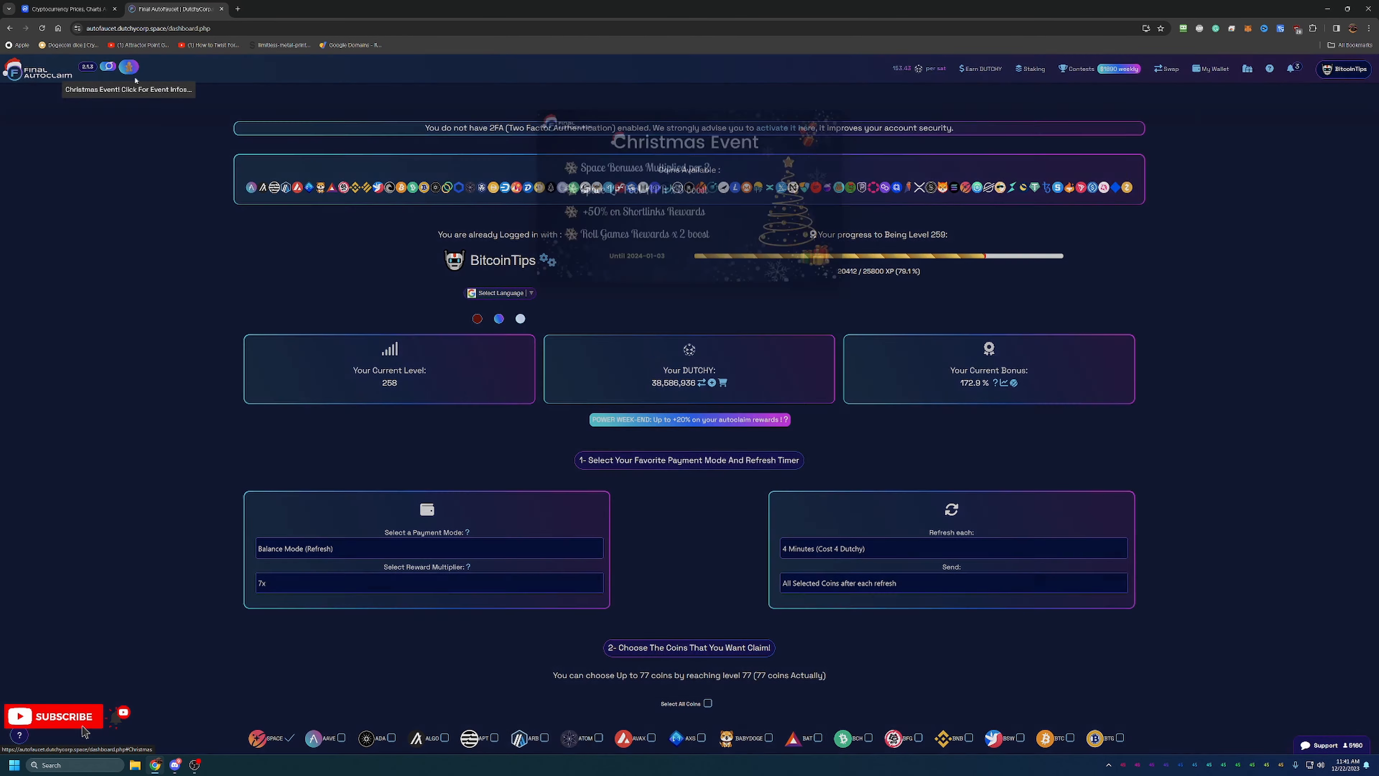
Step: Bring up the Christmas Event bonus details with doubled Space bonuses until 2024-01-03
click(128, 67)
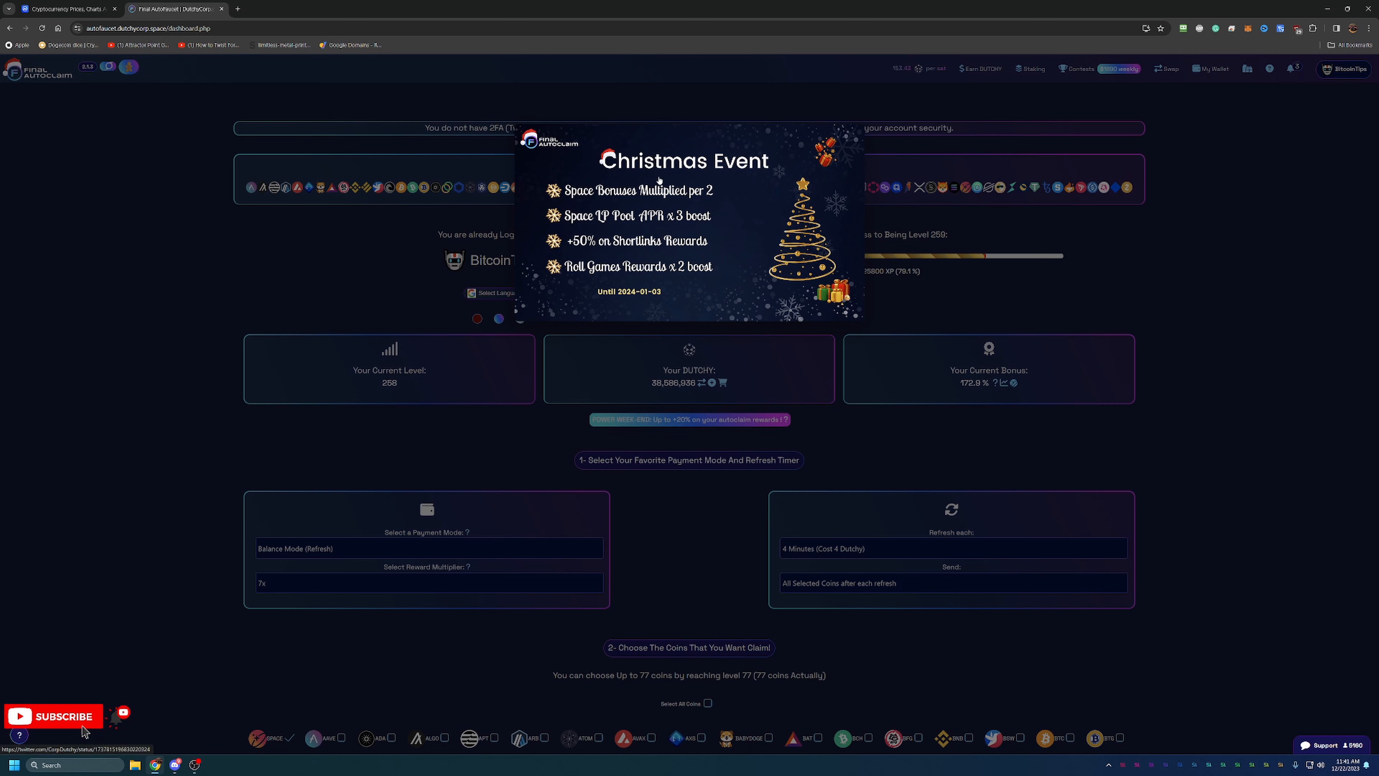
mouse_move(765, 198)
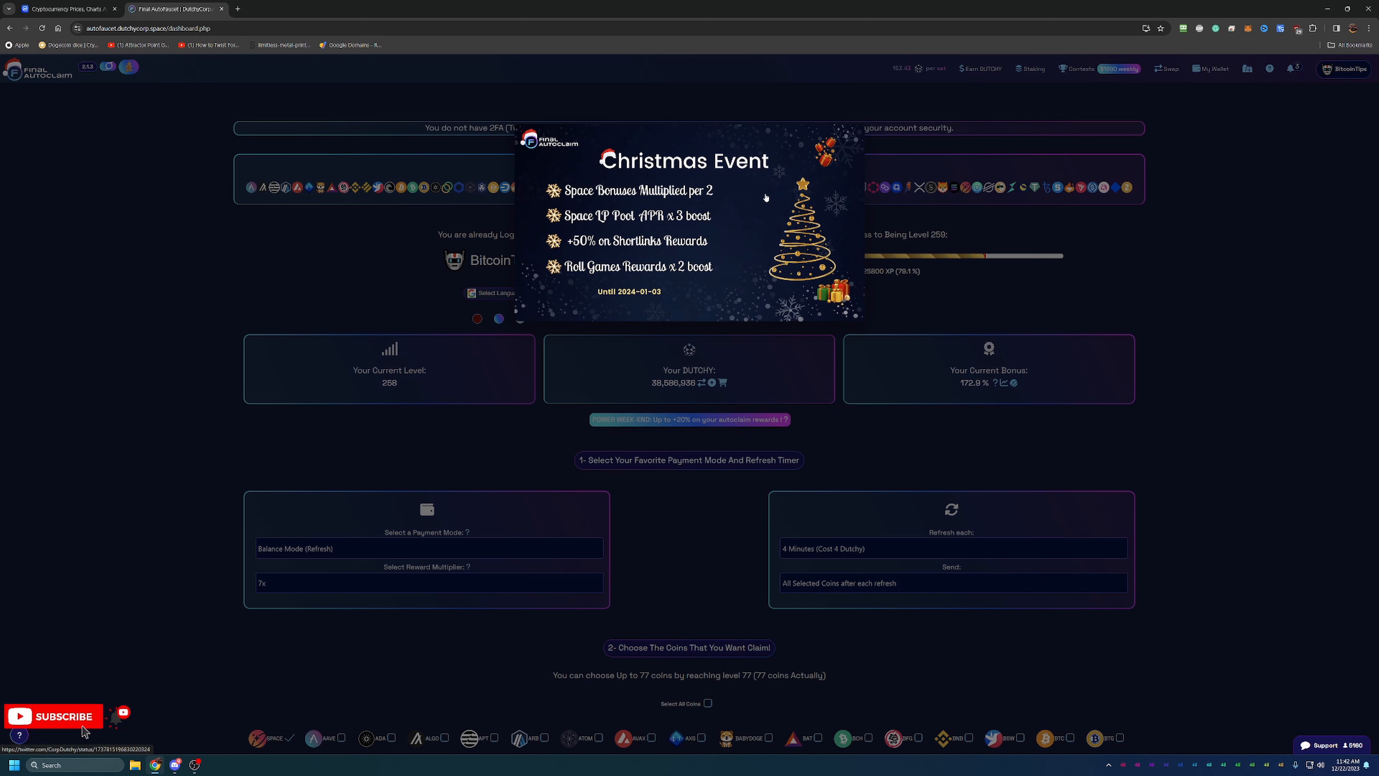
mouse_move(749, 201)
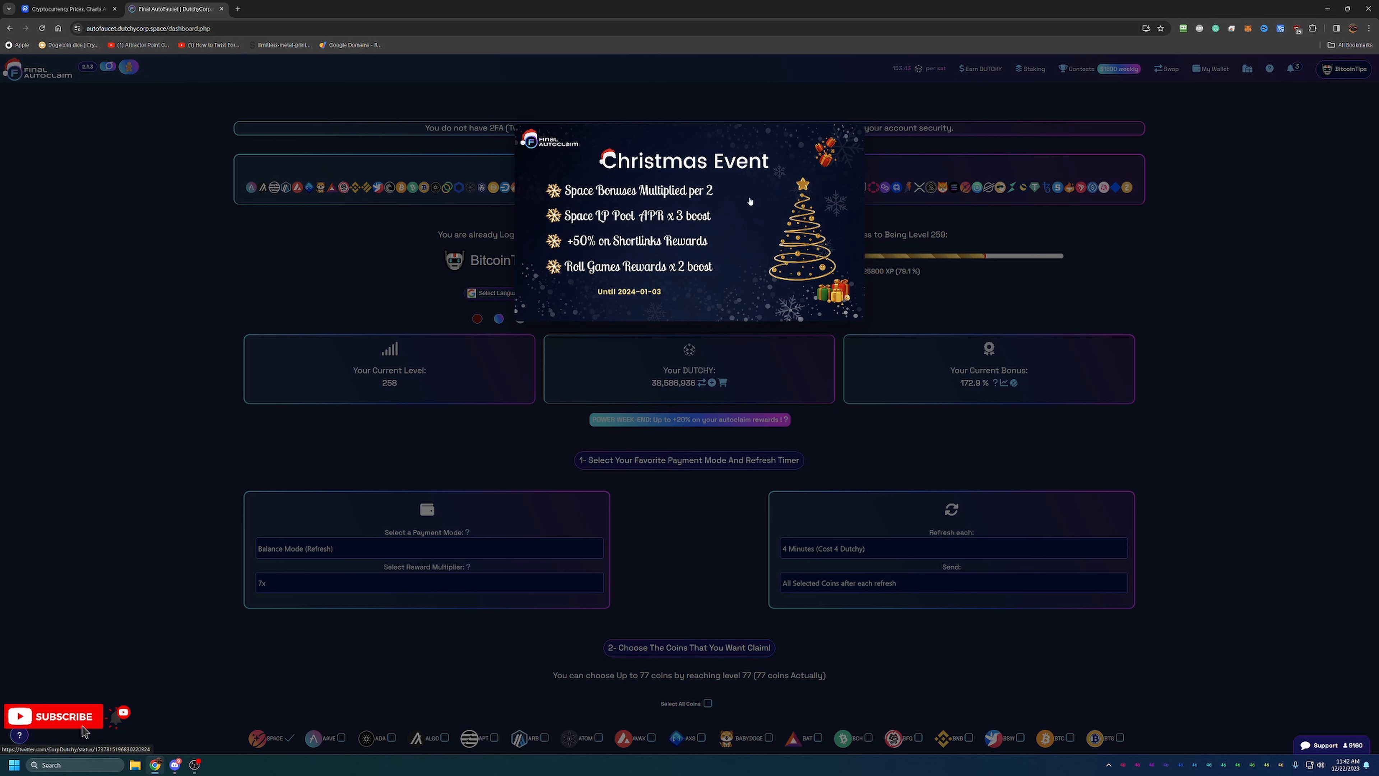
mouse_move(759, 204)
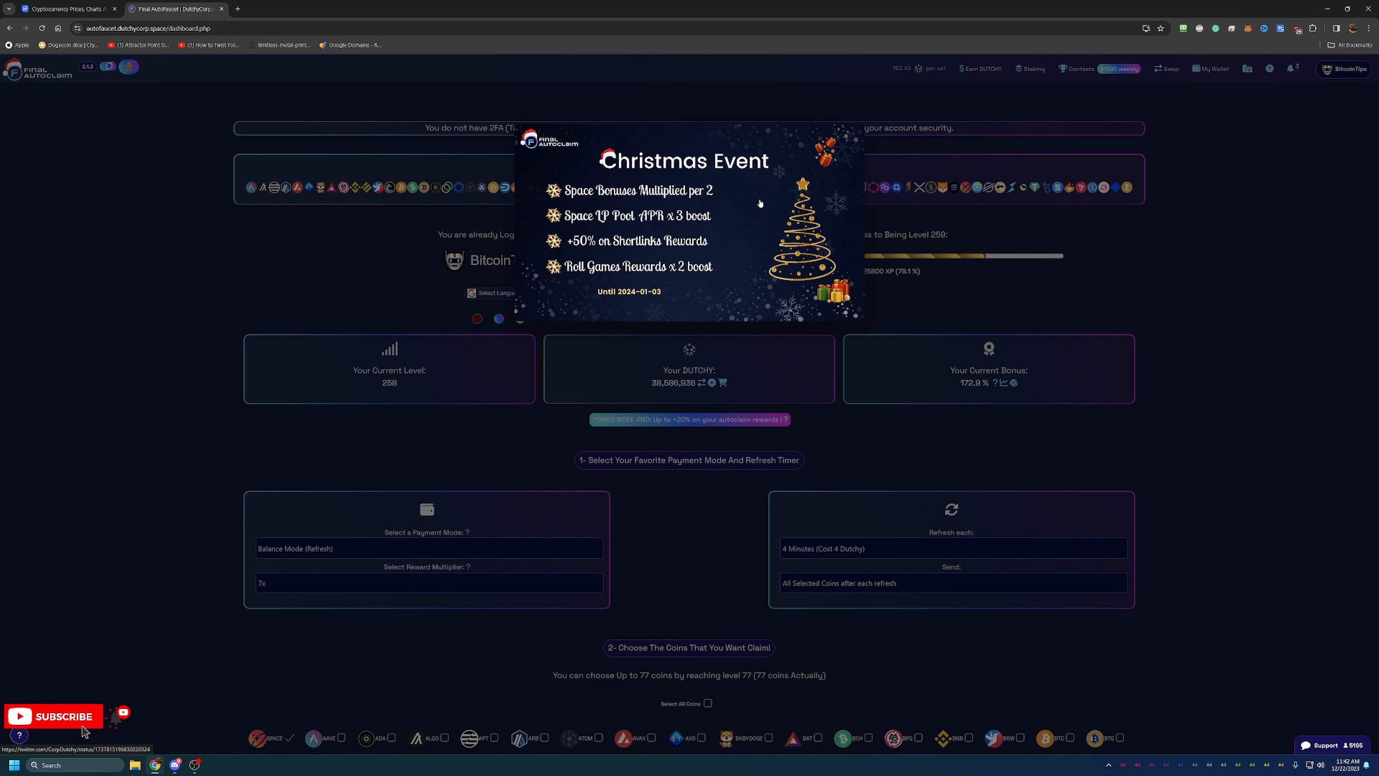
mouse_move(675, 440)
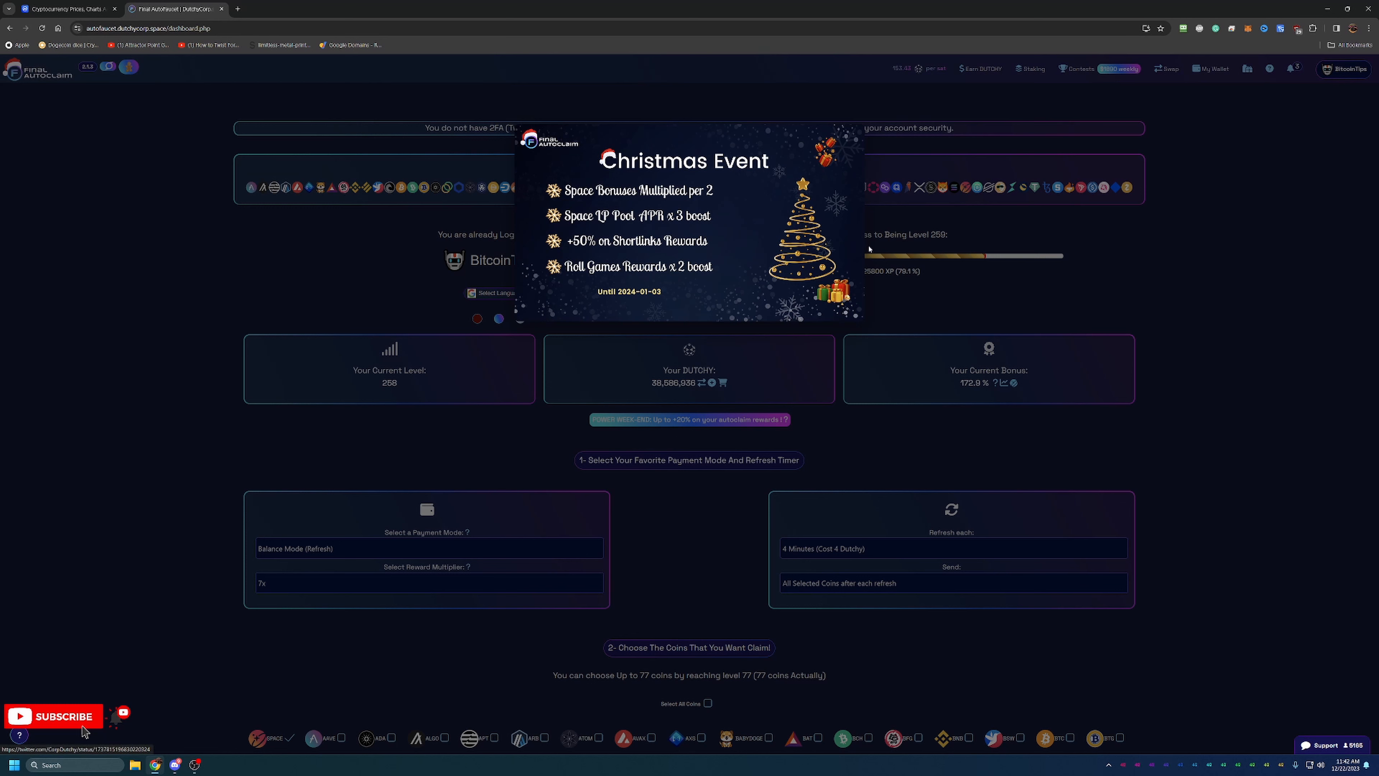
mouse_move(957, 262)
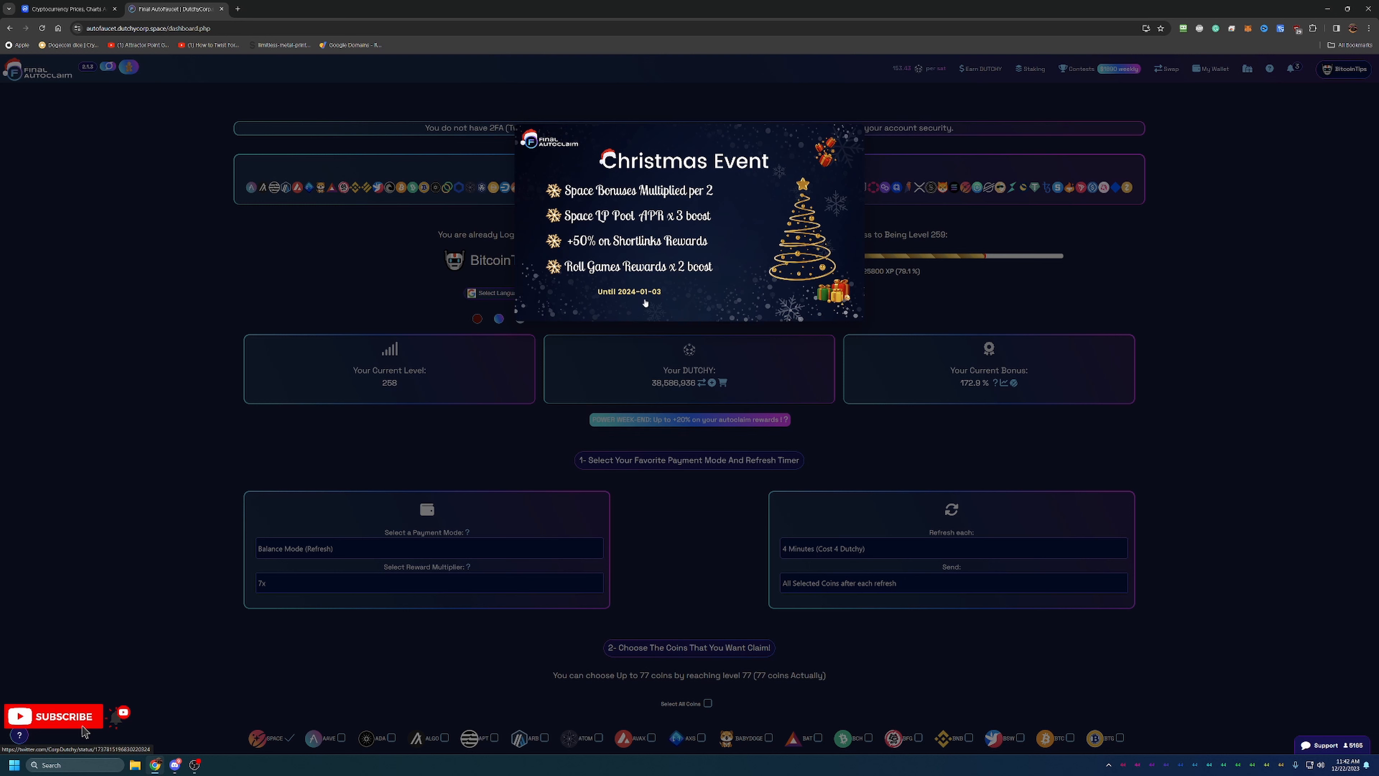
mouse_move(969, 497)
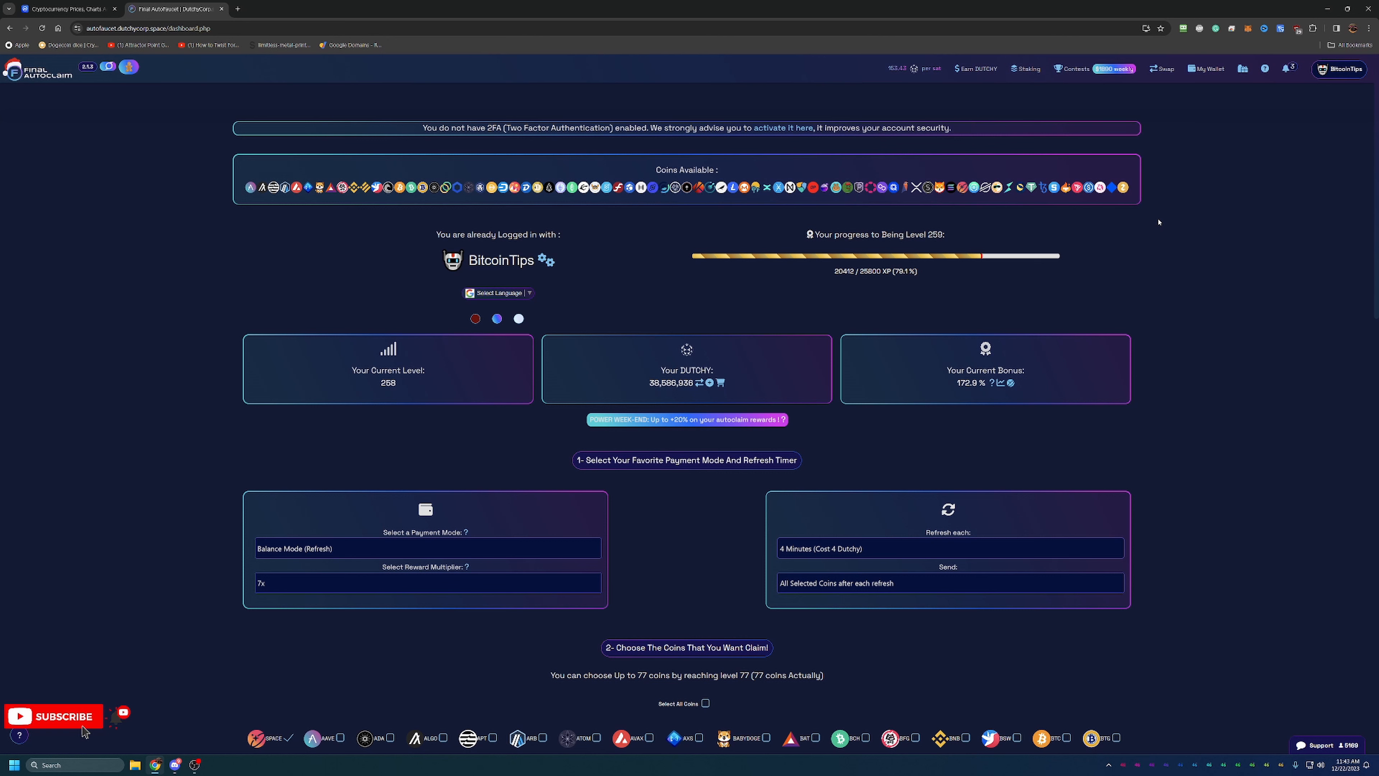
Step: Dismiss the Christmas Event announcement to reveal the full dashboard
click(976, 69)
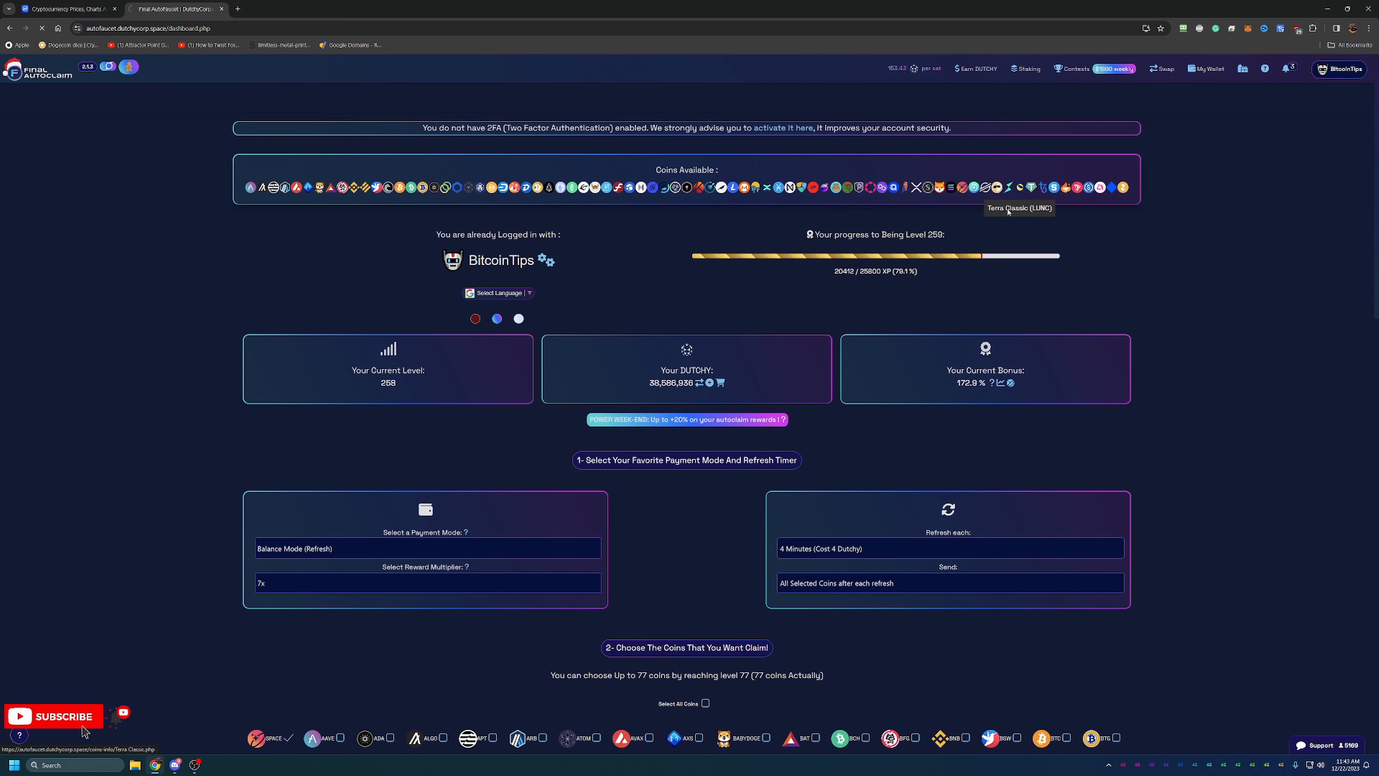
mouse_move(285, 297)
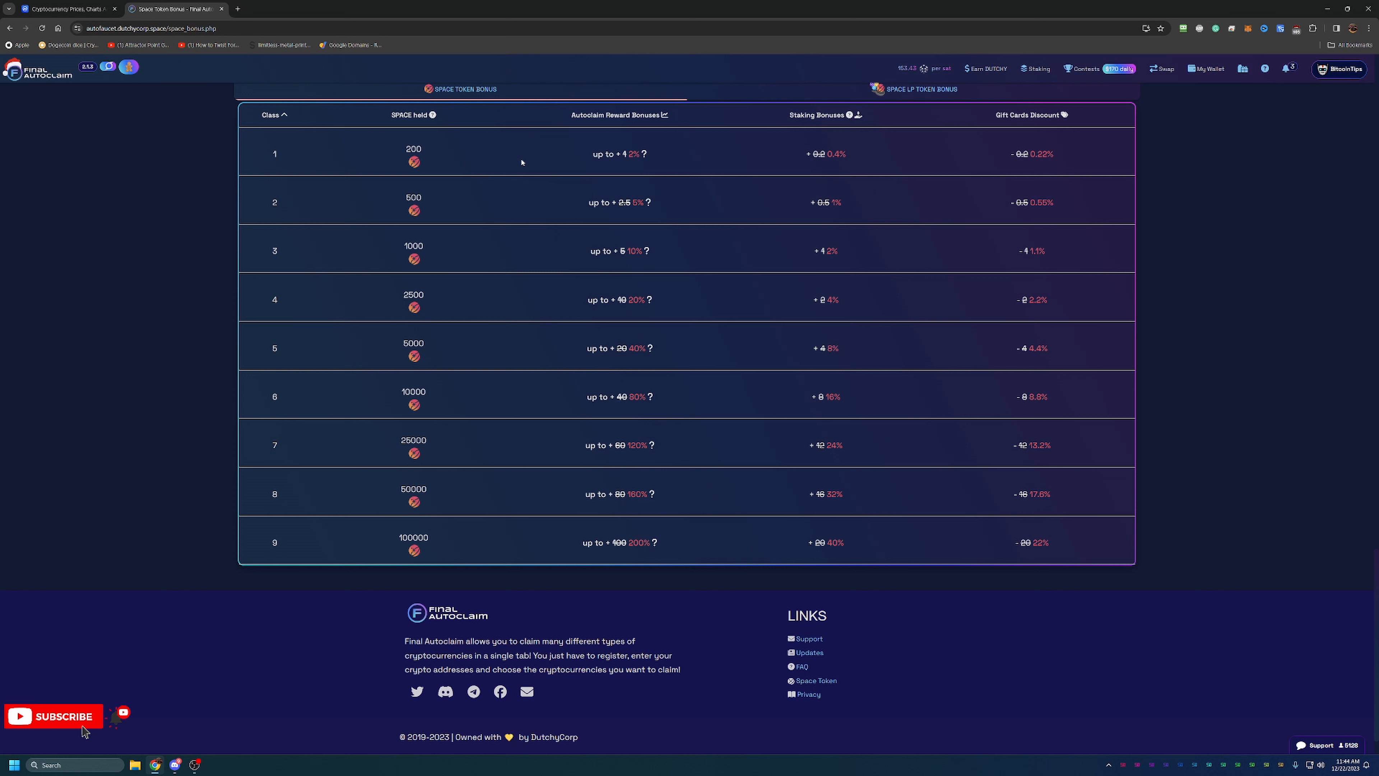
mouse_move(988, 203)
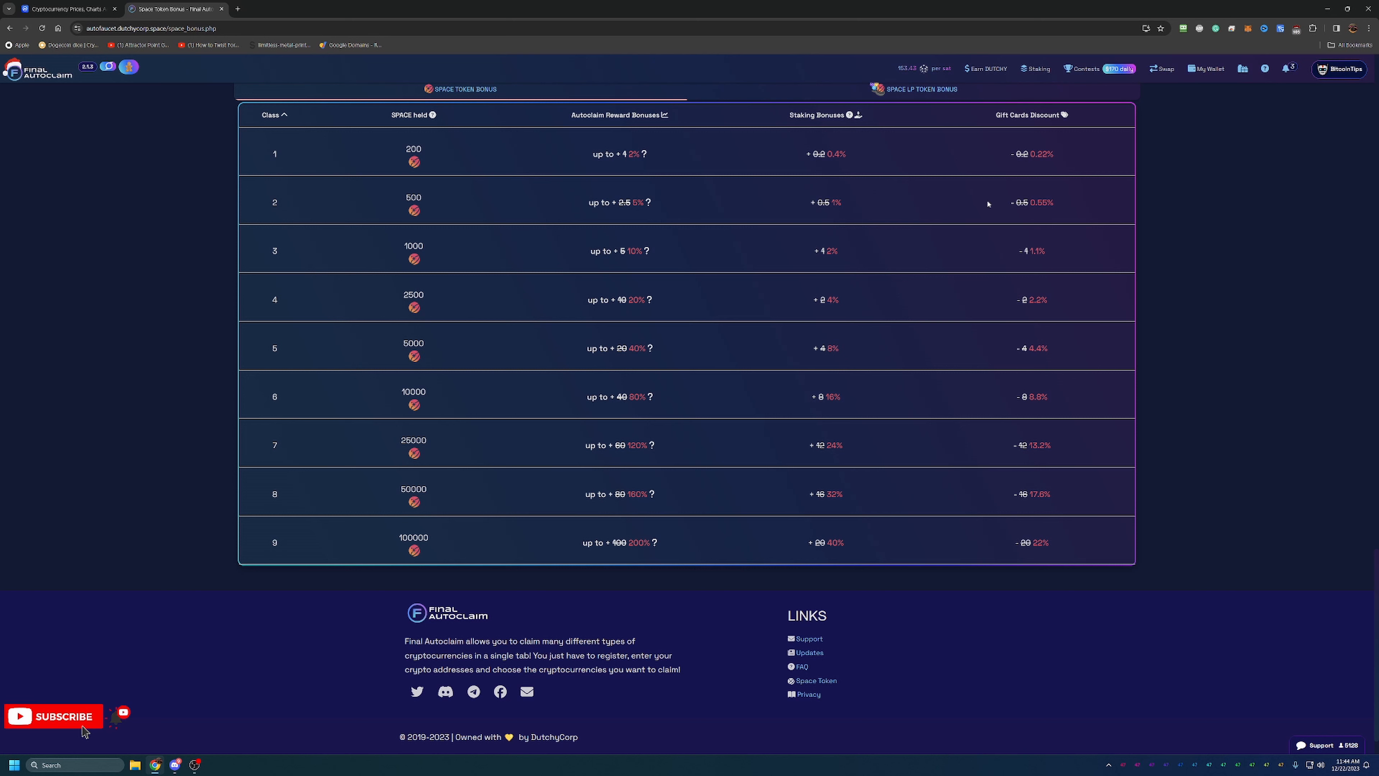
mouse_move(954, 207)
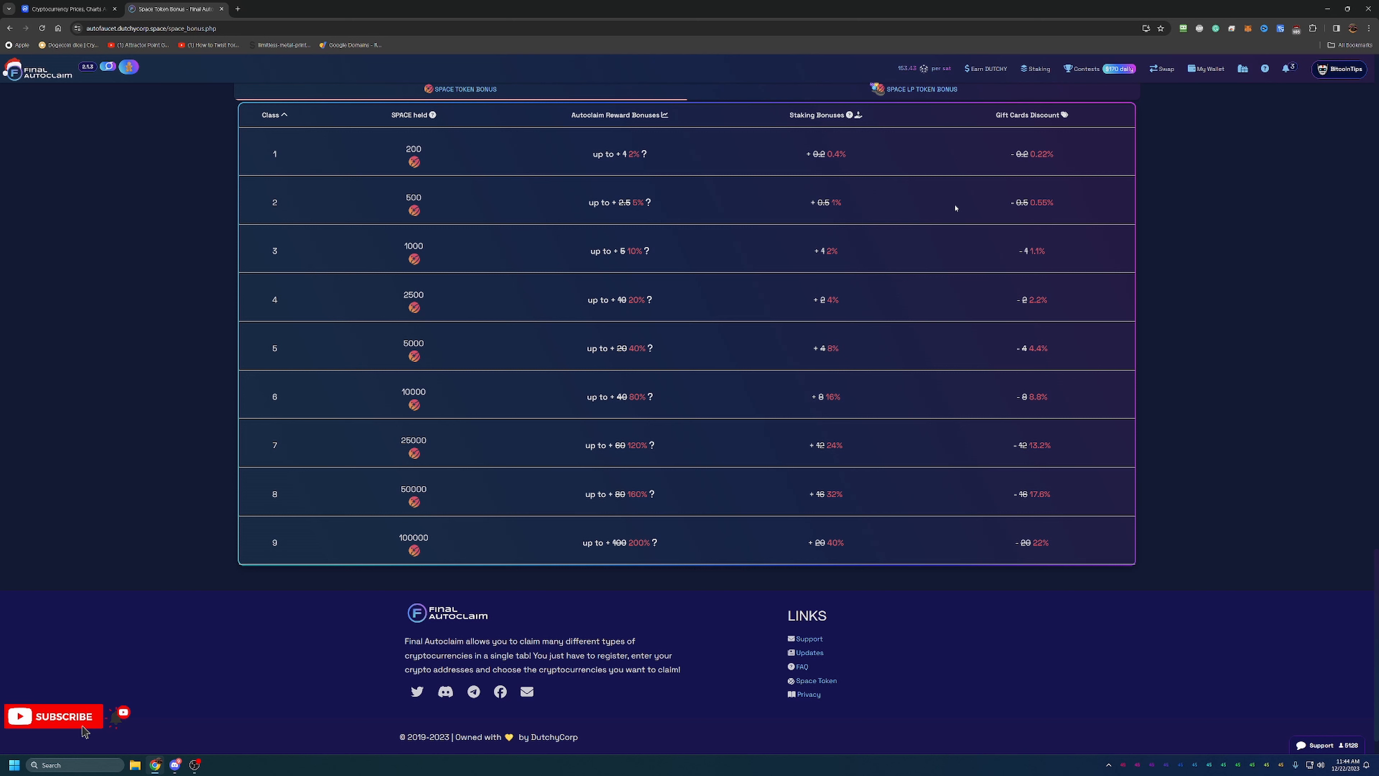
mouse_move(601, 133)
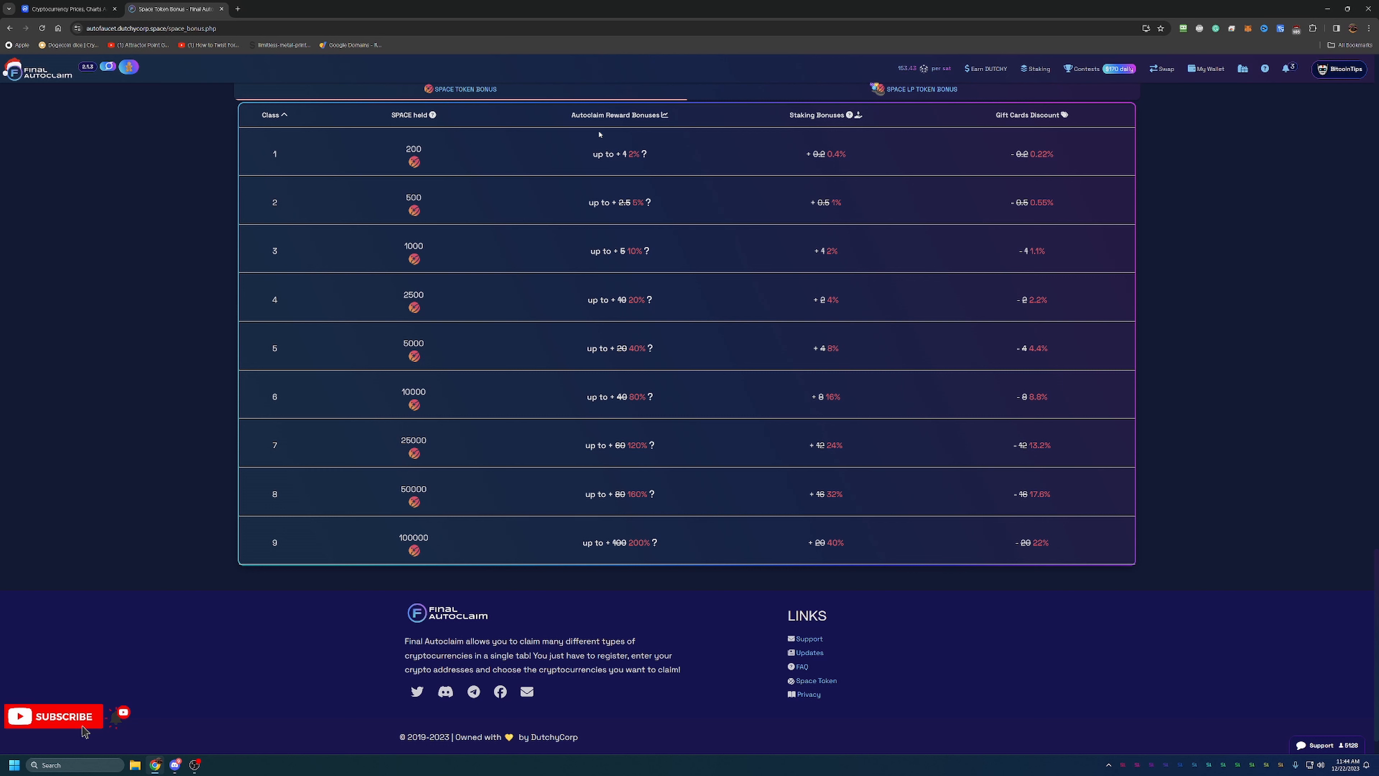
mouse_move(403, 163)
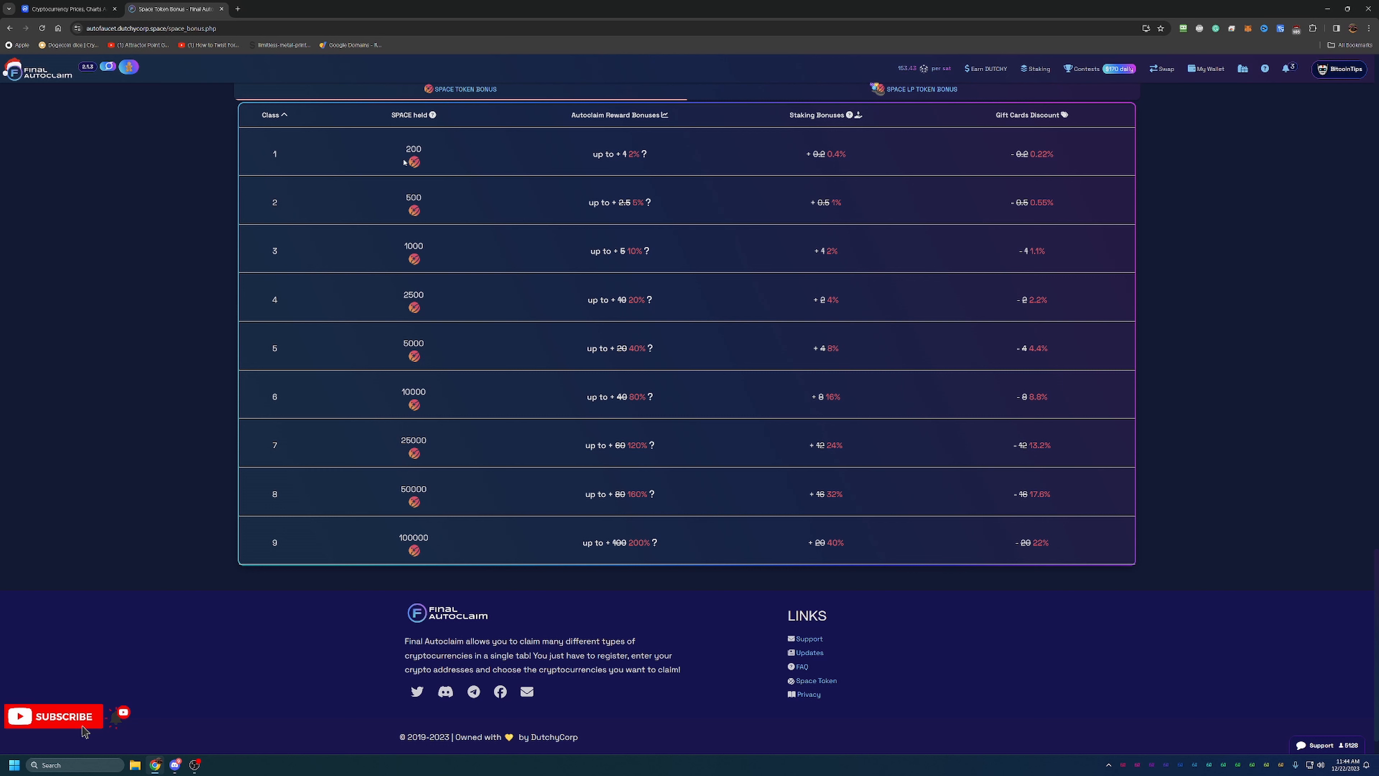
mouse_move(610, 168)
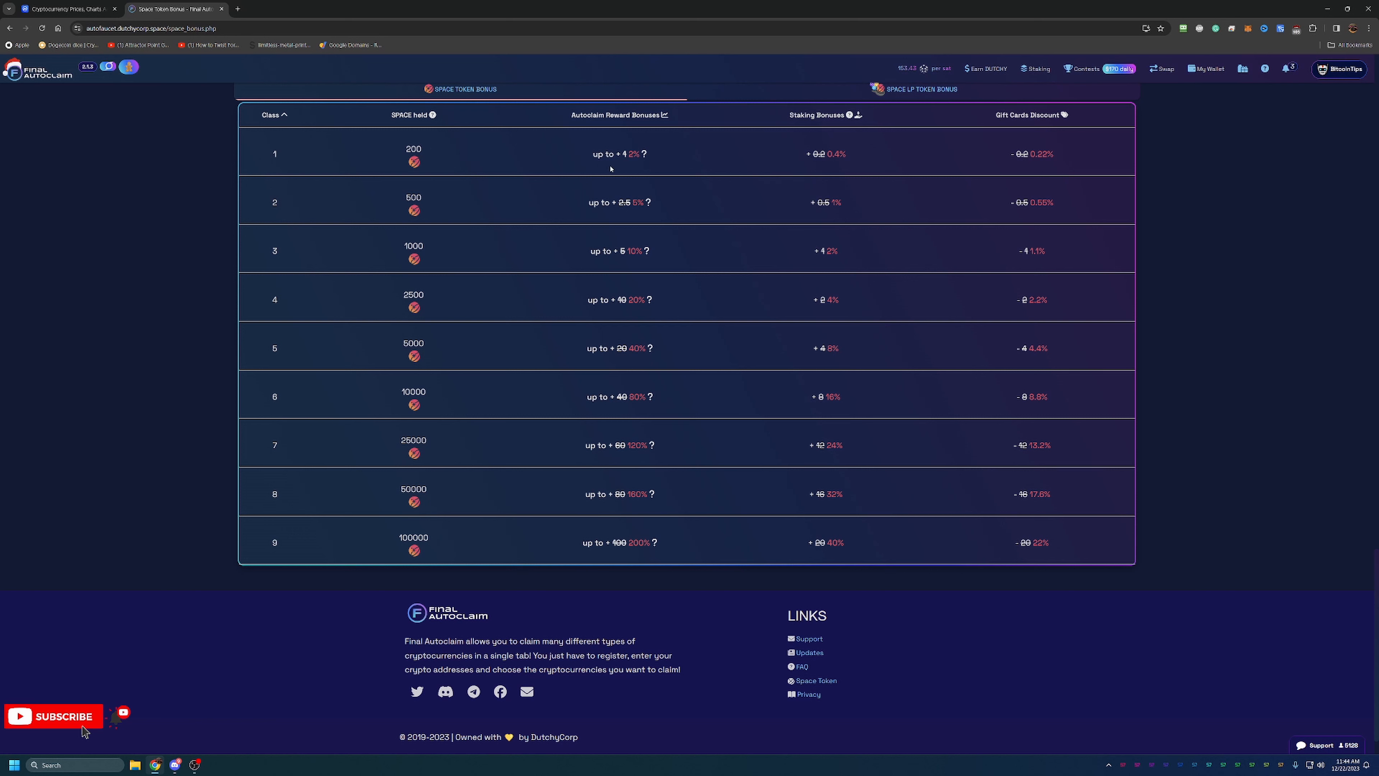
mouse_move(622, 167)
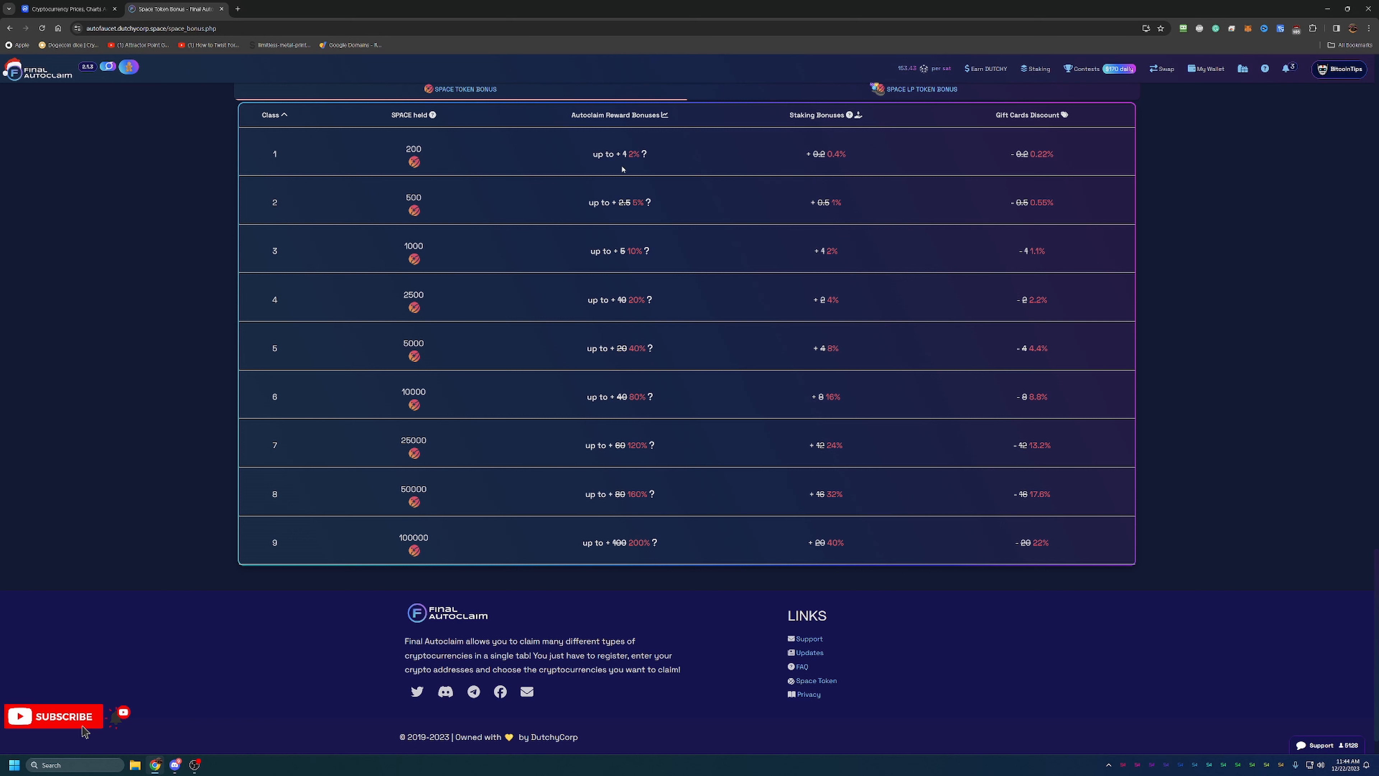
mouse_move(631, 163)
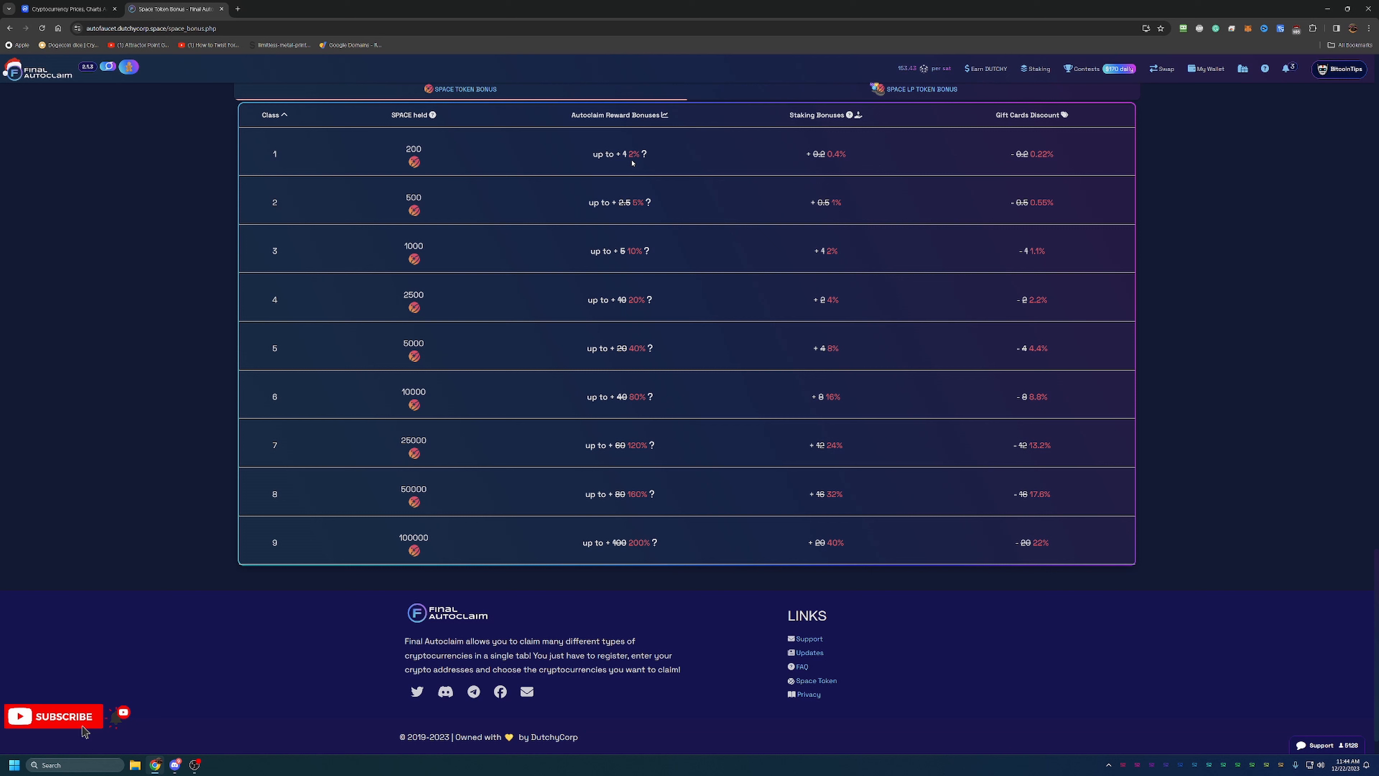
mouse_move(642, 567)
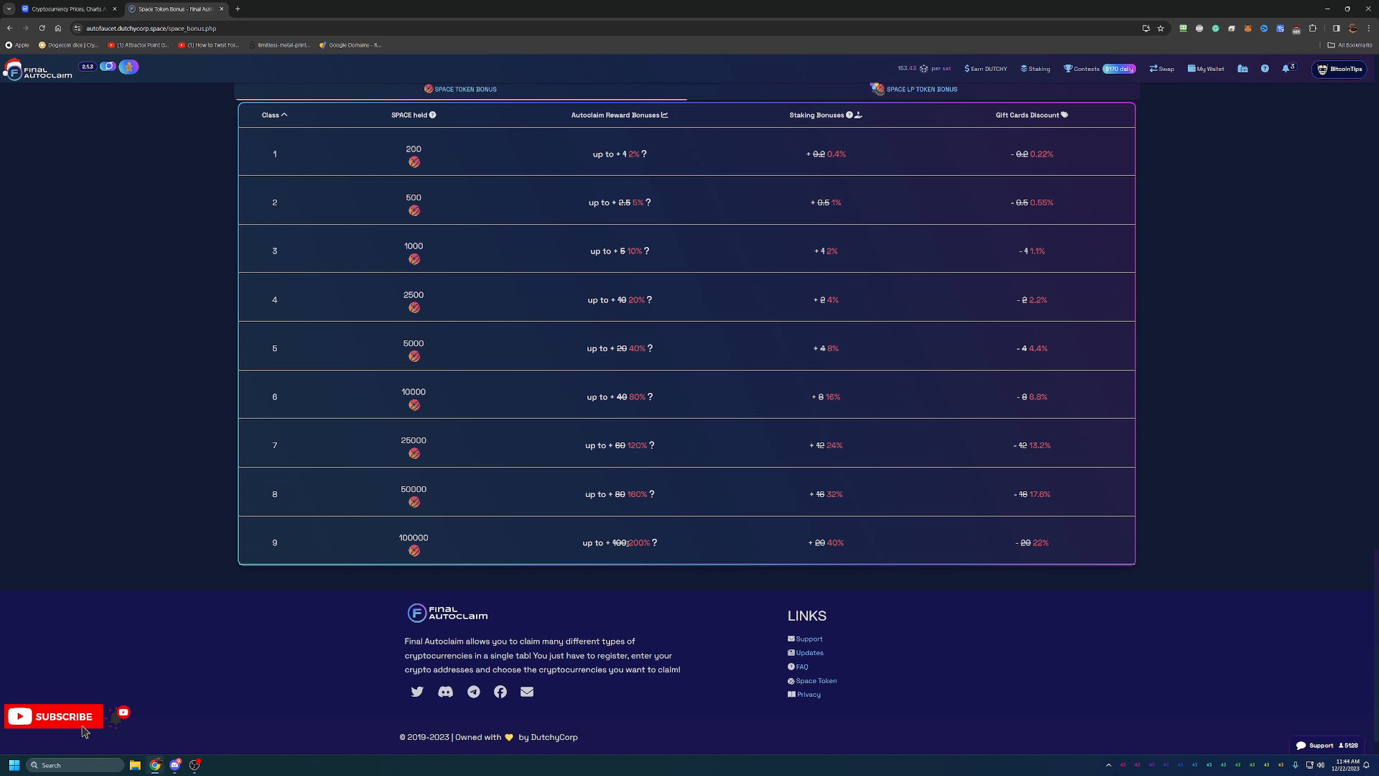
mouse_move(487, 537)
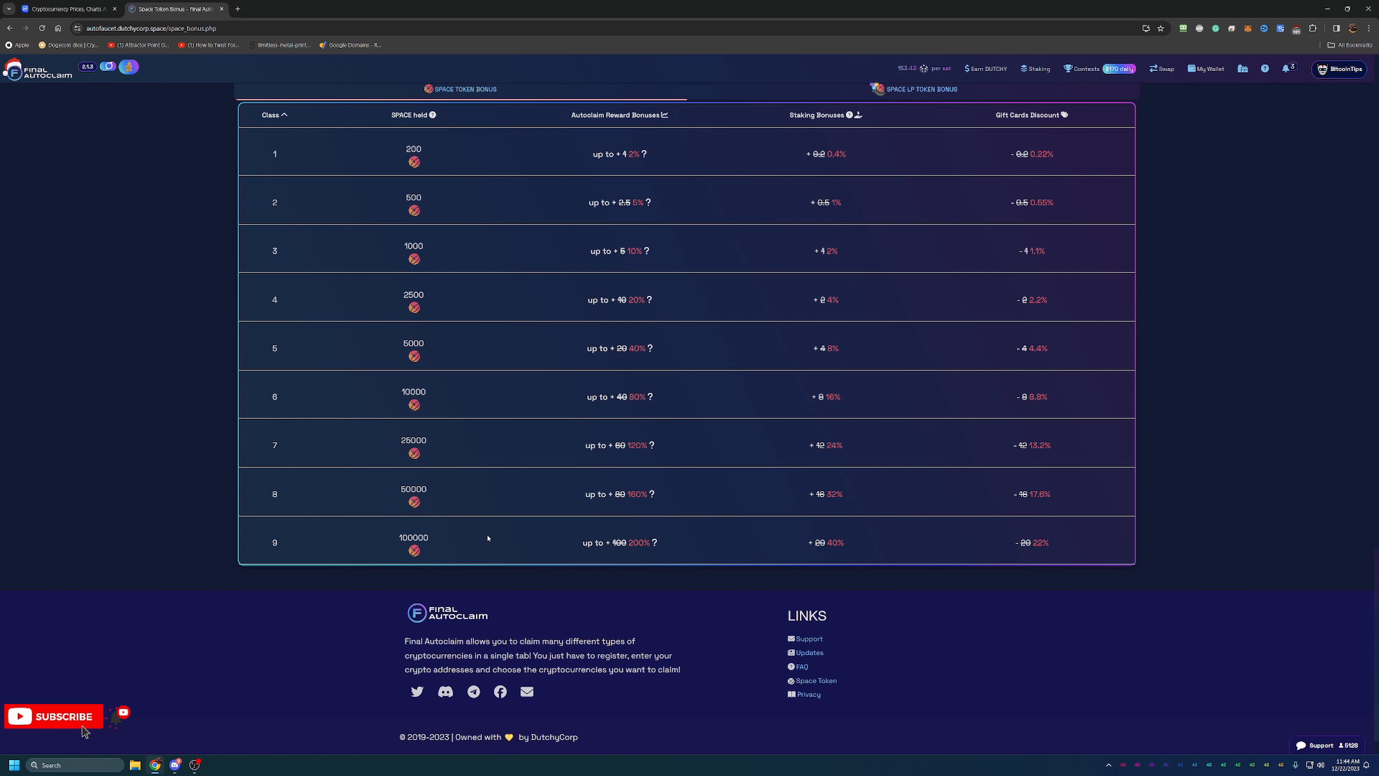
mouse_move(405, 546)
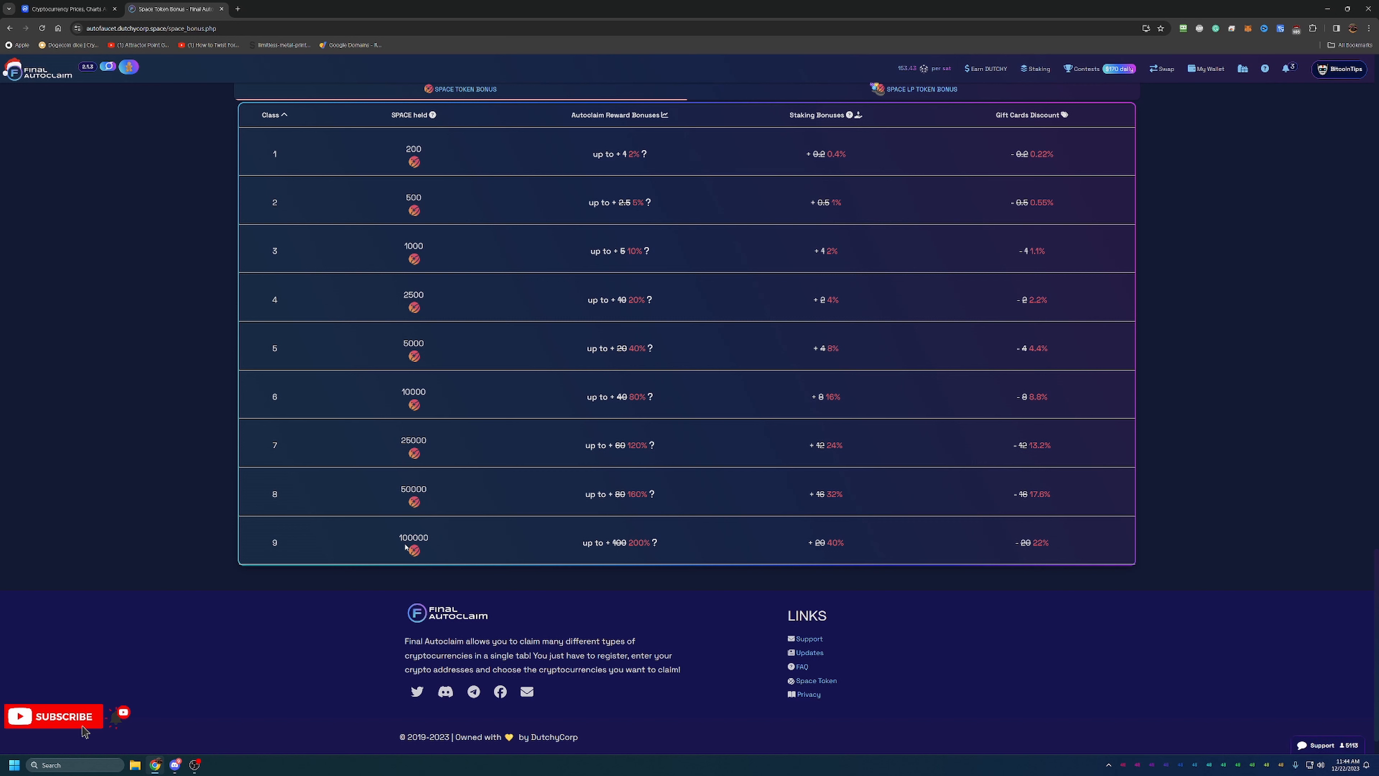
mouse_move(399, 530)
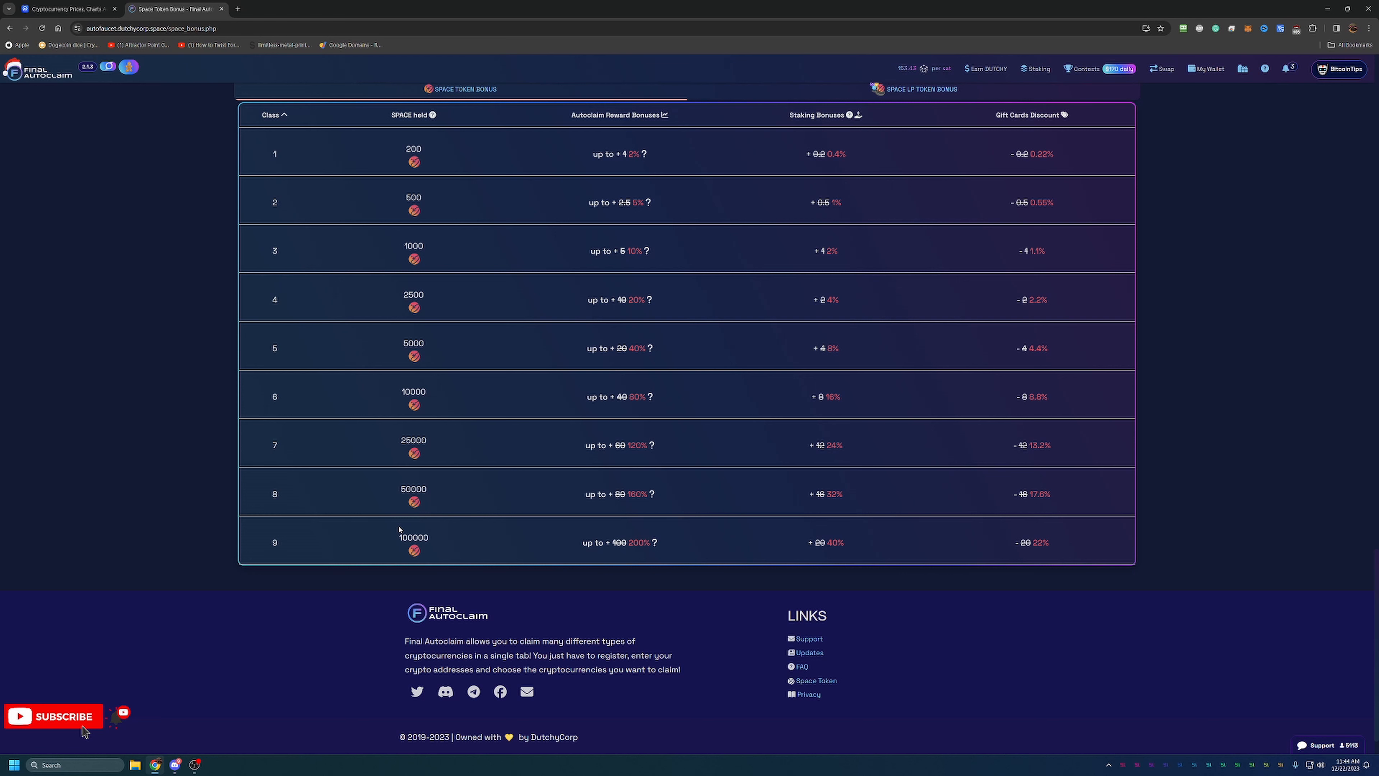
mouse_move(249, 491)
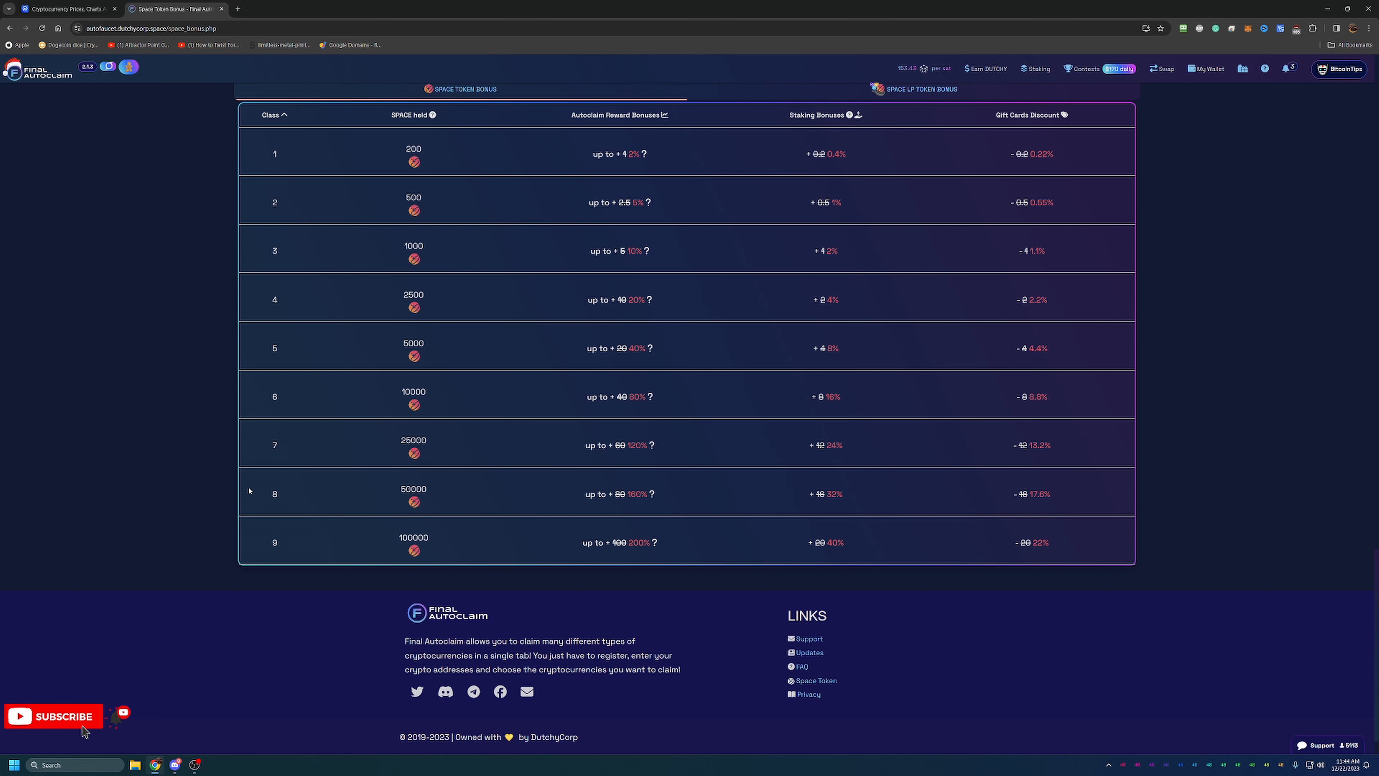
mouse_move(388, 496)
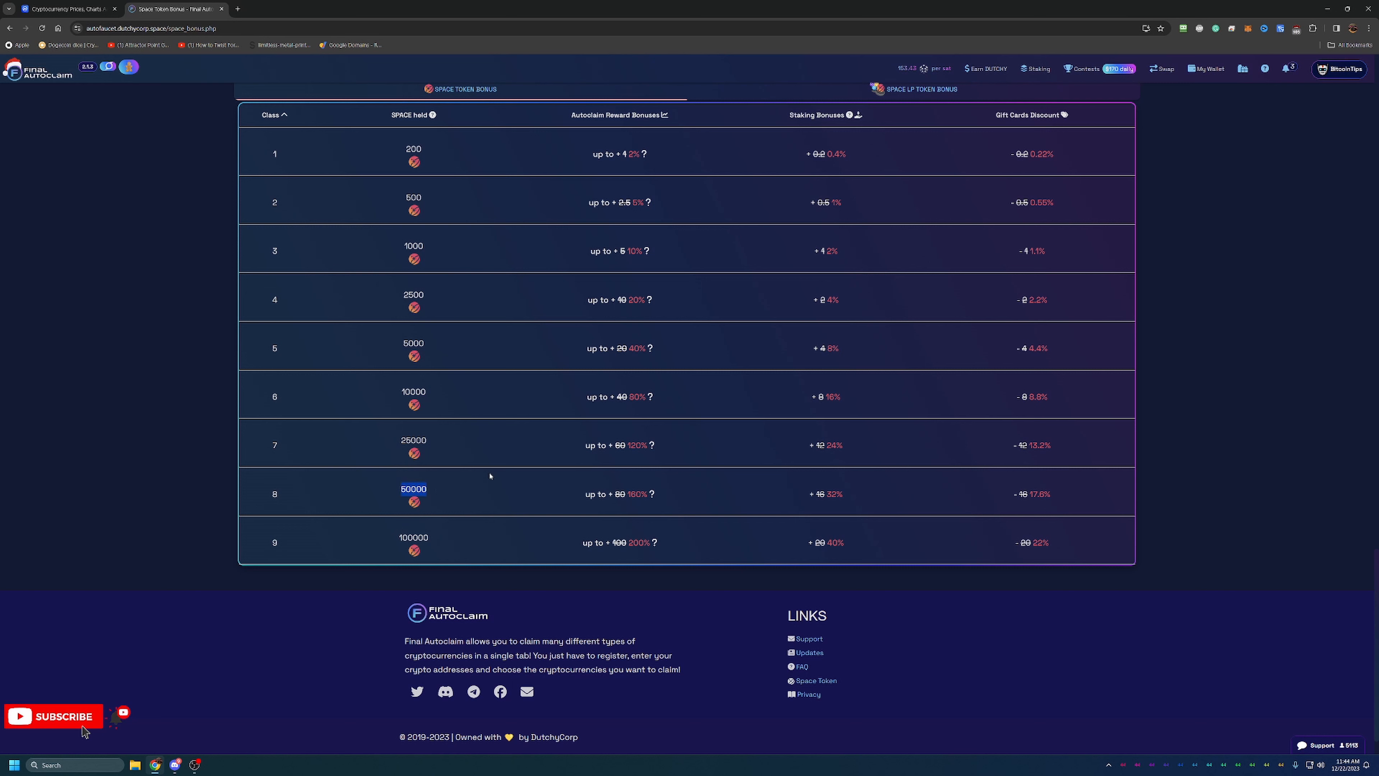
mouse_move(458, 488)
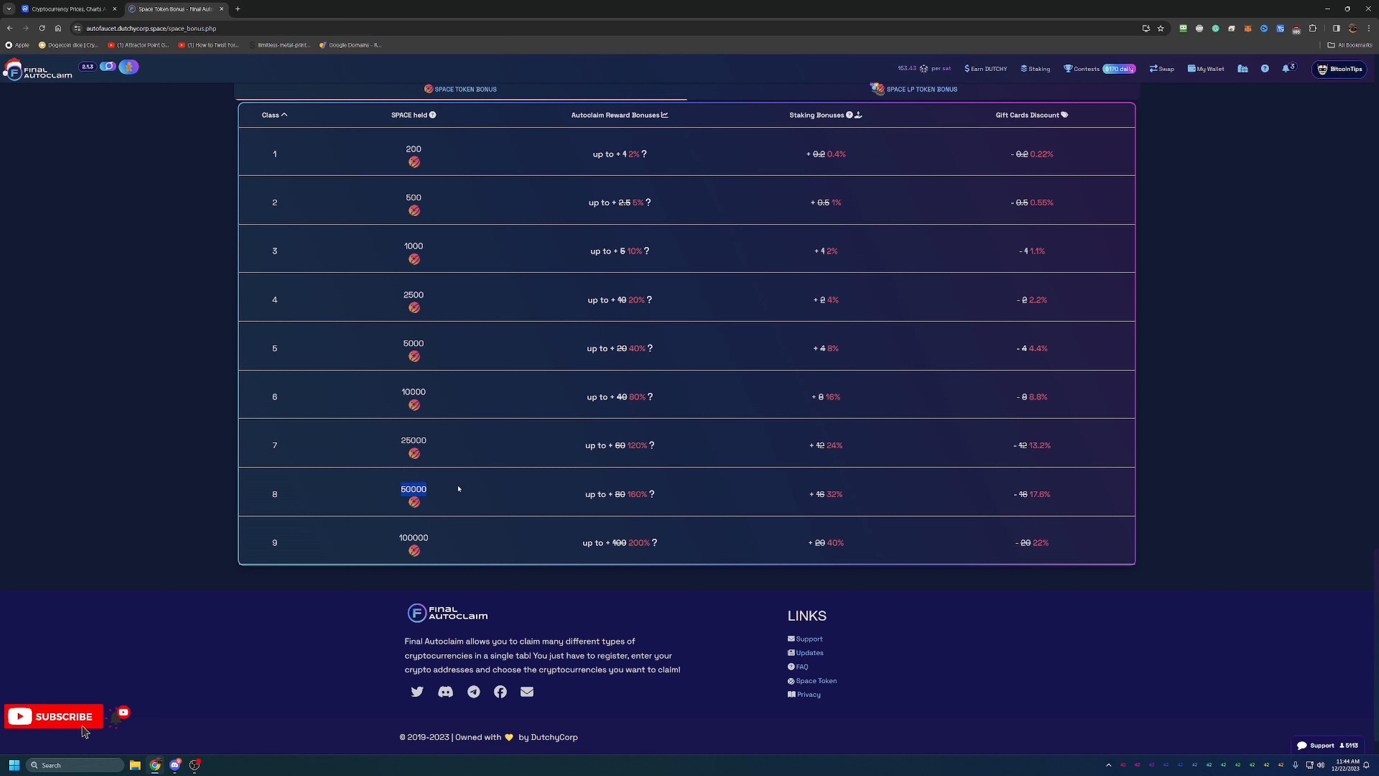
mouse_move(545, 493)
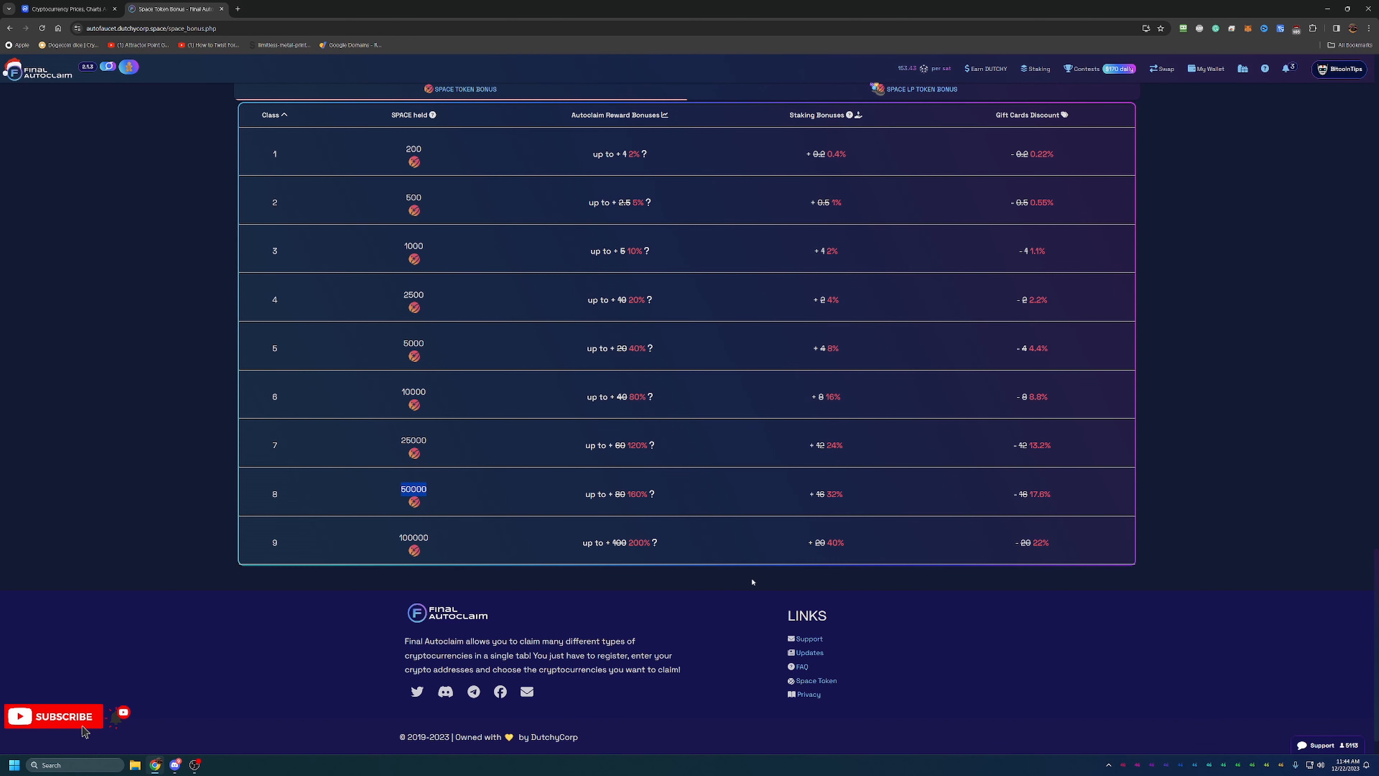
mouse_move(824, 499)
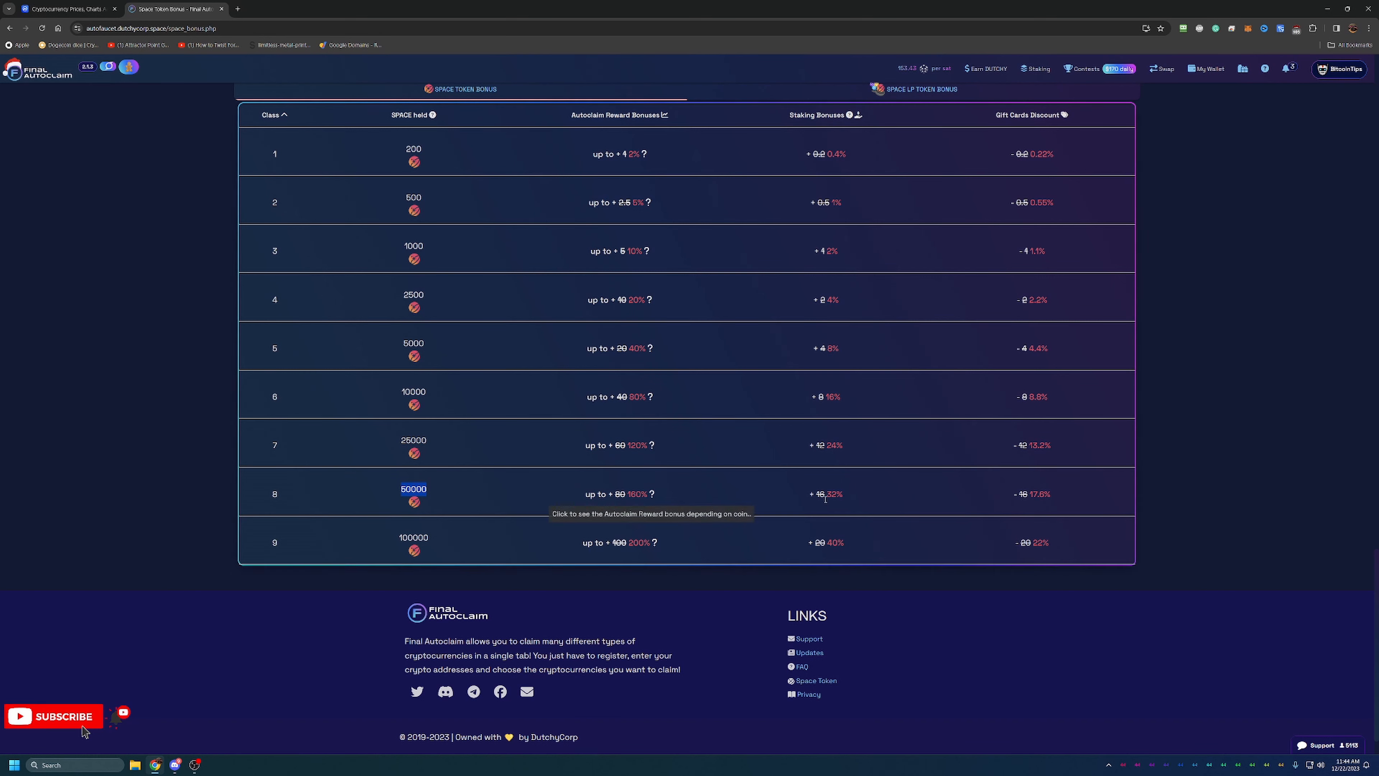
mouse_move(863, 491)
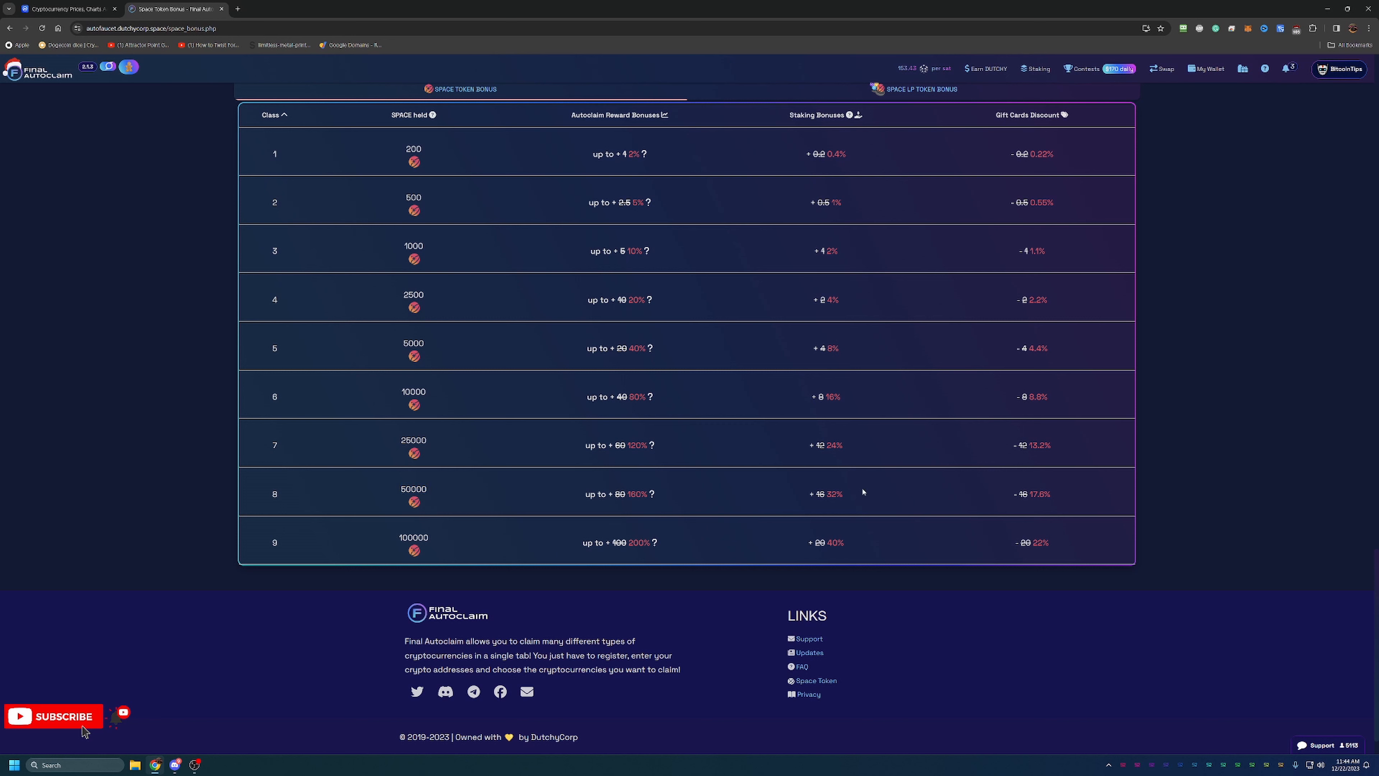
mouse_move(849, 115)
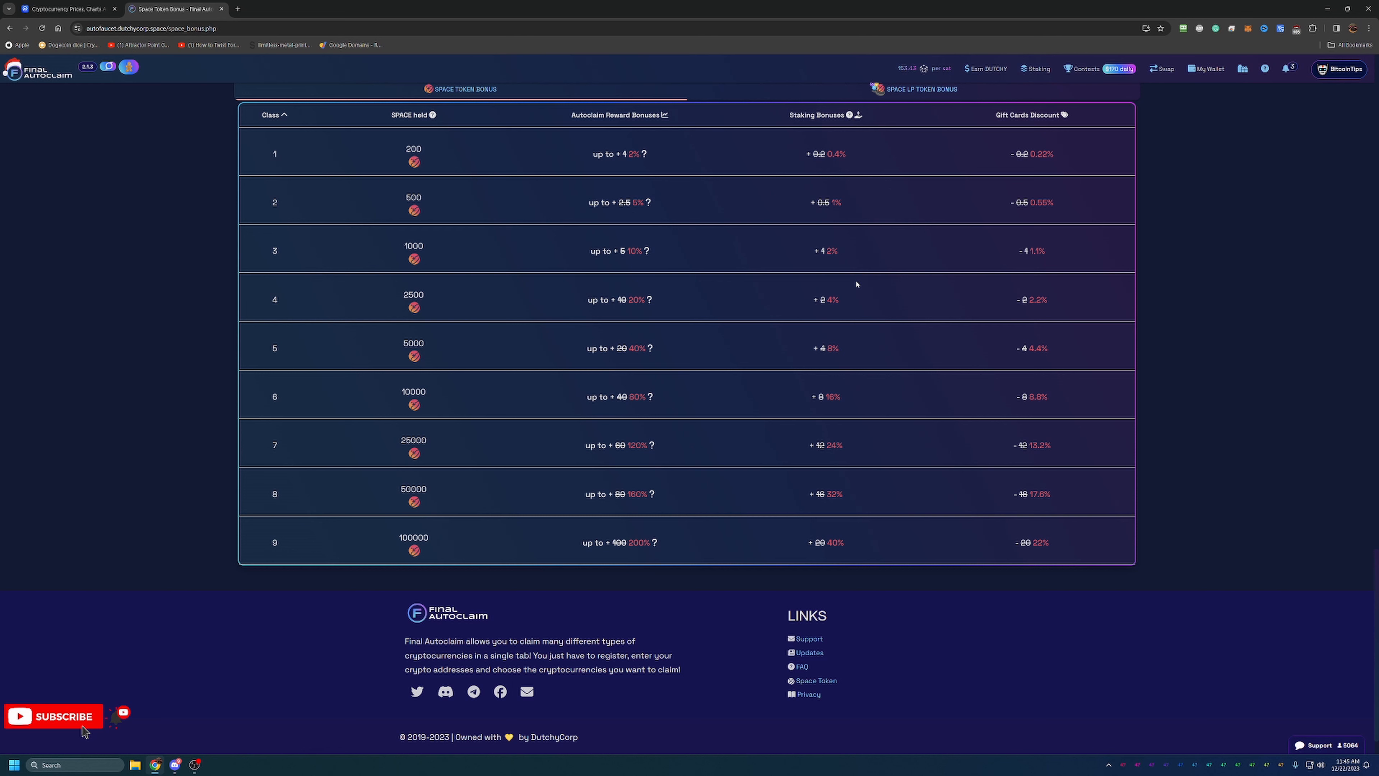
mouse_move(789, 298)
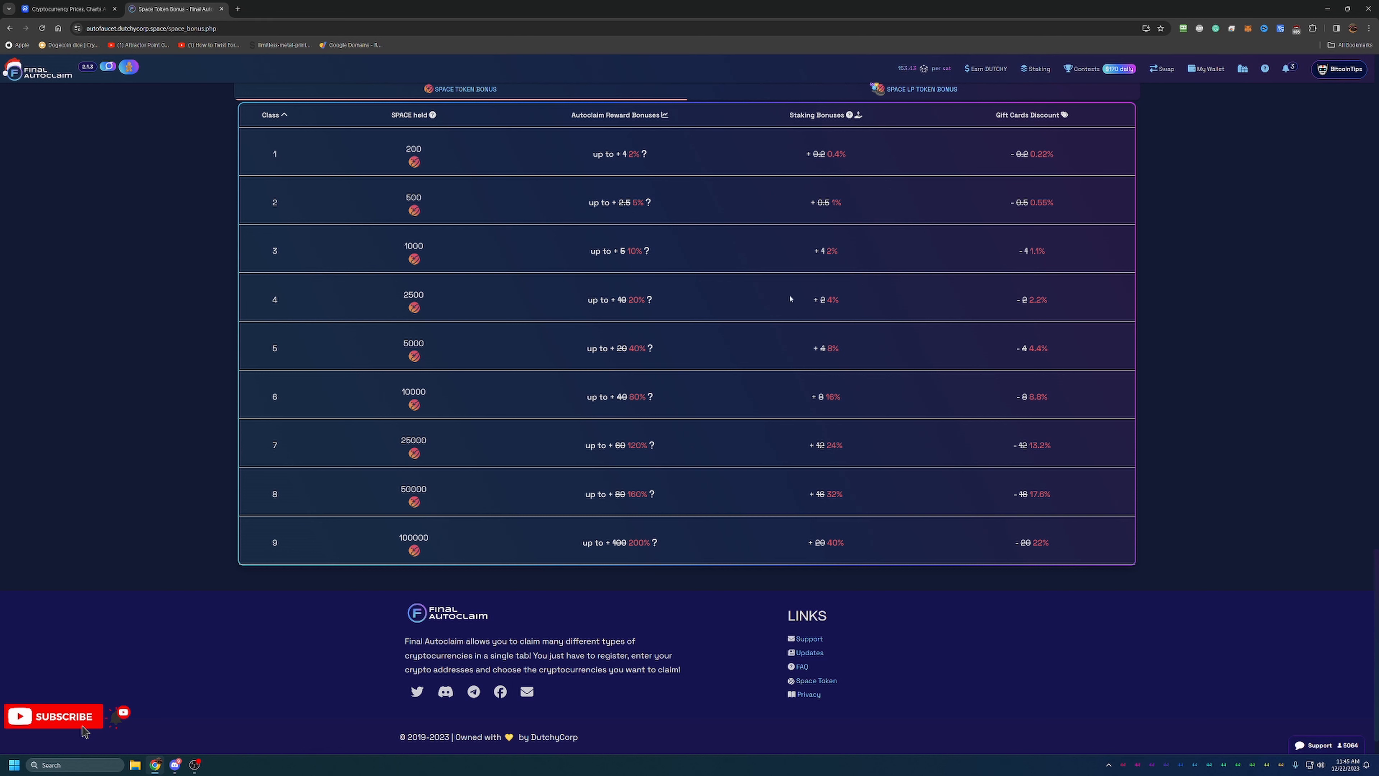
mouse_move(737, 498)
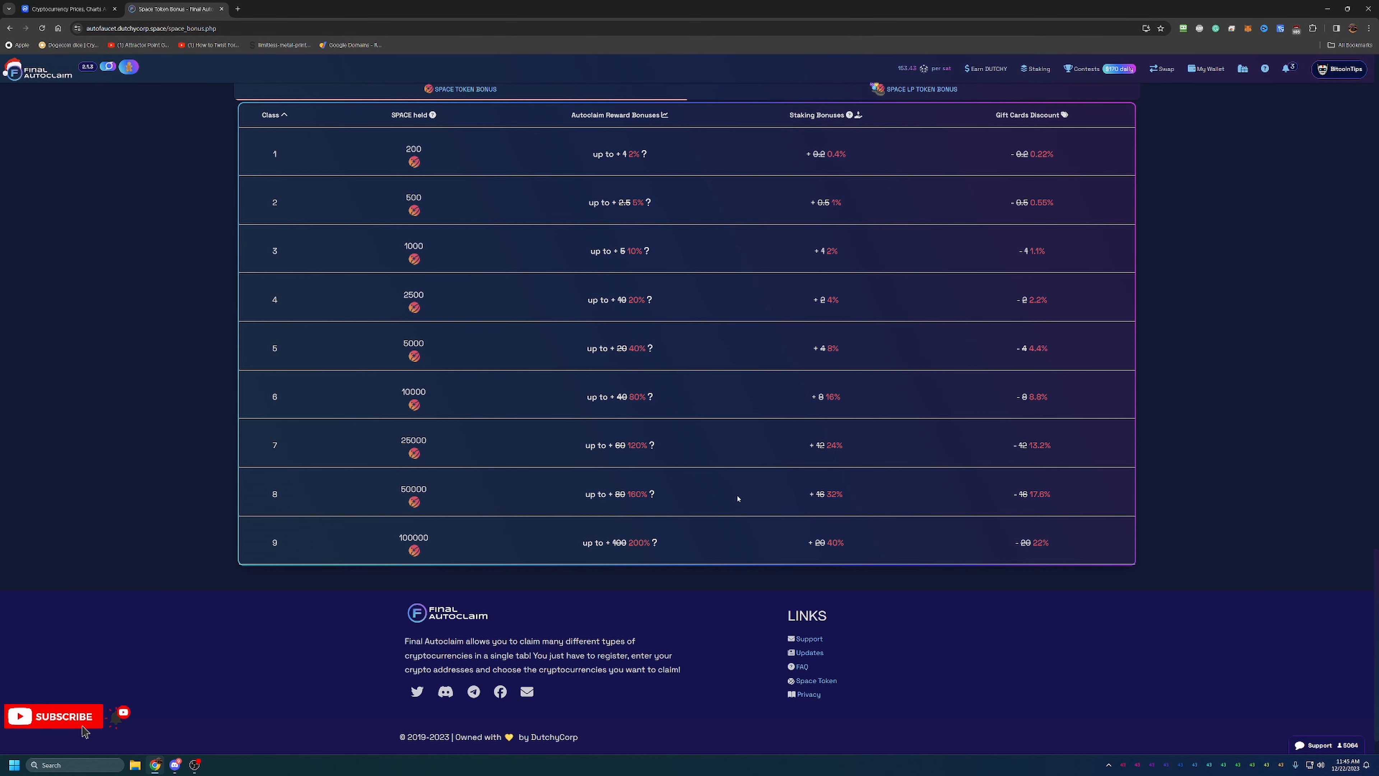
mouse_move(828, 565)
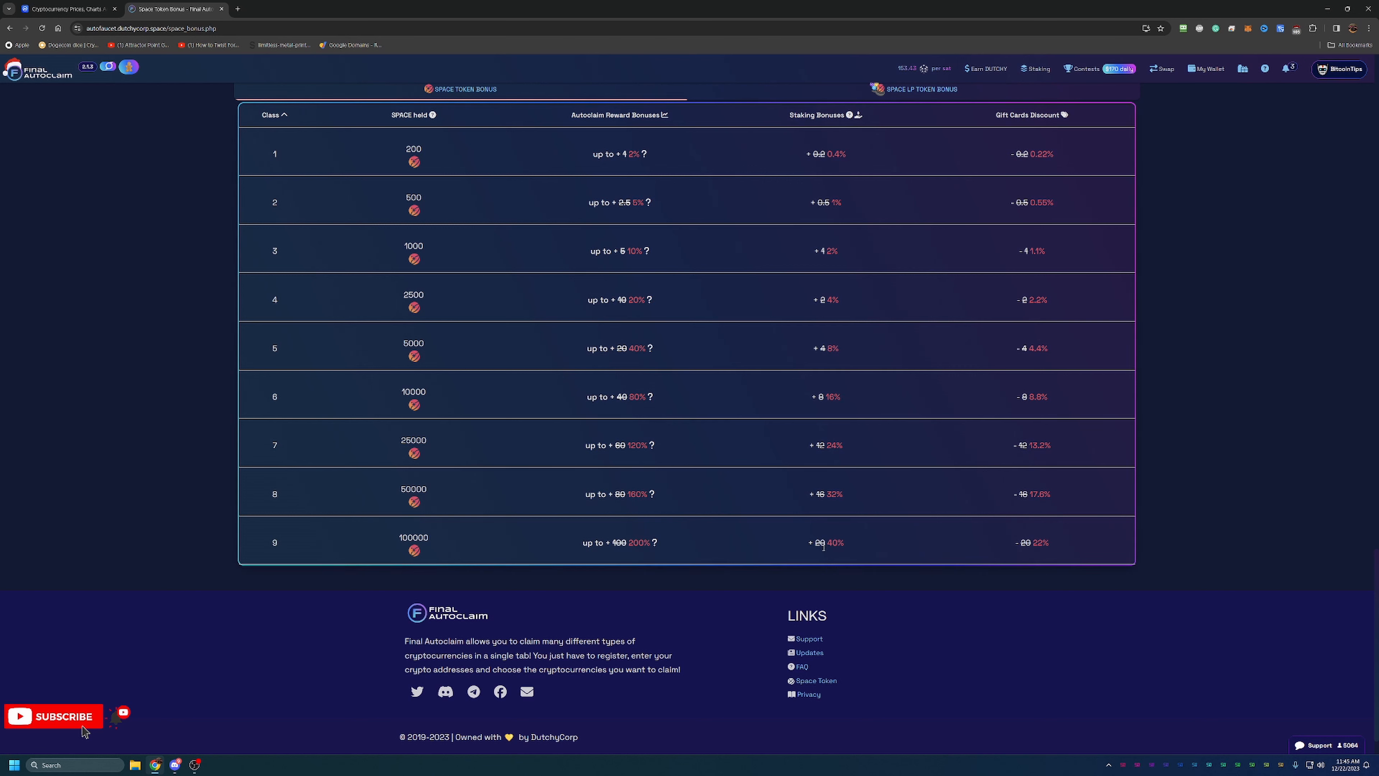
mouse_move(801, 550)
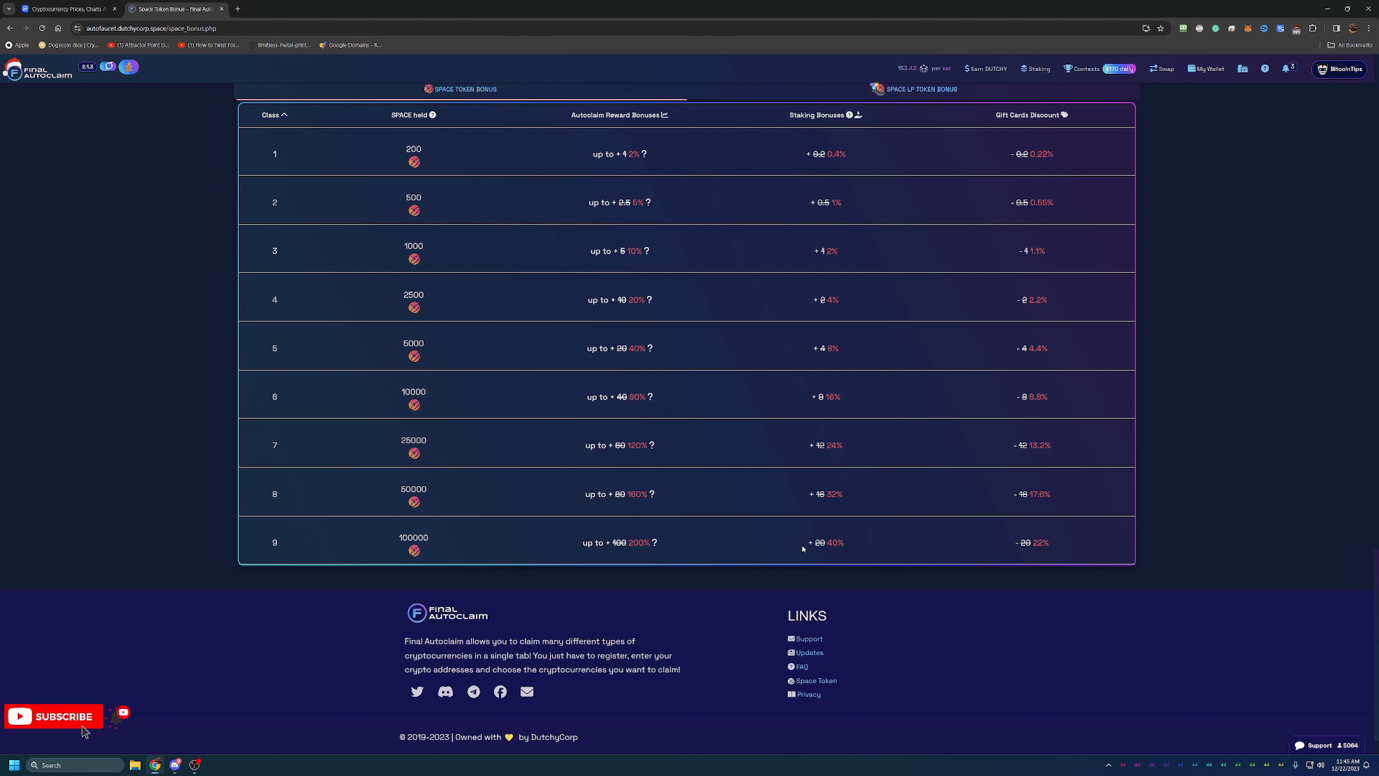
mouse_move(1069, 99)
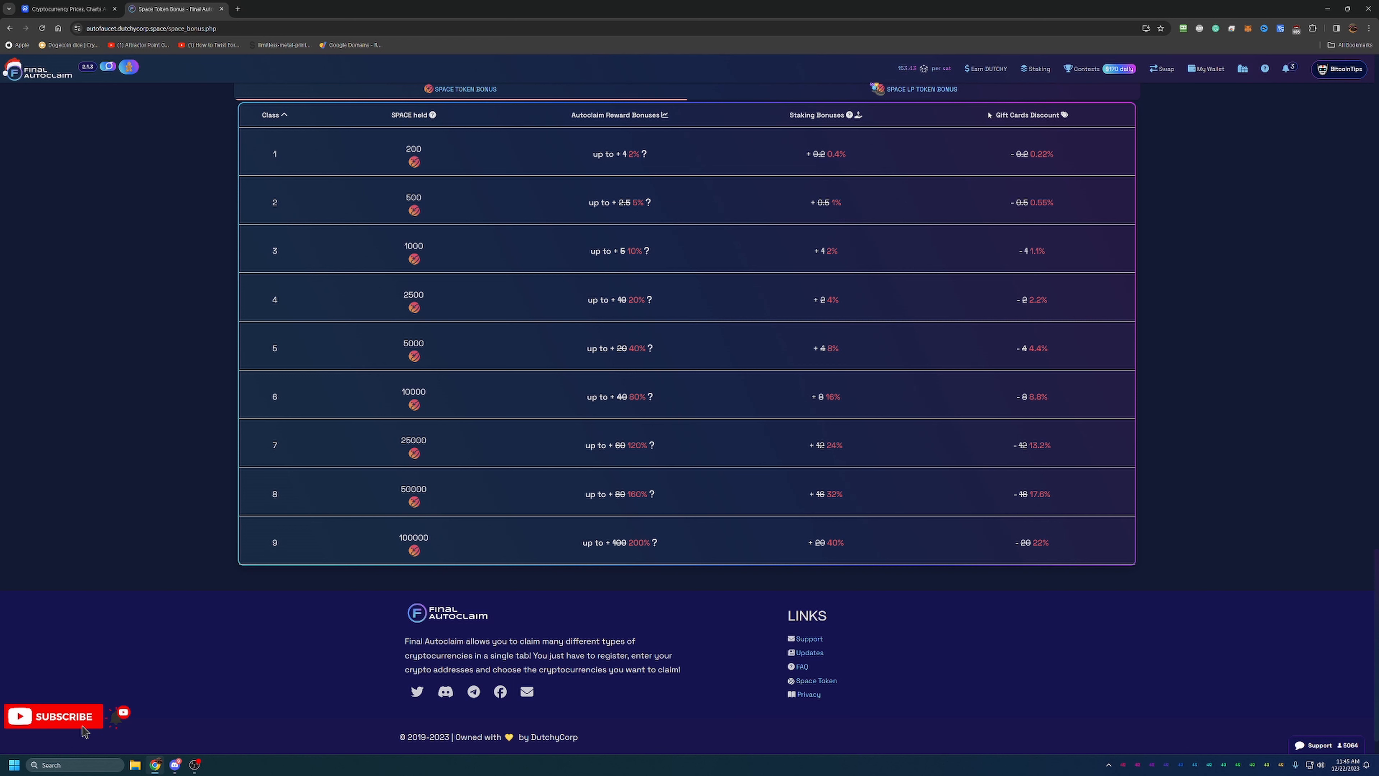
mouse_move(968, 106)
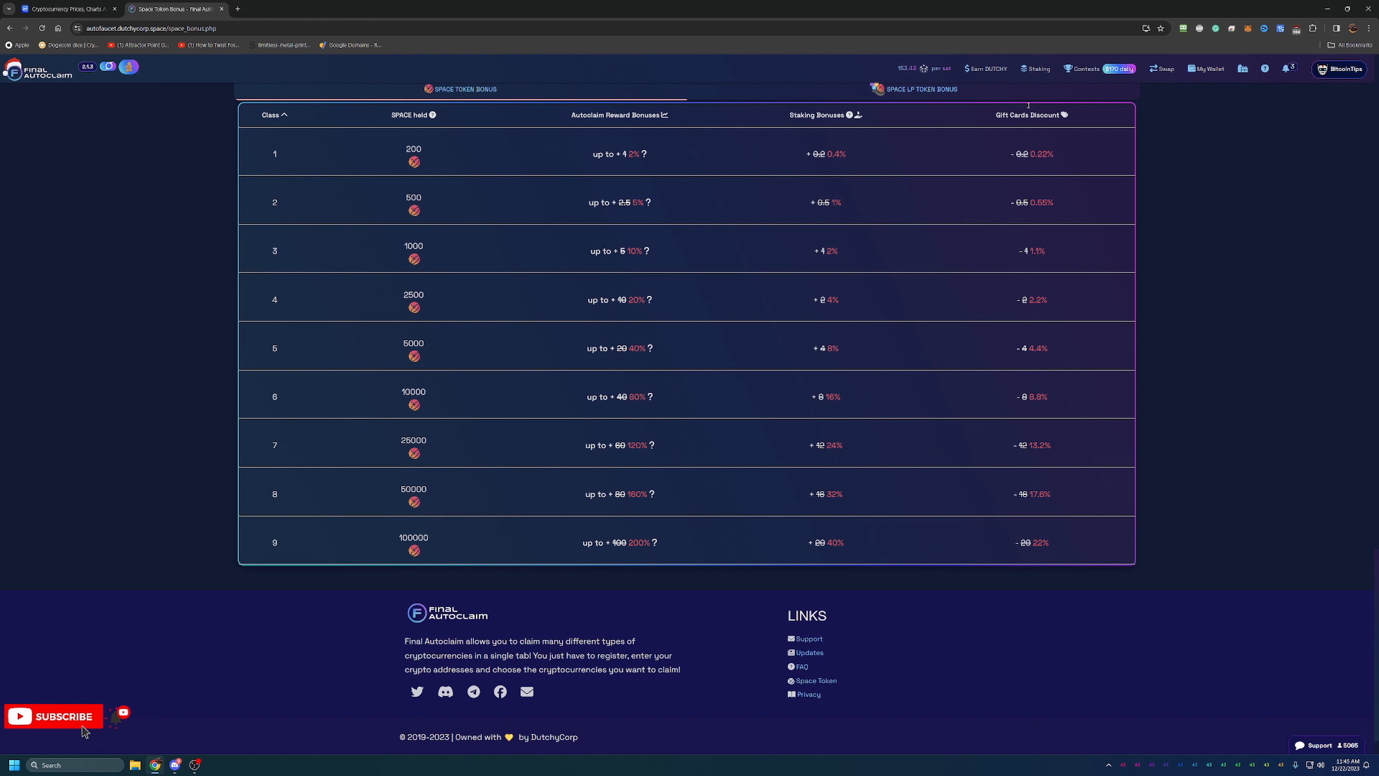
mouse_move(1019, 556)
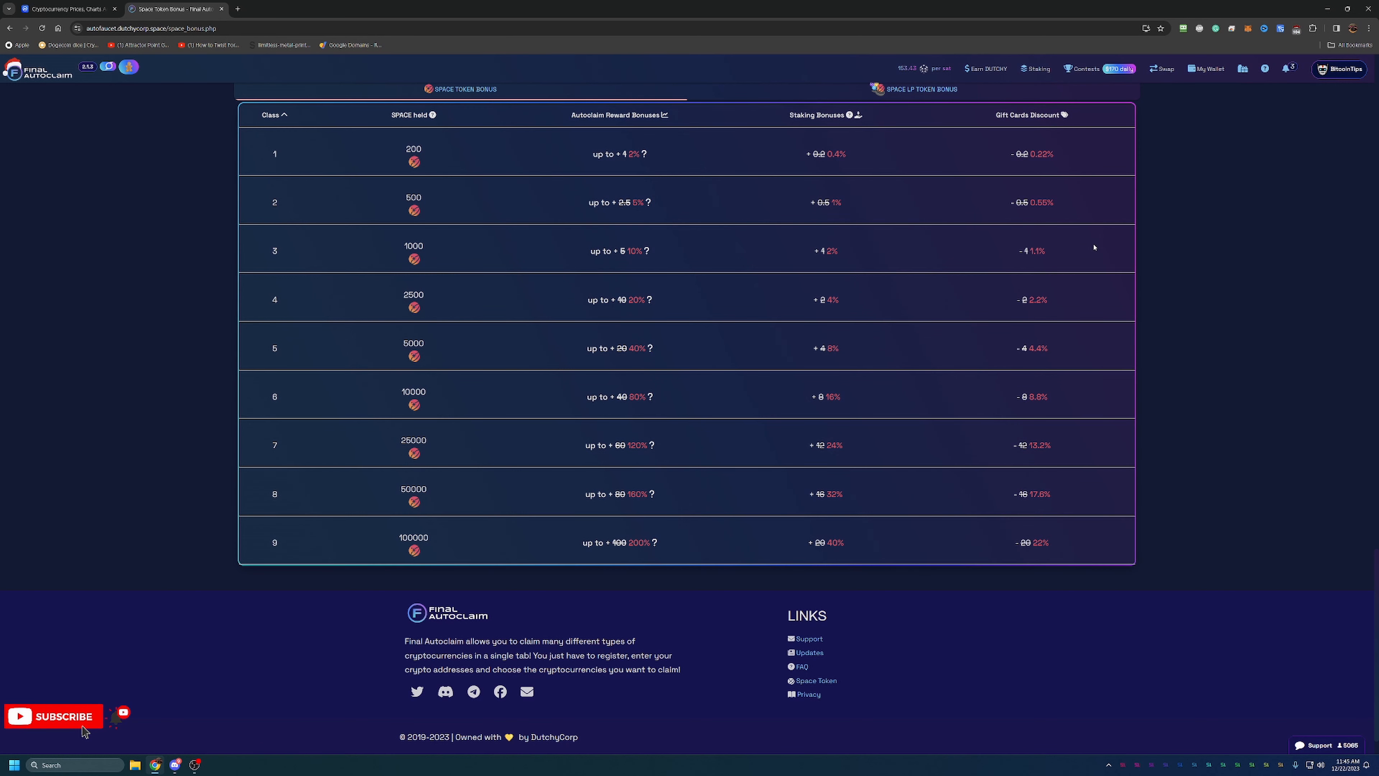
mouse_move(1091, 255)
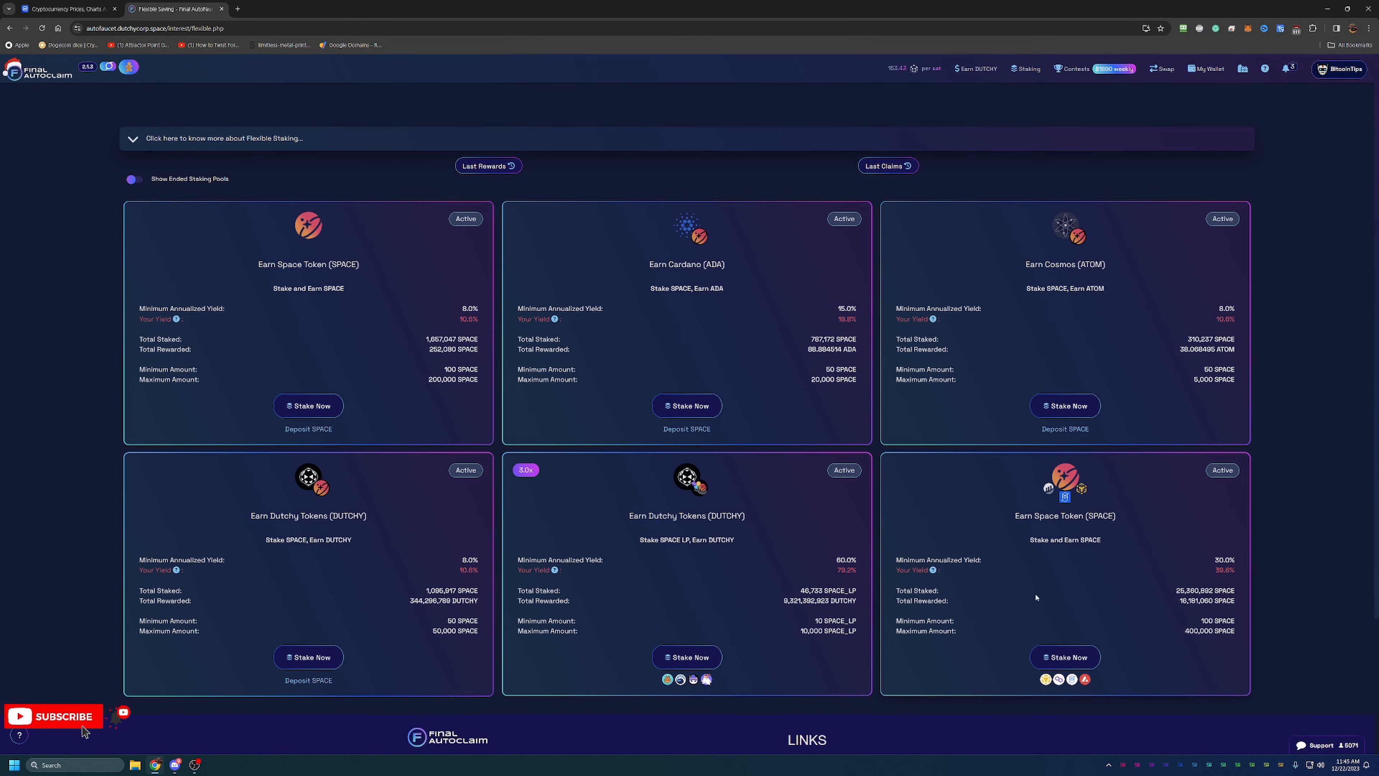
mouse_move(1079, 556)
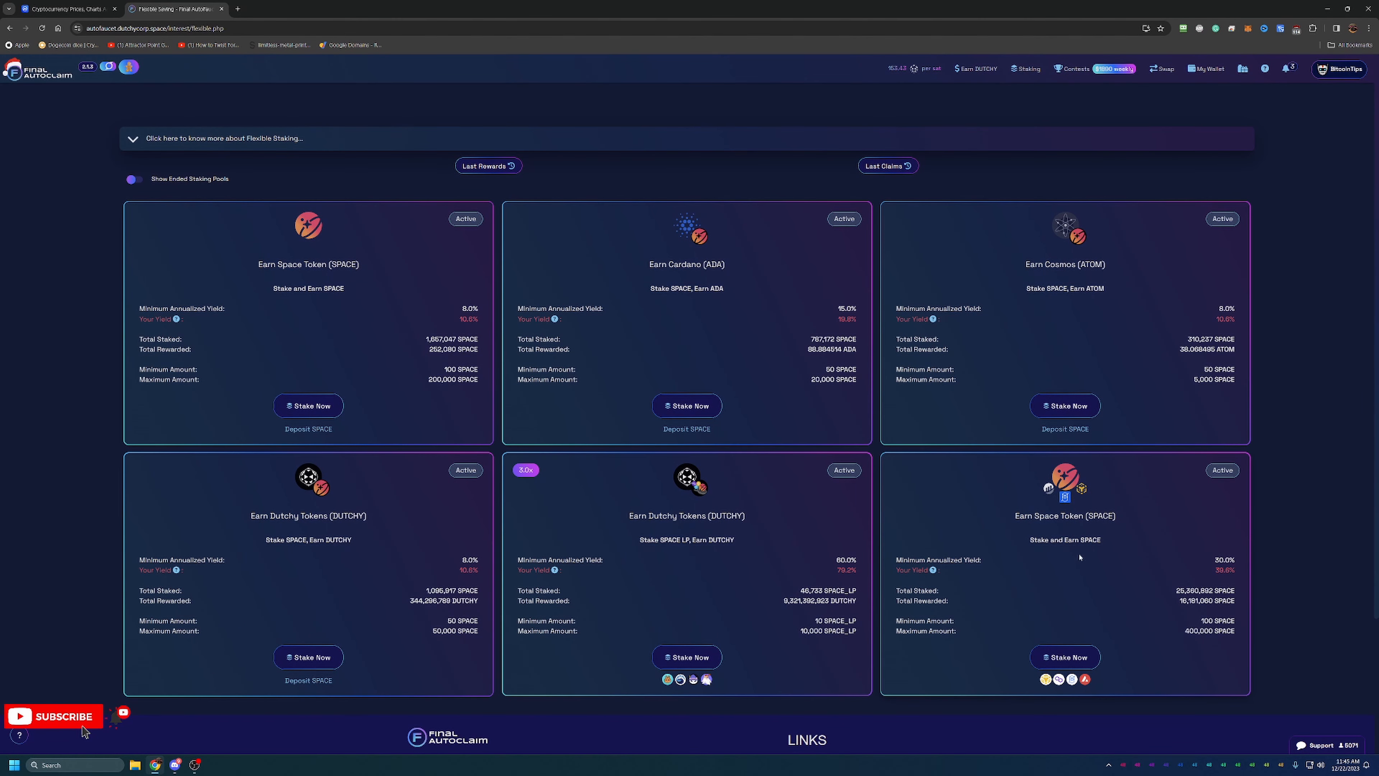
mouse_move(1237, 547)
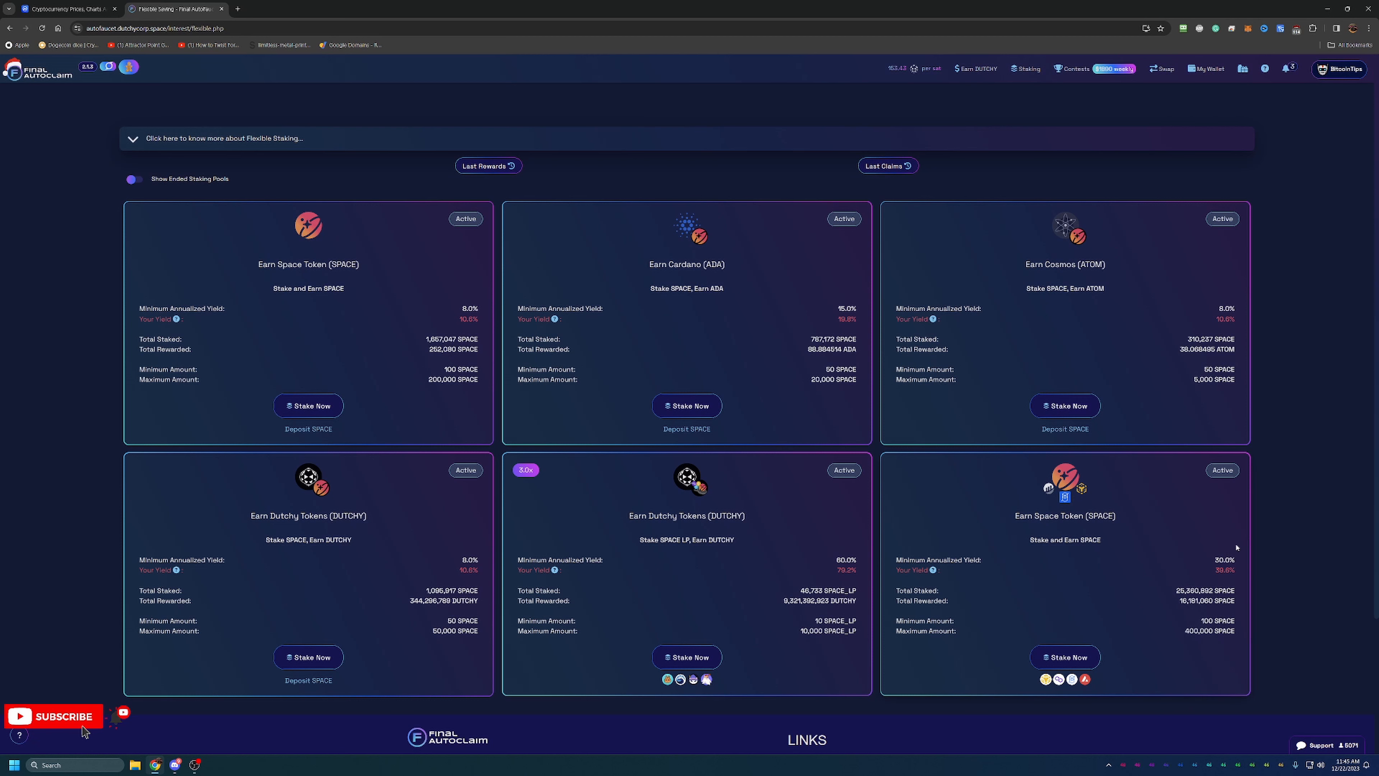
mouse_move(1247, 487)
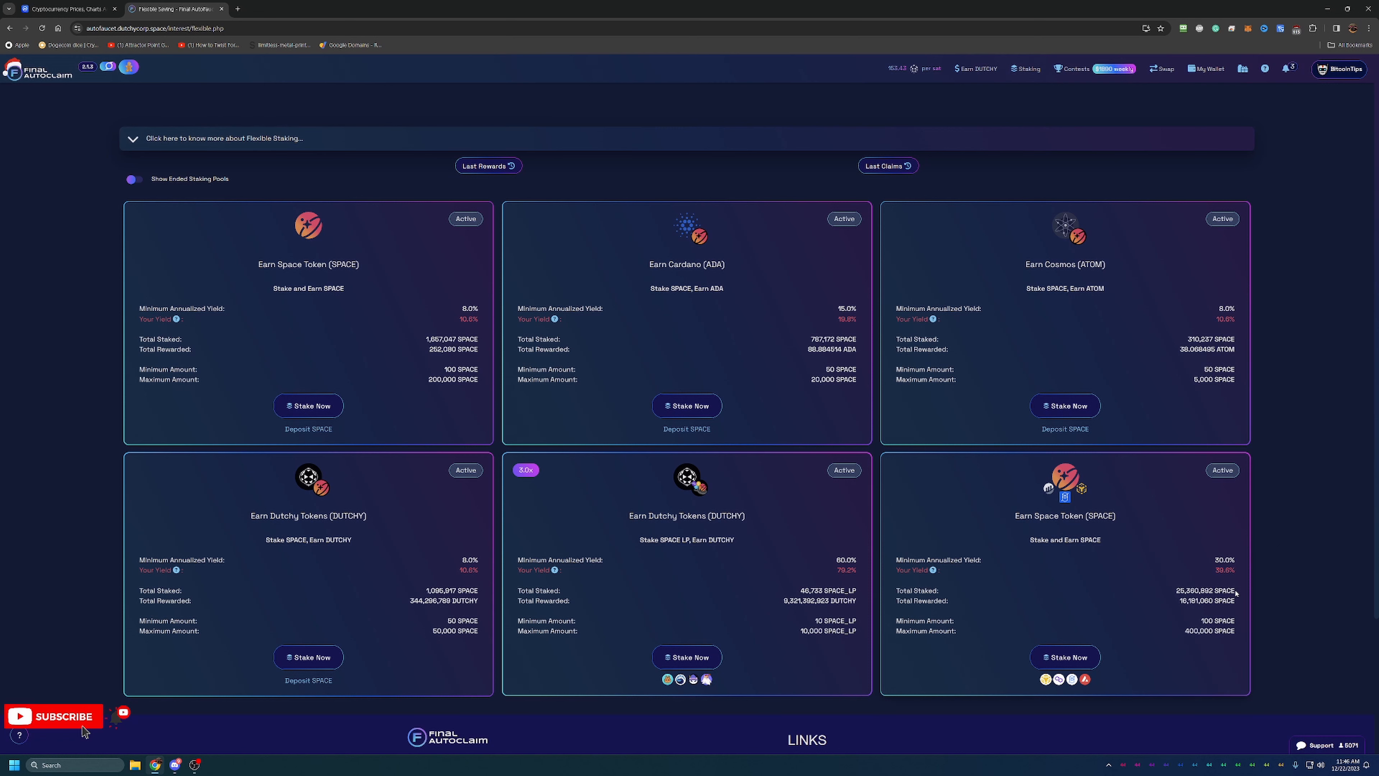
mouse_move(1084, 591)
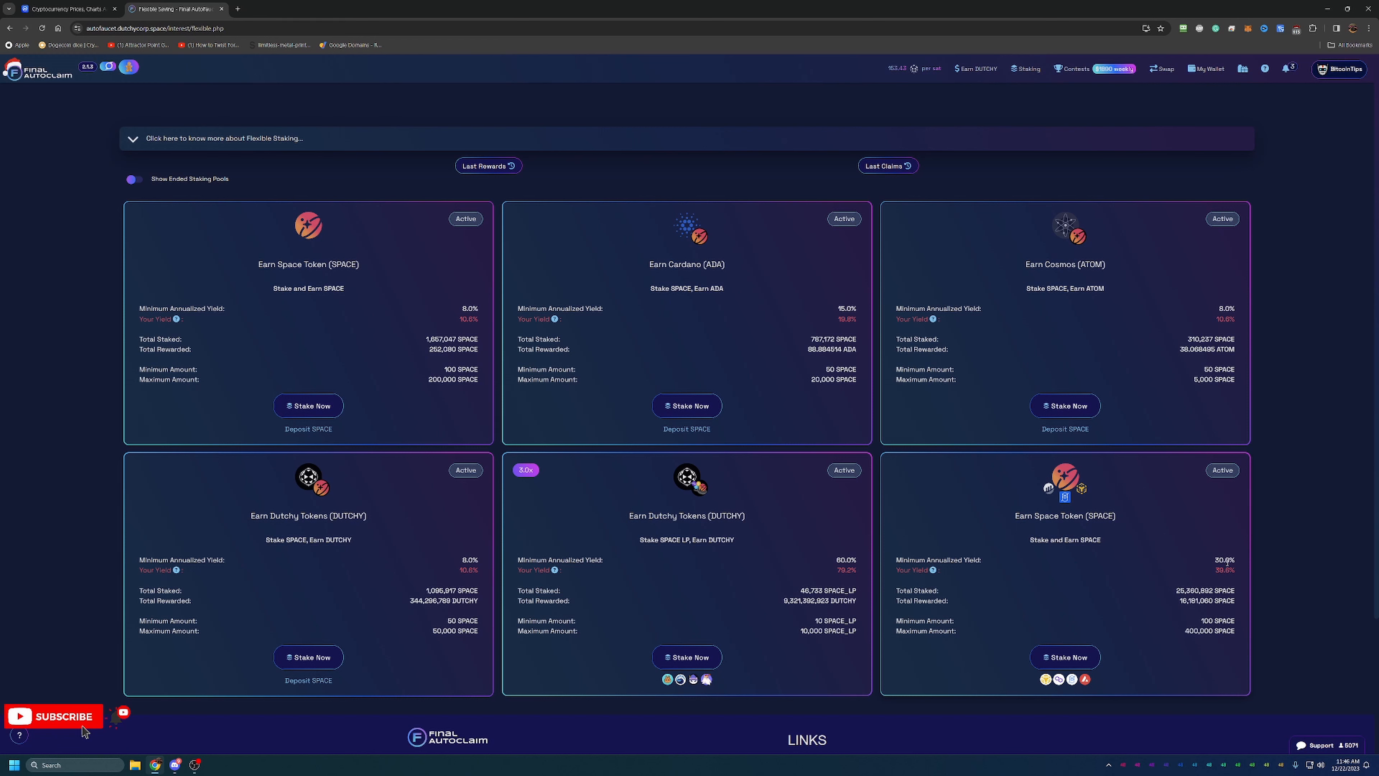
mouse_move(1282, 635)
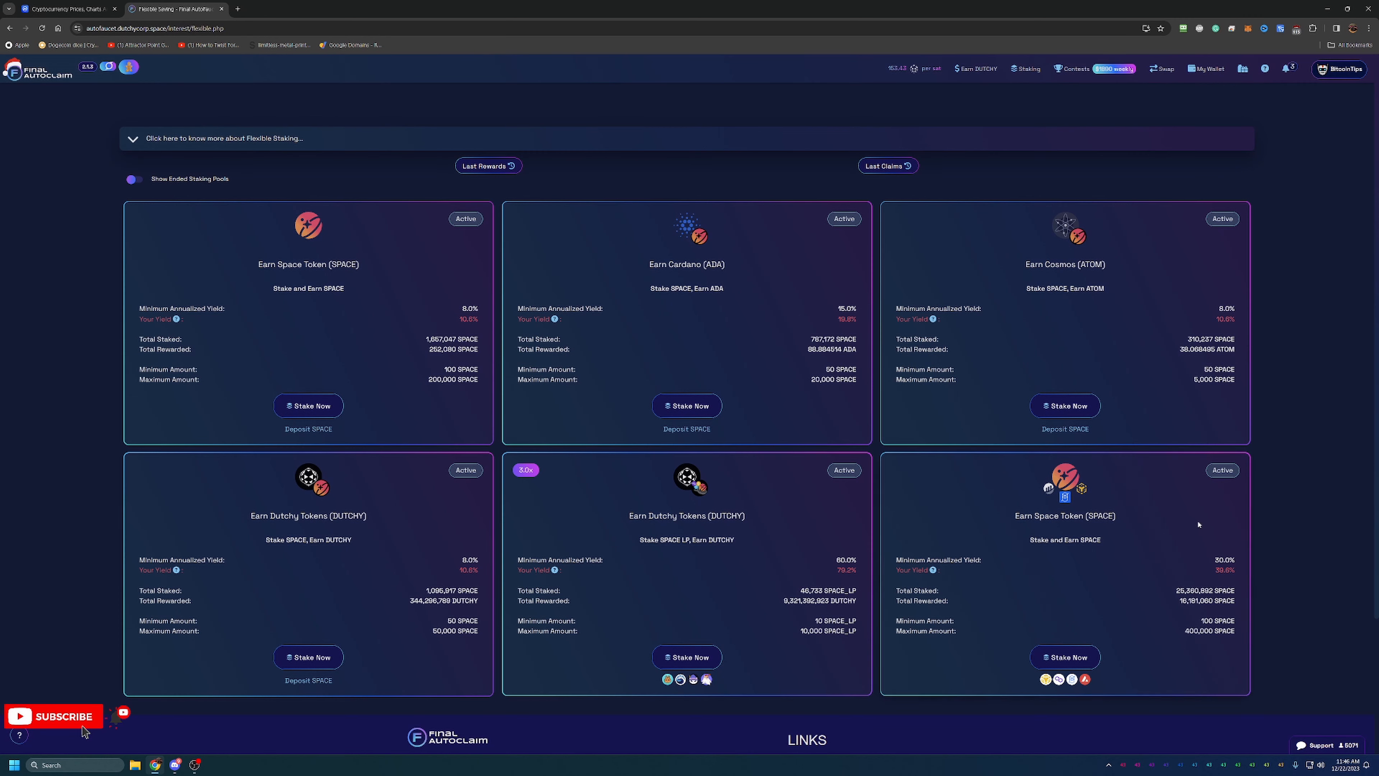
Step: Scroll through the six active SPACE flexible staking pool cards and back up
scroll(down, 3)
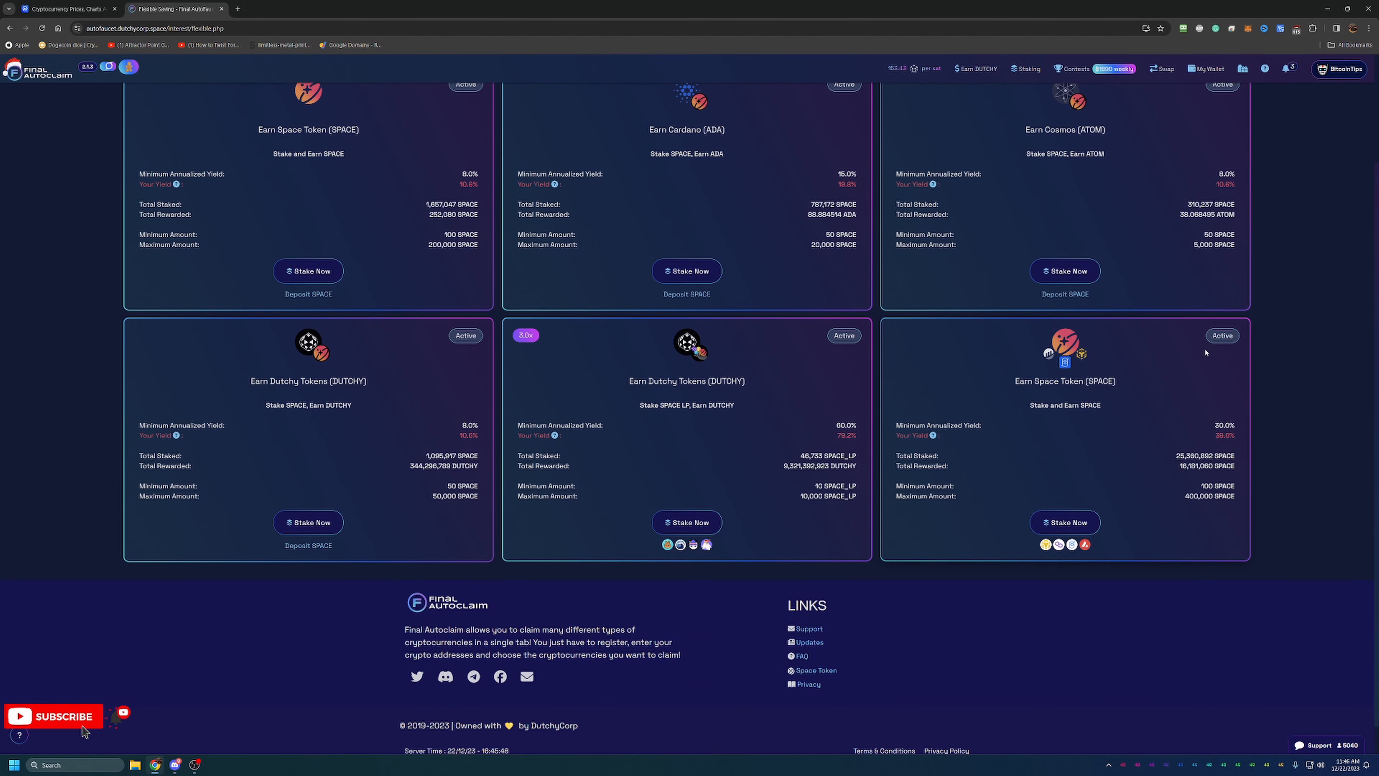
scroll(up, 3)
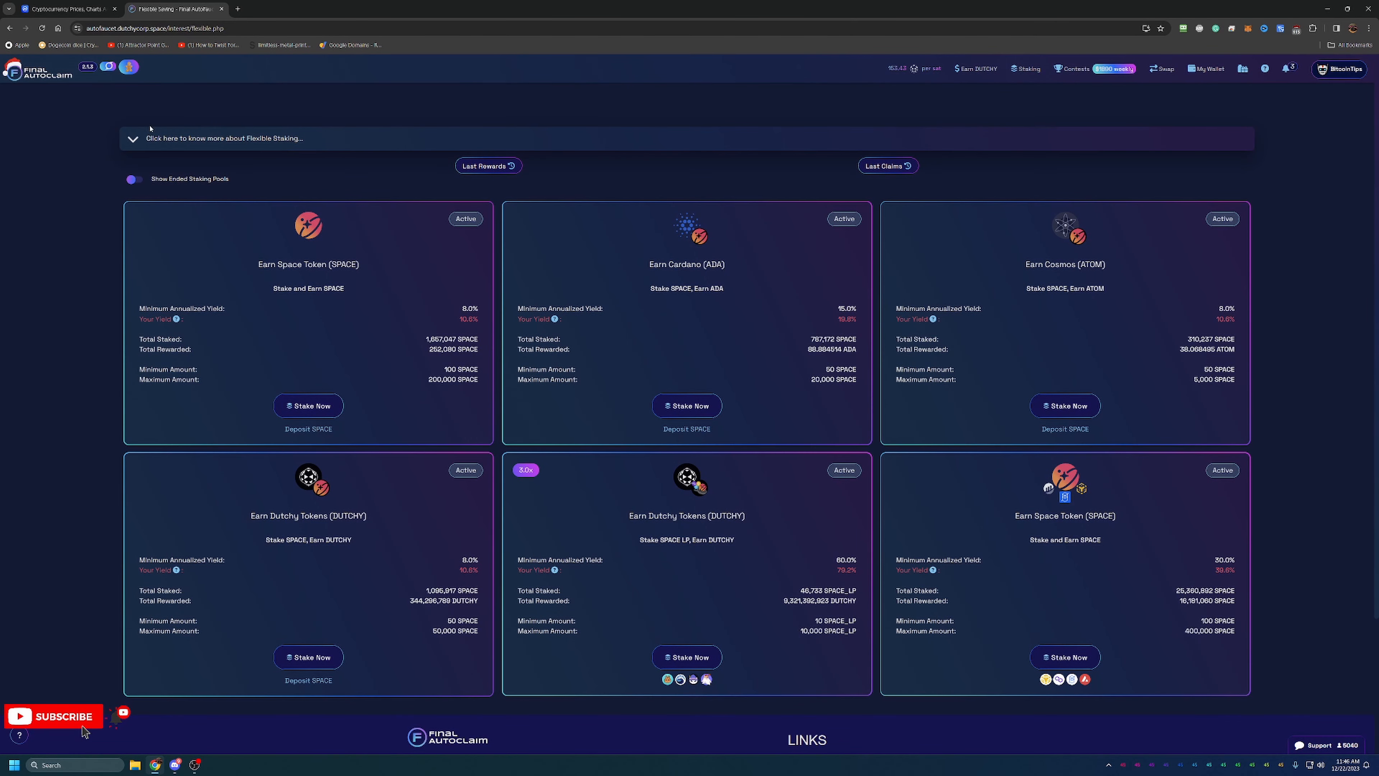
mouse_move(1208, 506)
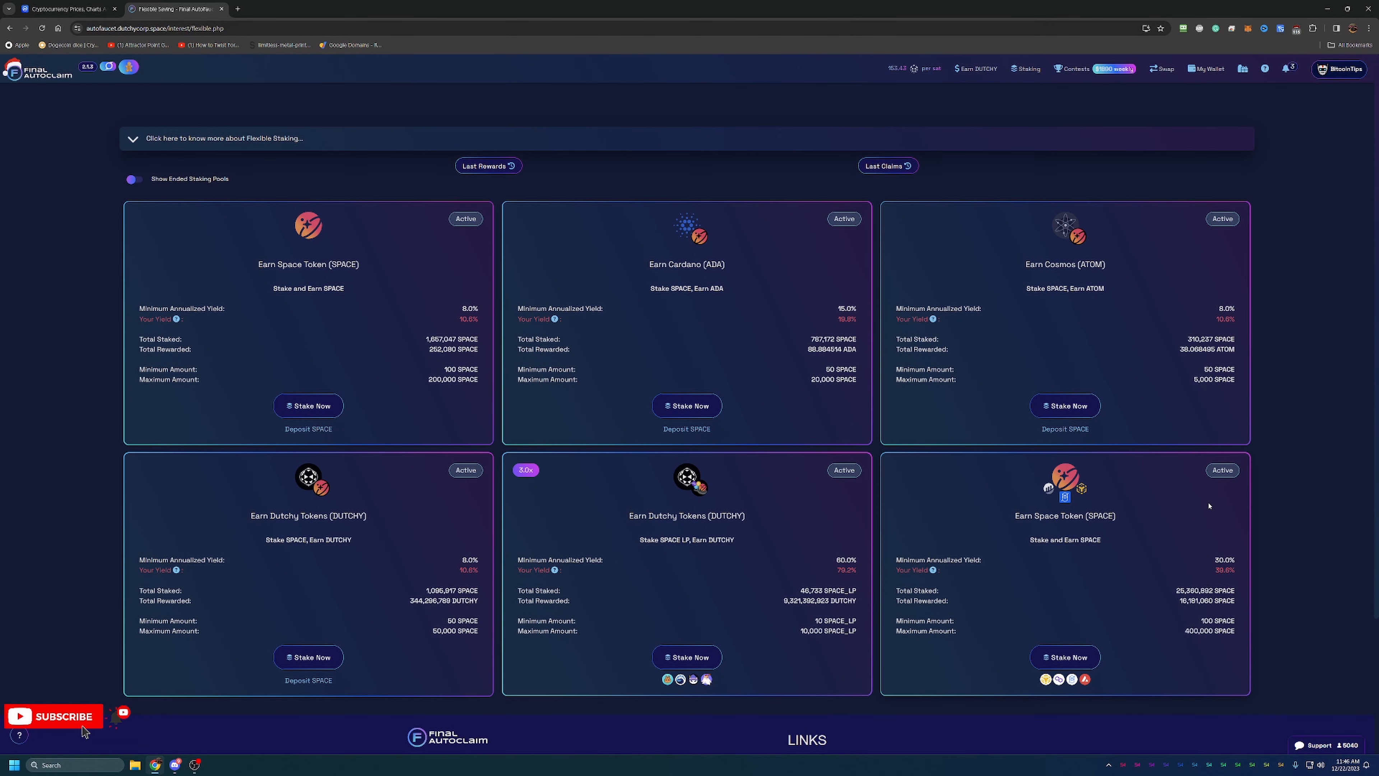
mouse_move(1343, 701)
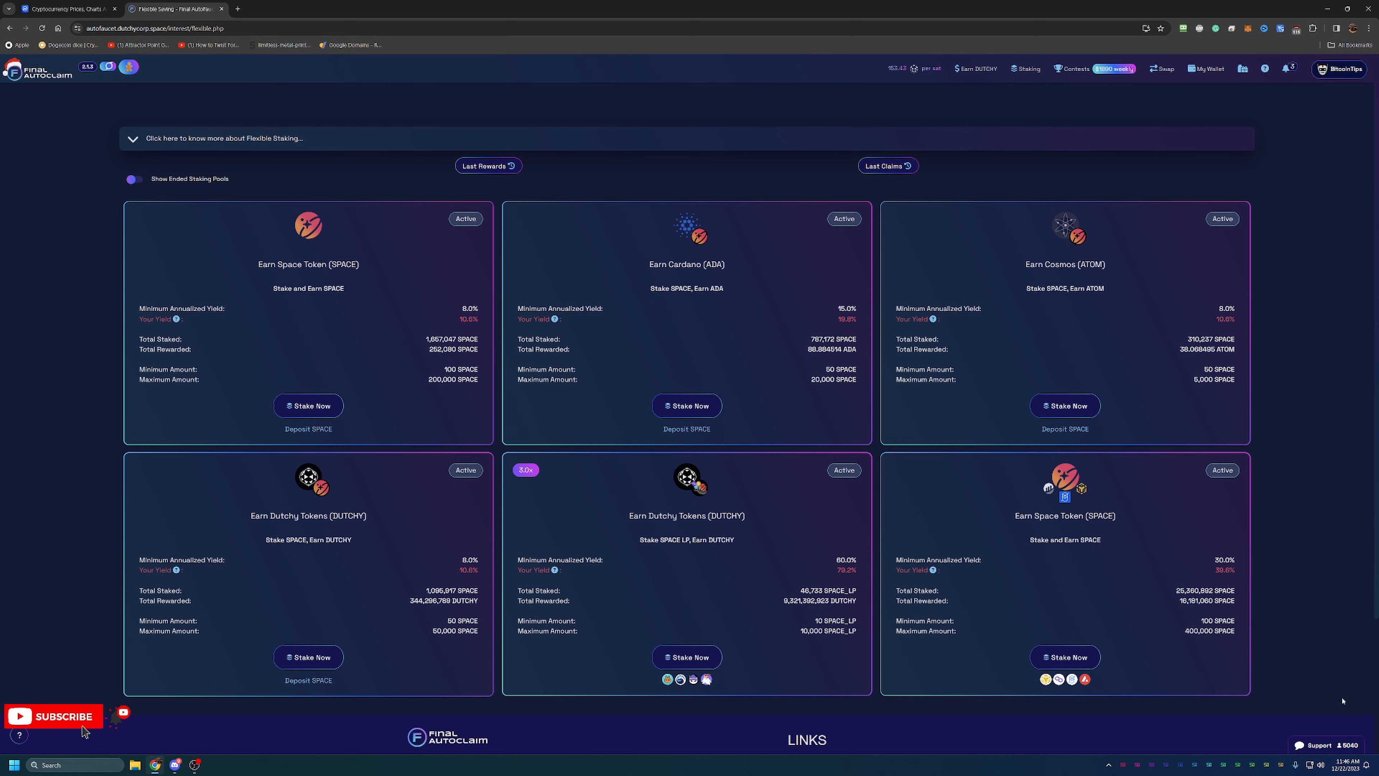
mouse_move(179, 60)
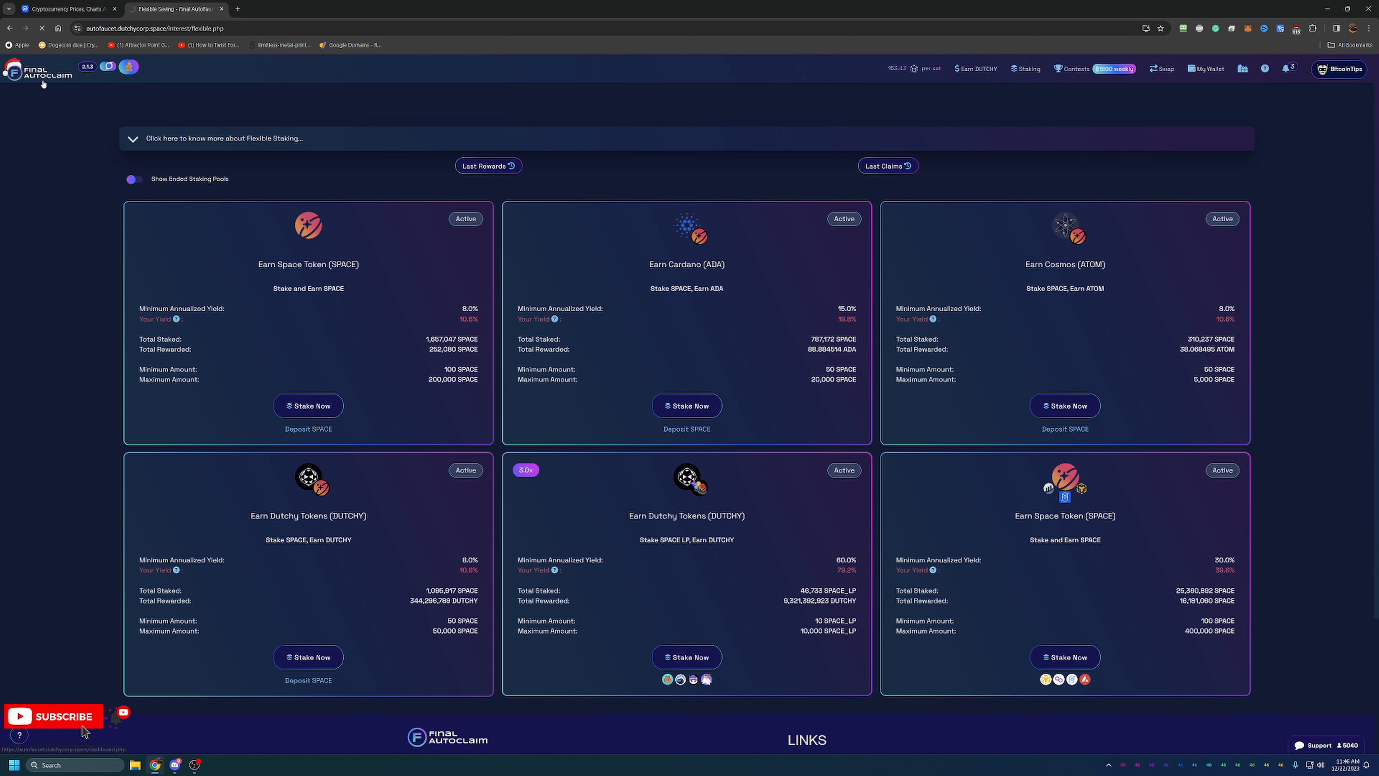
mouse_move(72, 81)
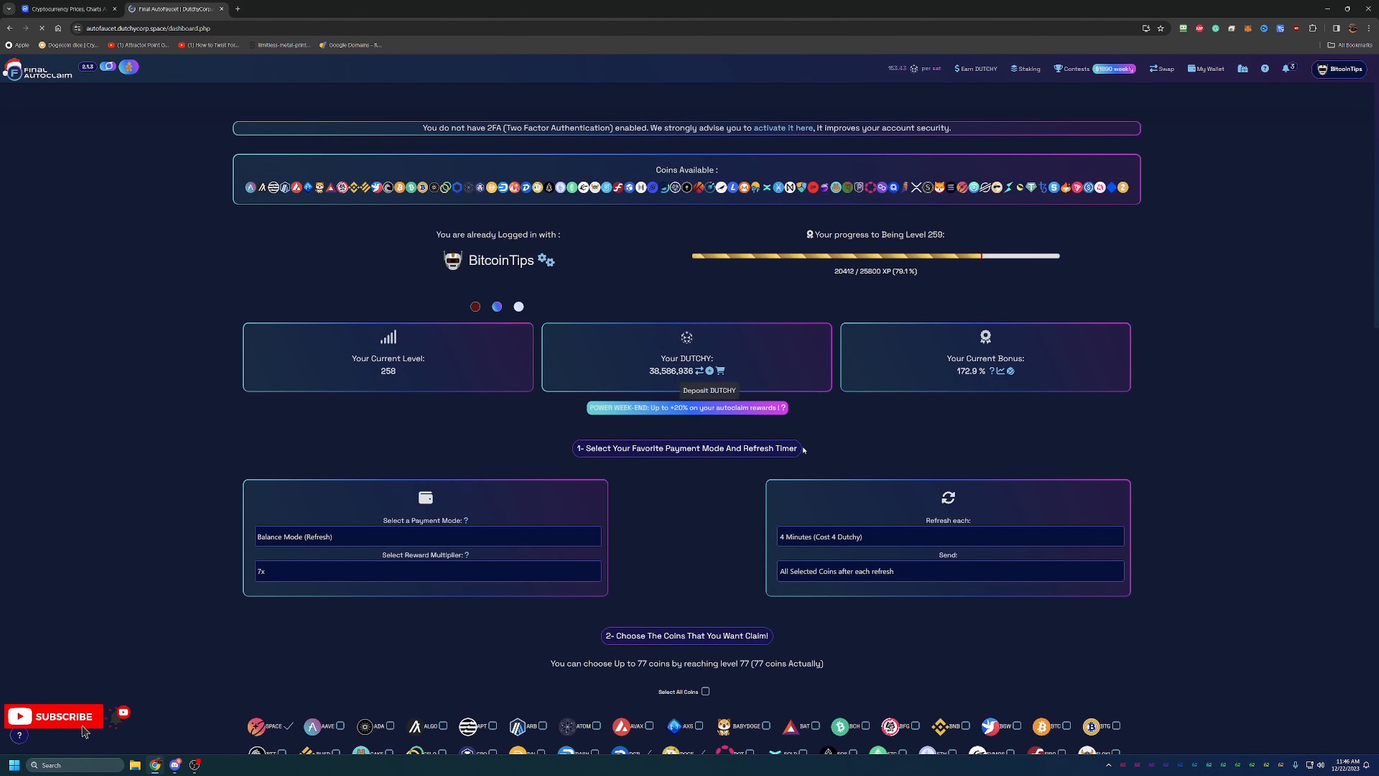
Step: Scroll down to the claim settings showing 10 of 77 coins selected
scroll(down, 3)
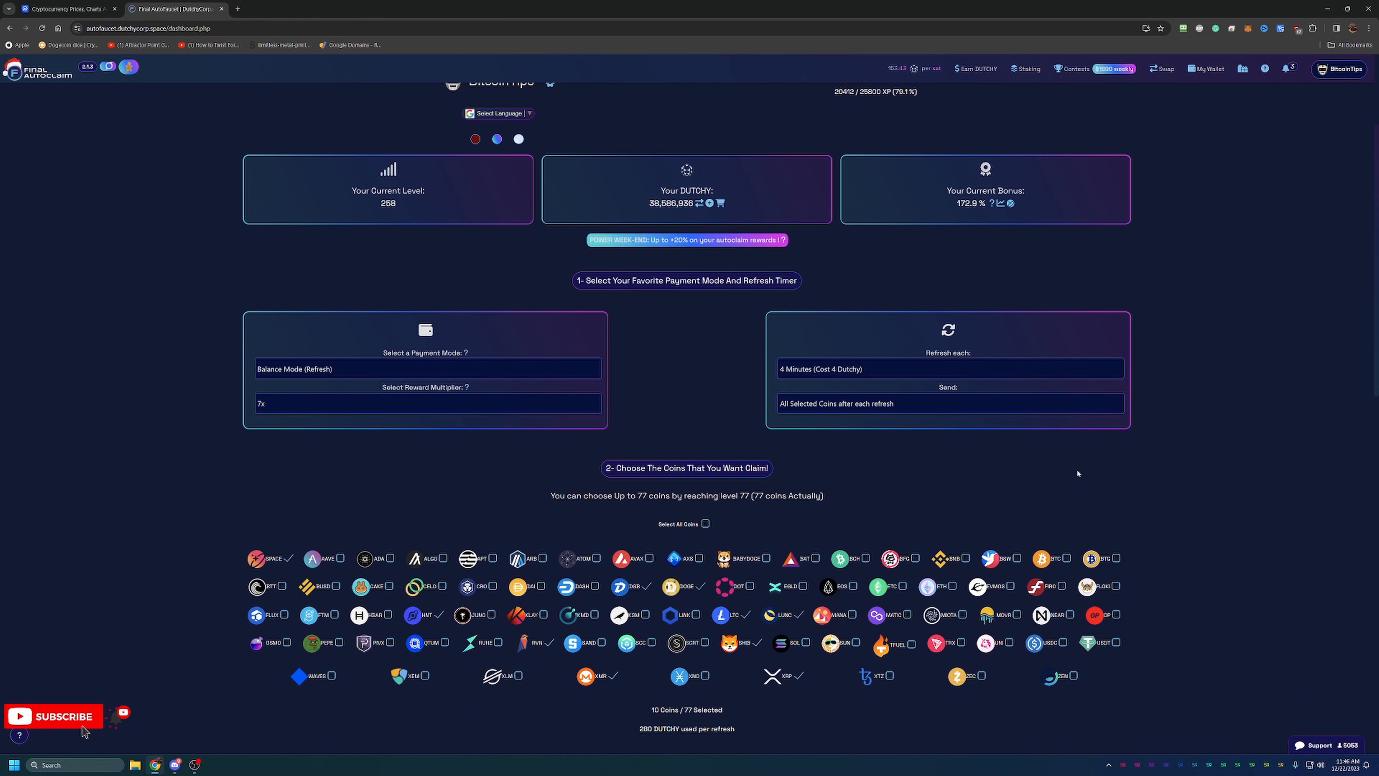
scroll(down, 3)
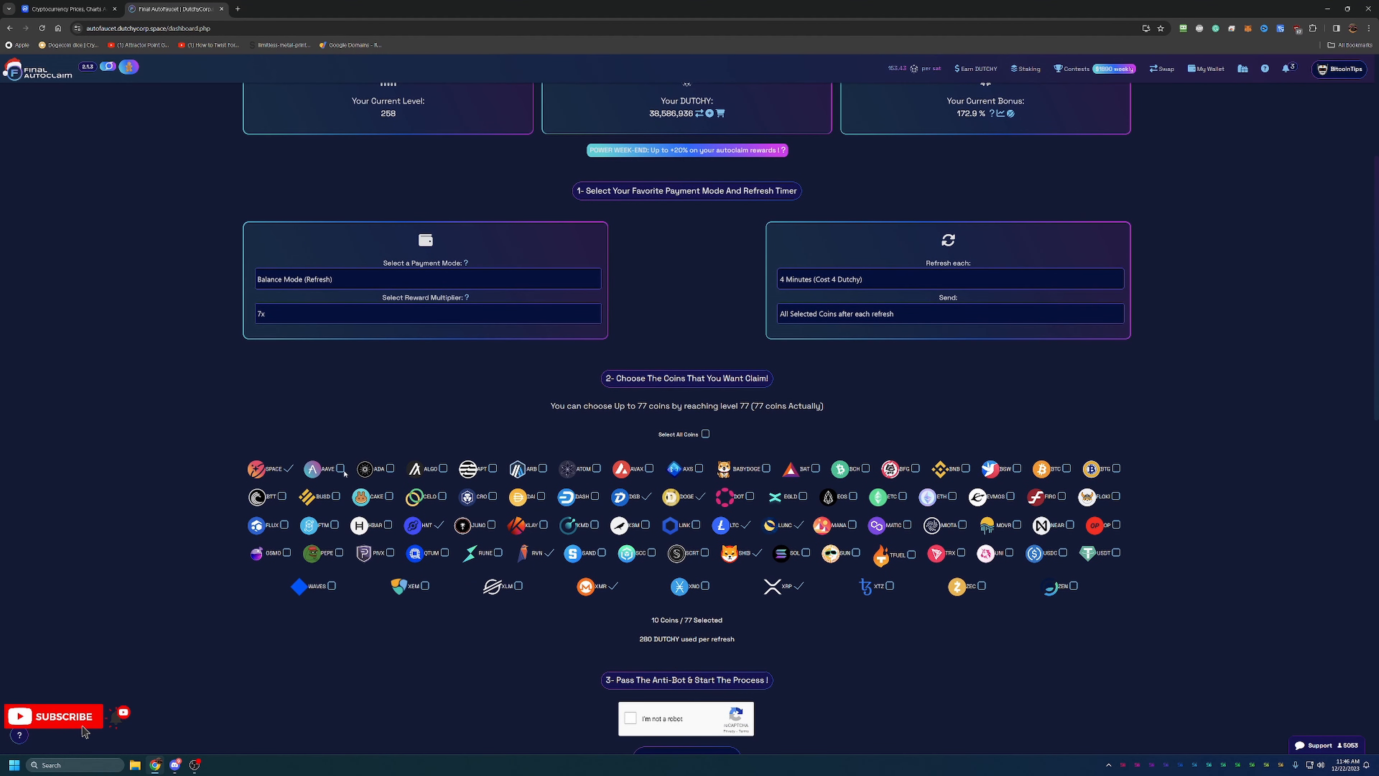
mouse_move(517, 639)
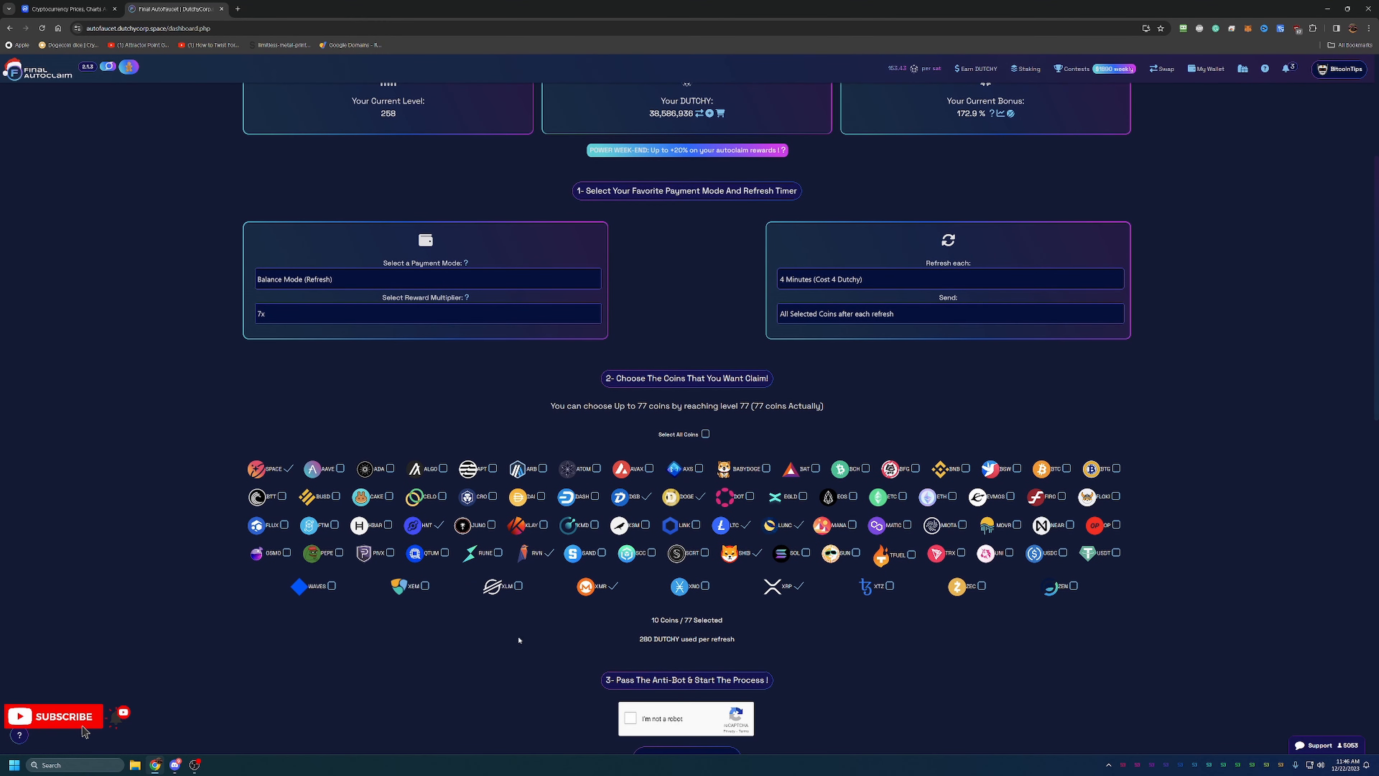
scroll(down, 3)
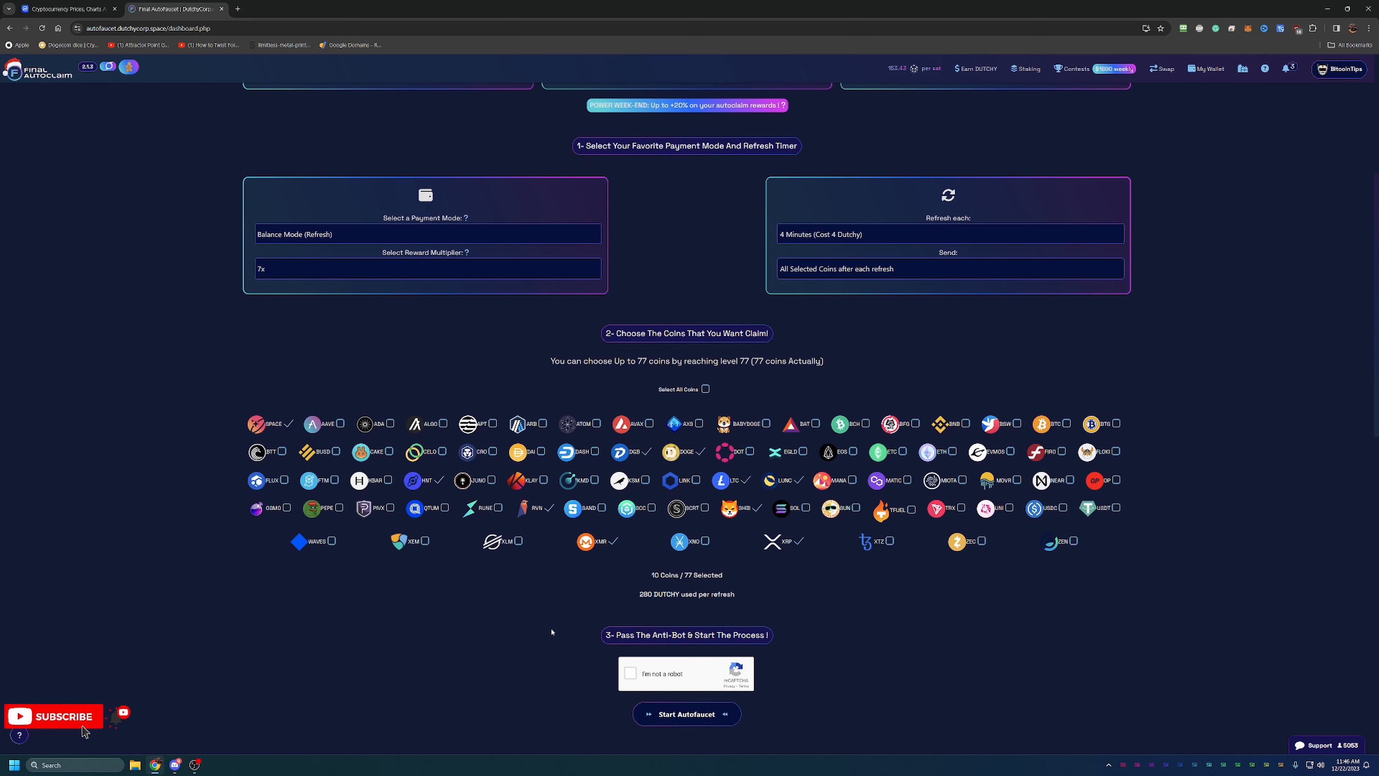
mouse_move(542, 595)
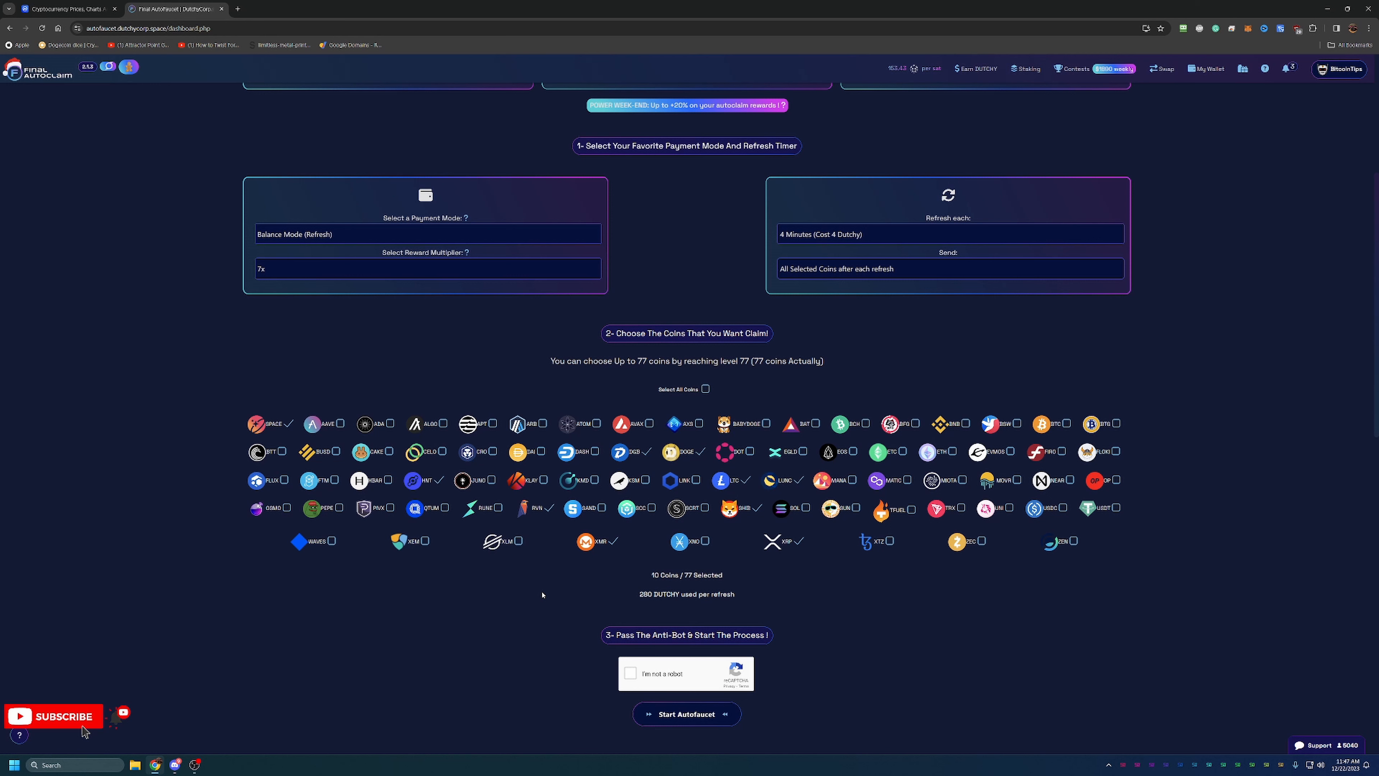
mouse_move(1048, 664)
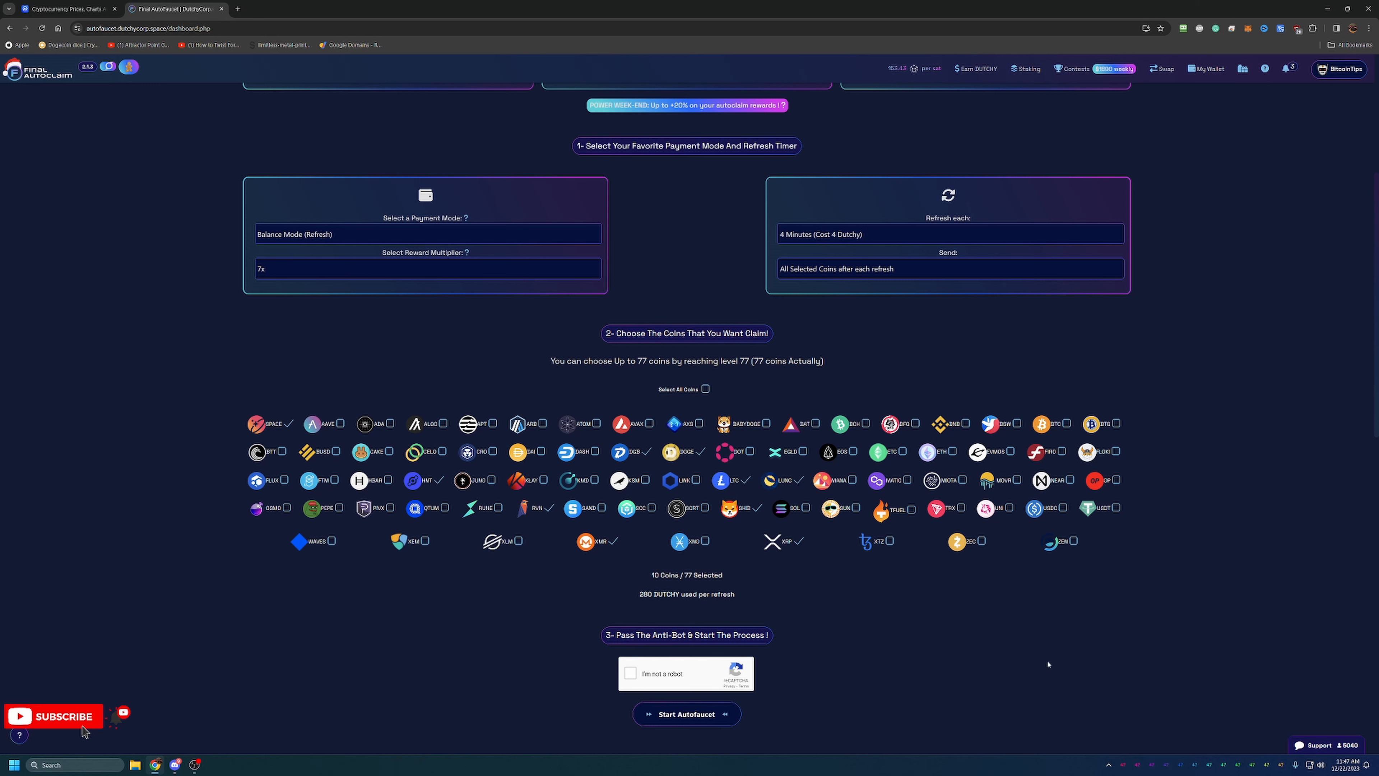
mouse_move(1046, 627)
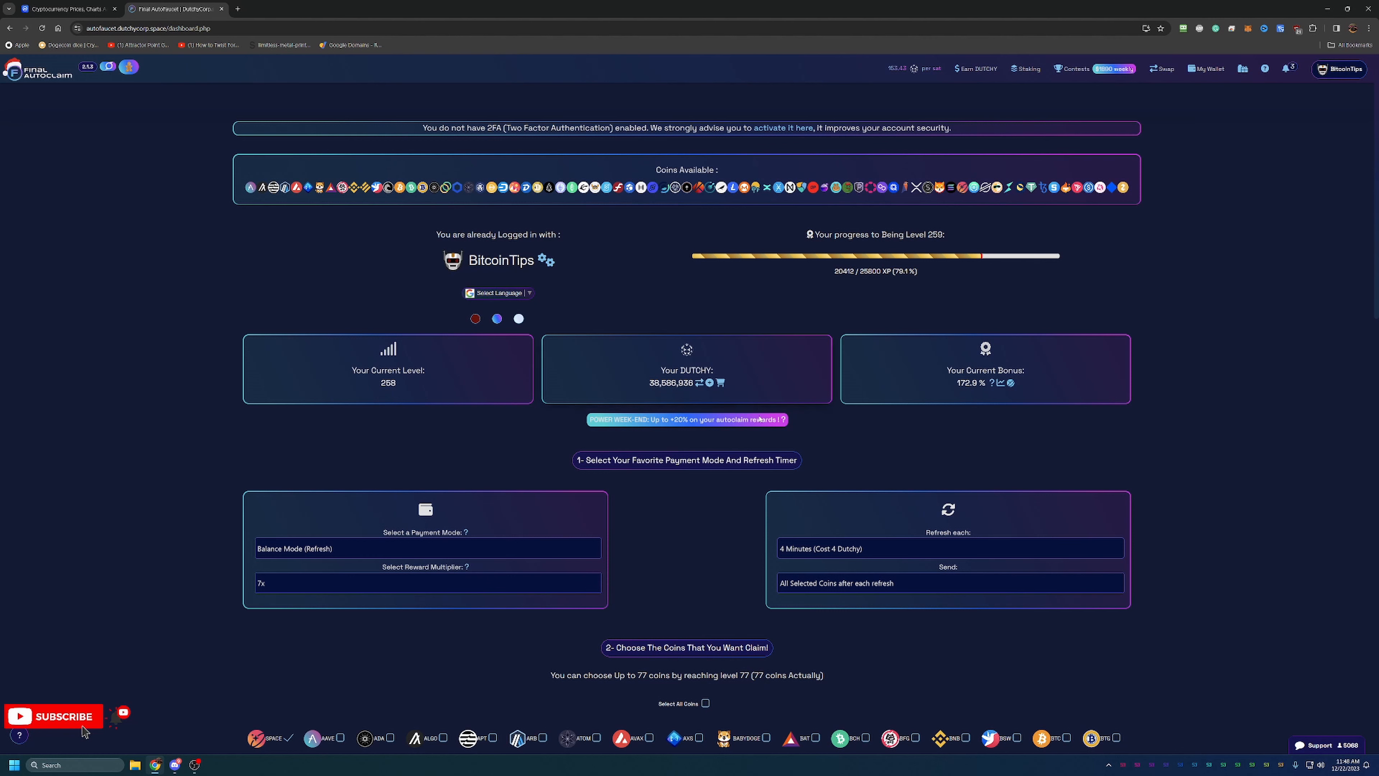
mouse_move(918, 469)
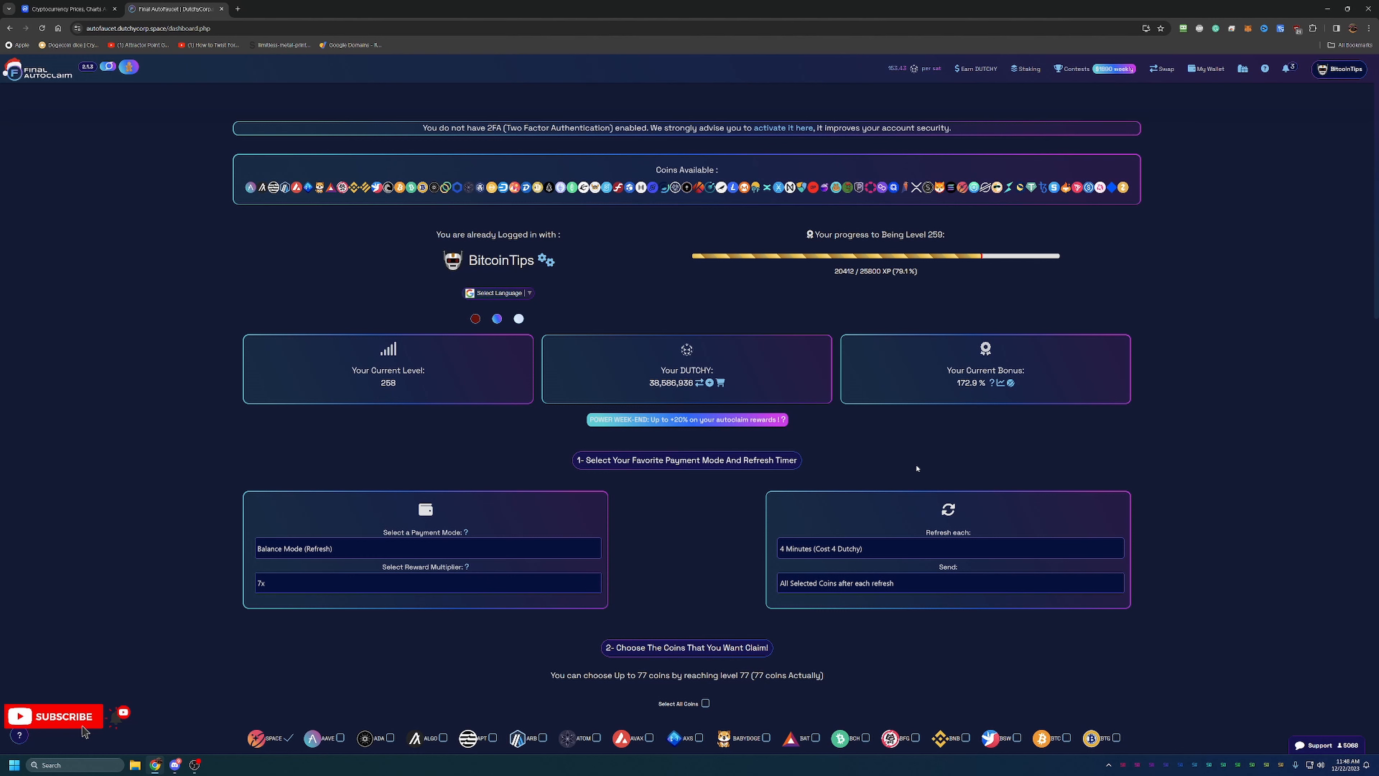
mouse_move(914, 469)
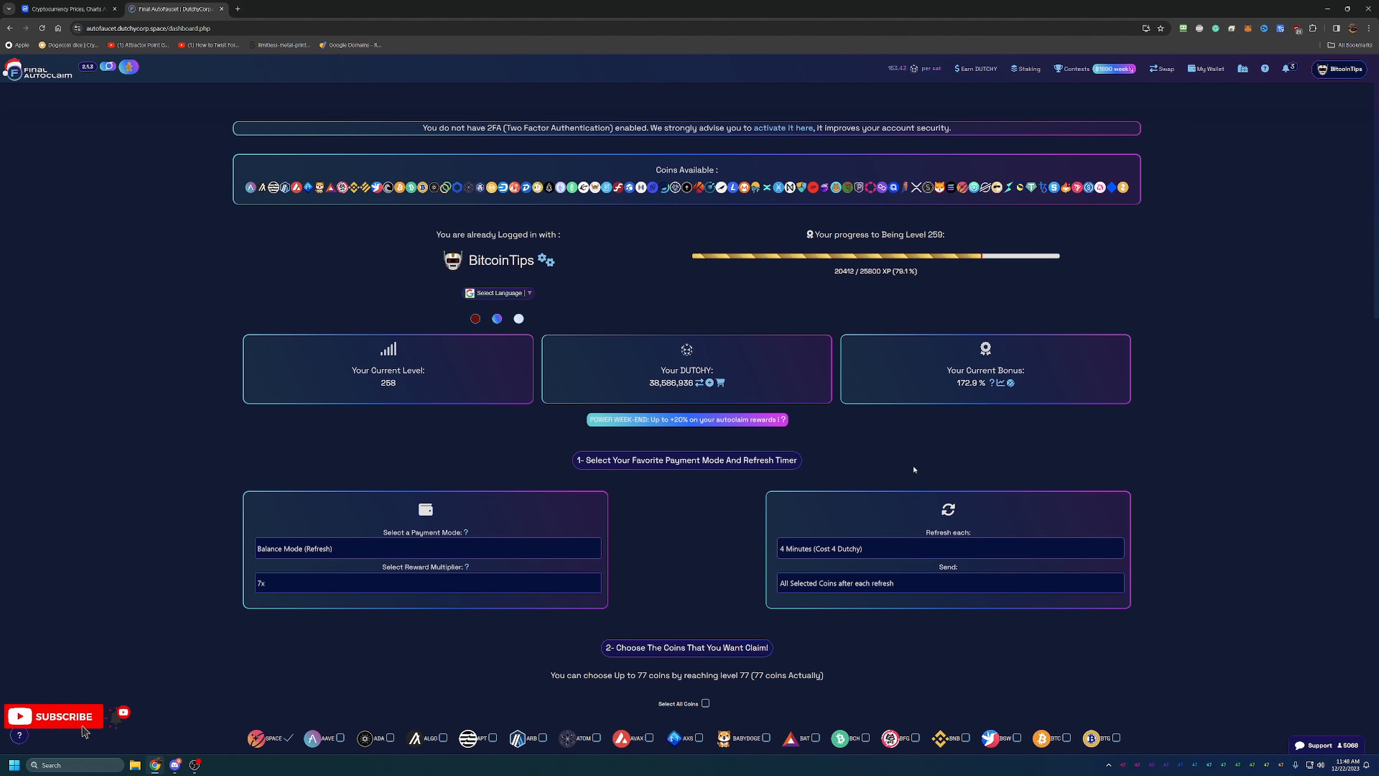
mouse_move(906, 462)
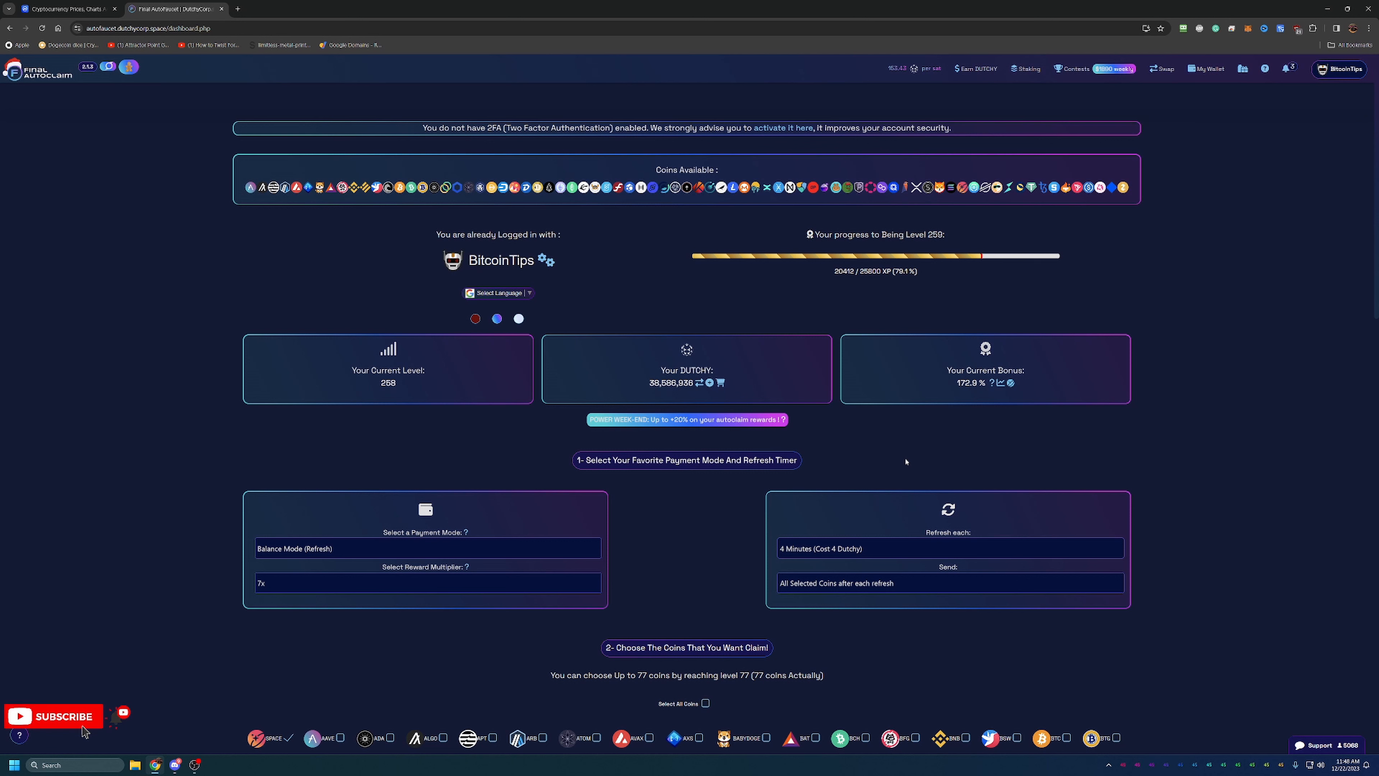
mouse_move(898, 450)
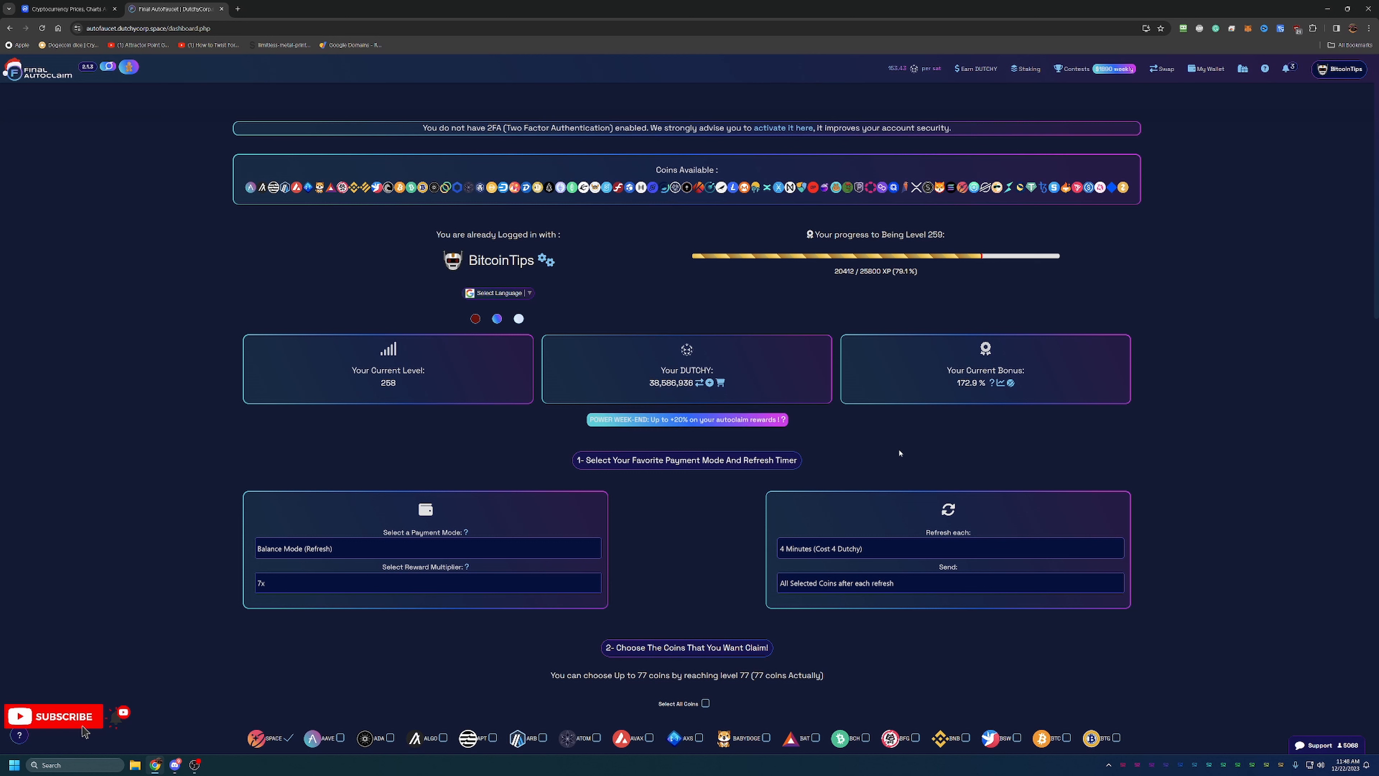
mouse_move(855, 485)
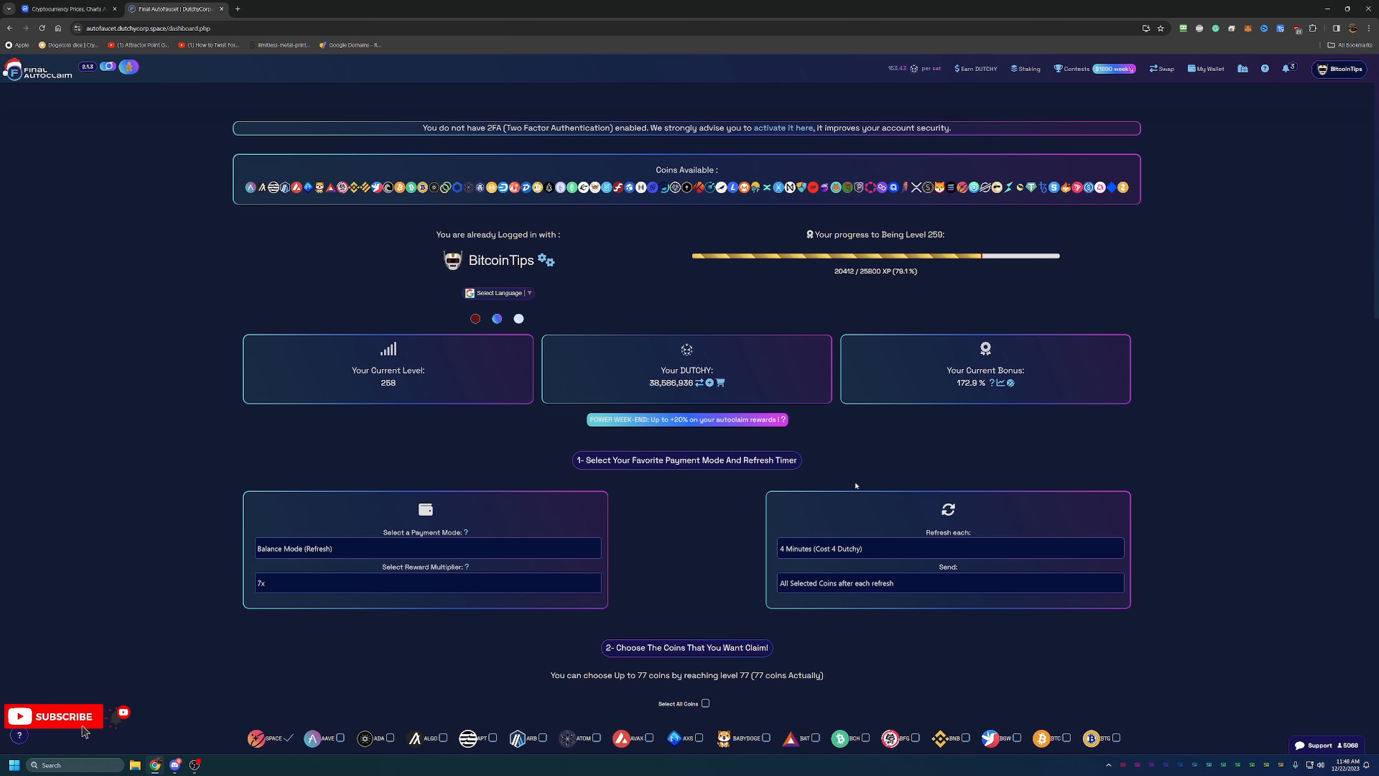
mouse_move(1066, 448)
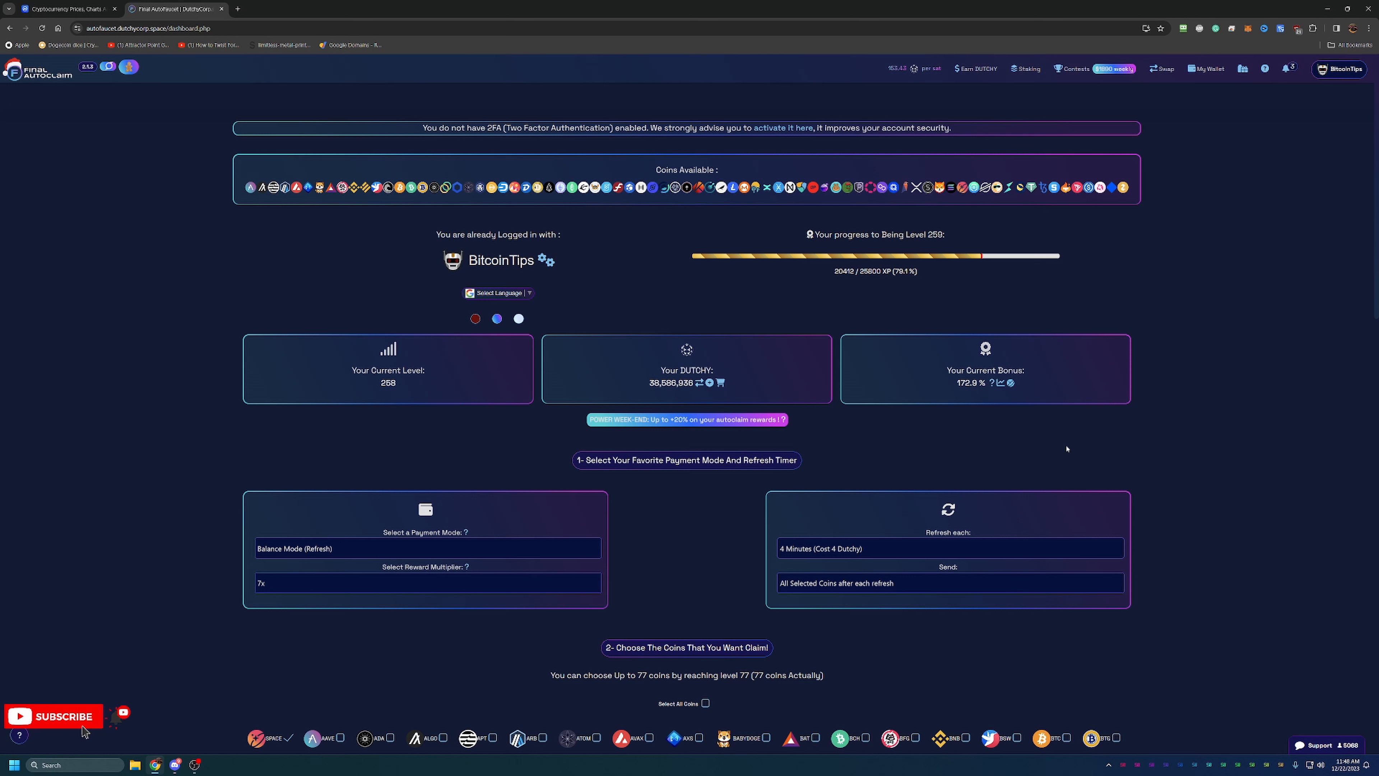